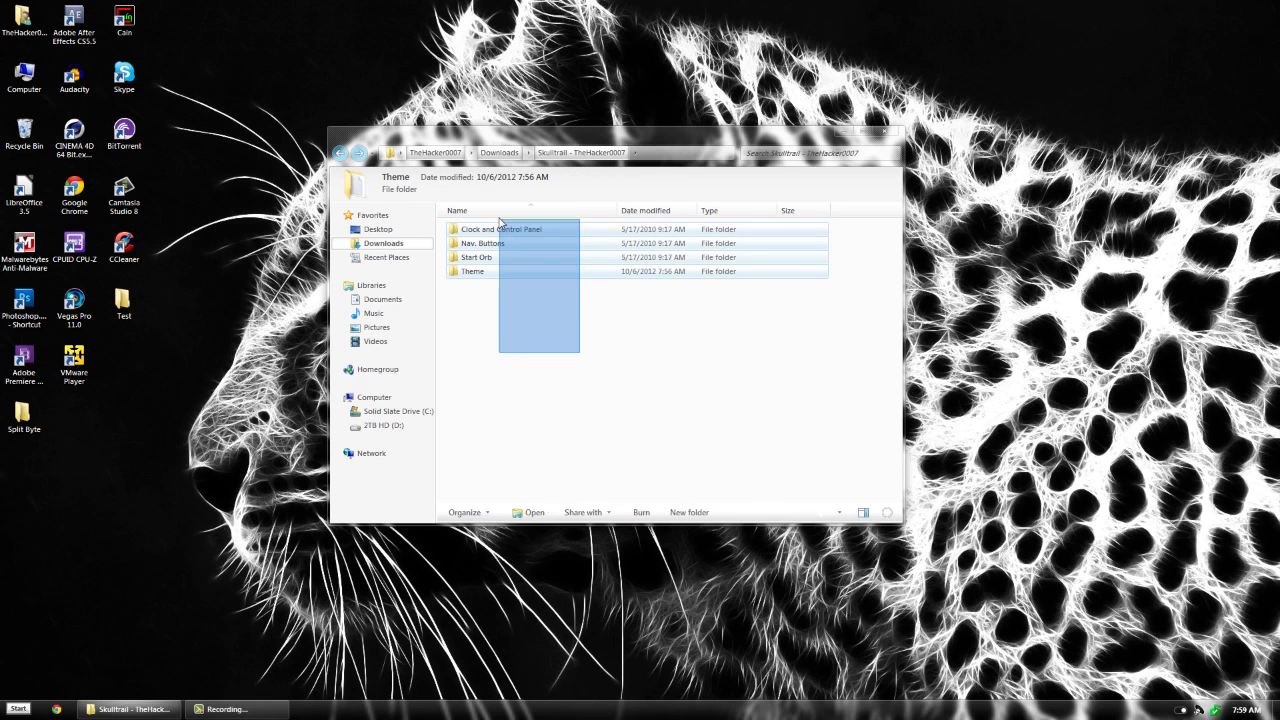
Open Solid State Drive (C:) in a second Explorer window beside the theme folder
left_click(690, 400)
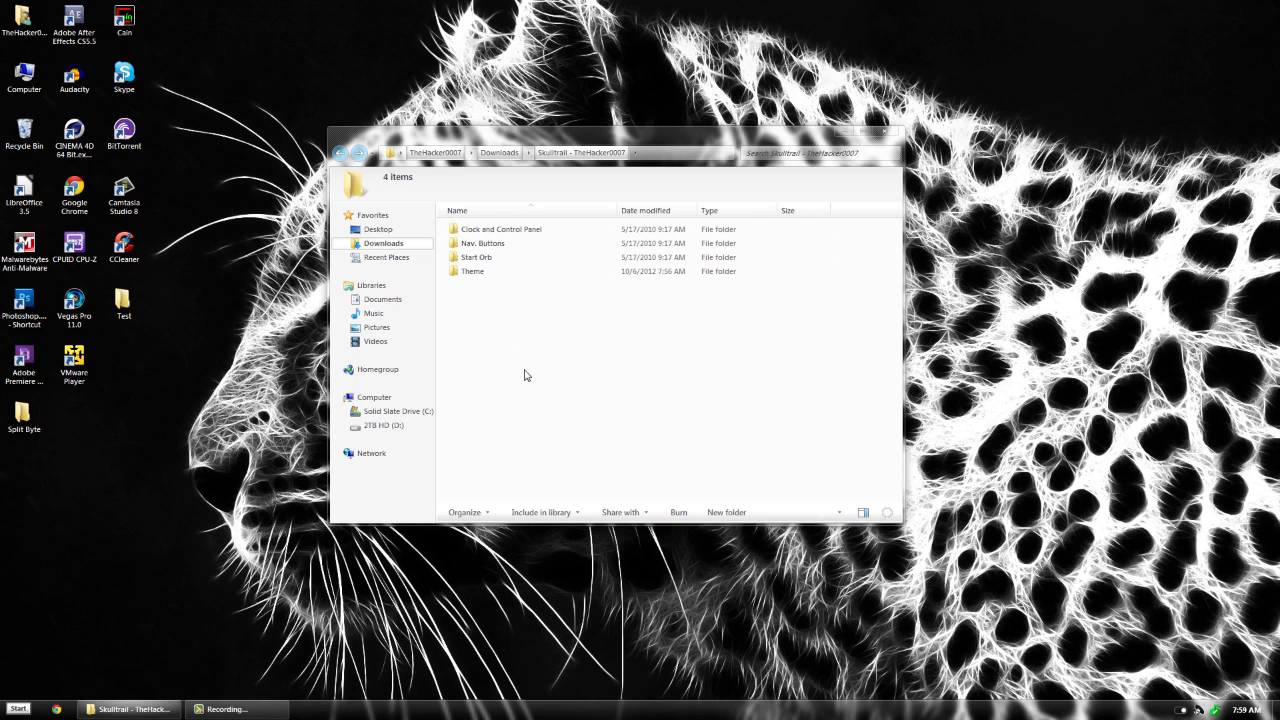
mouse_move(570, 344)
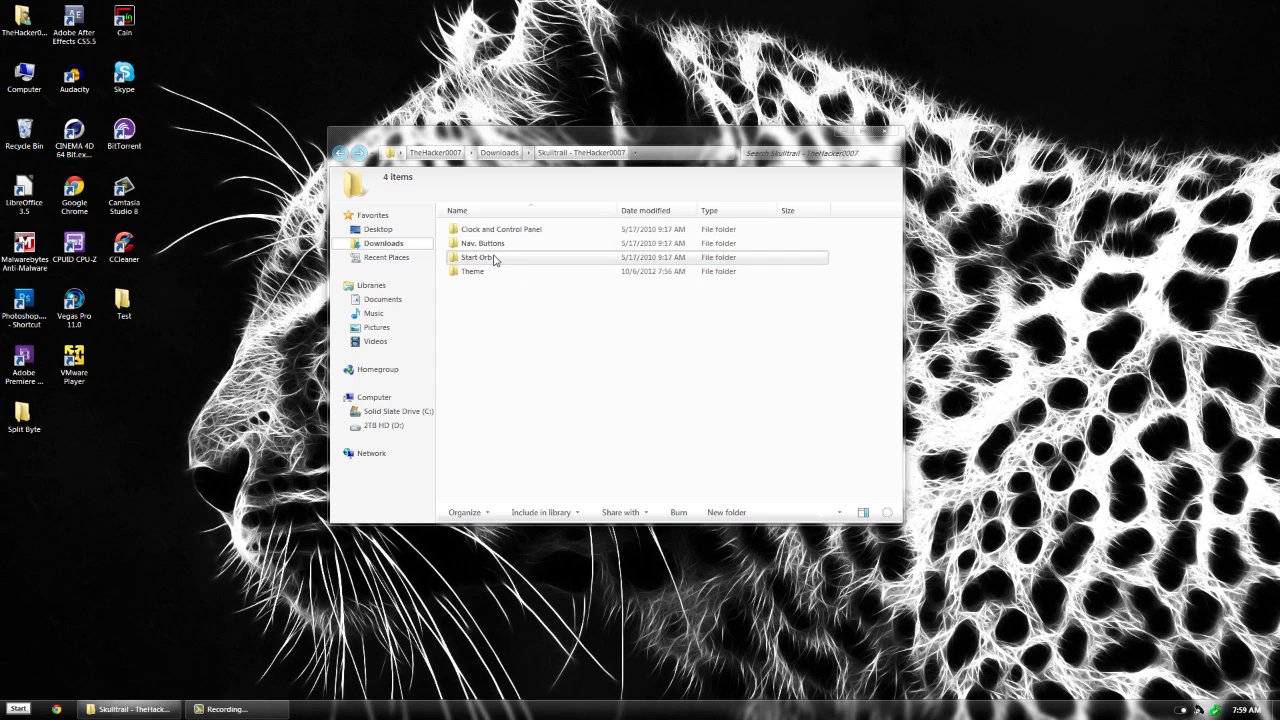
mouse_move(580, 376)
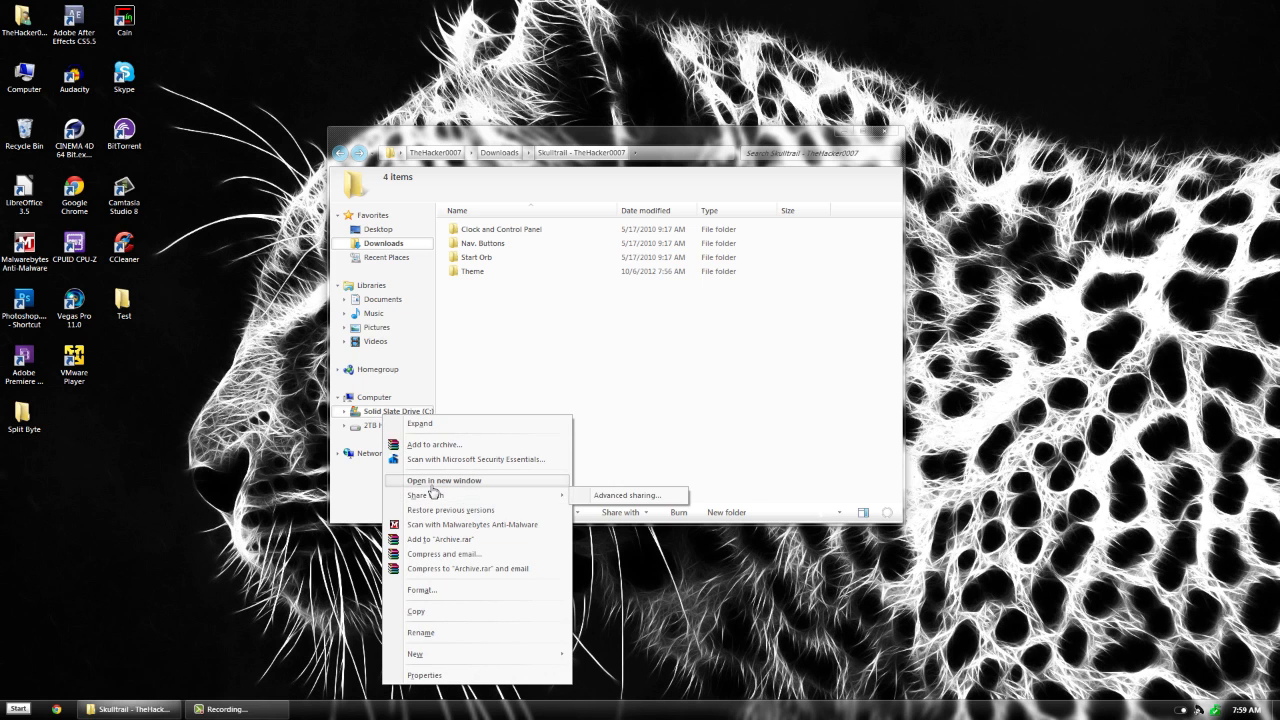
left_click(448, 480)
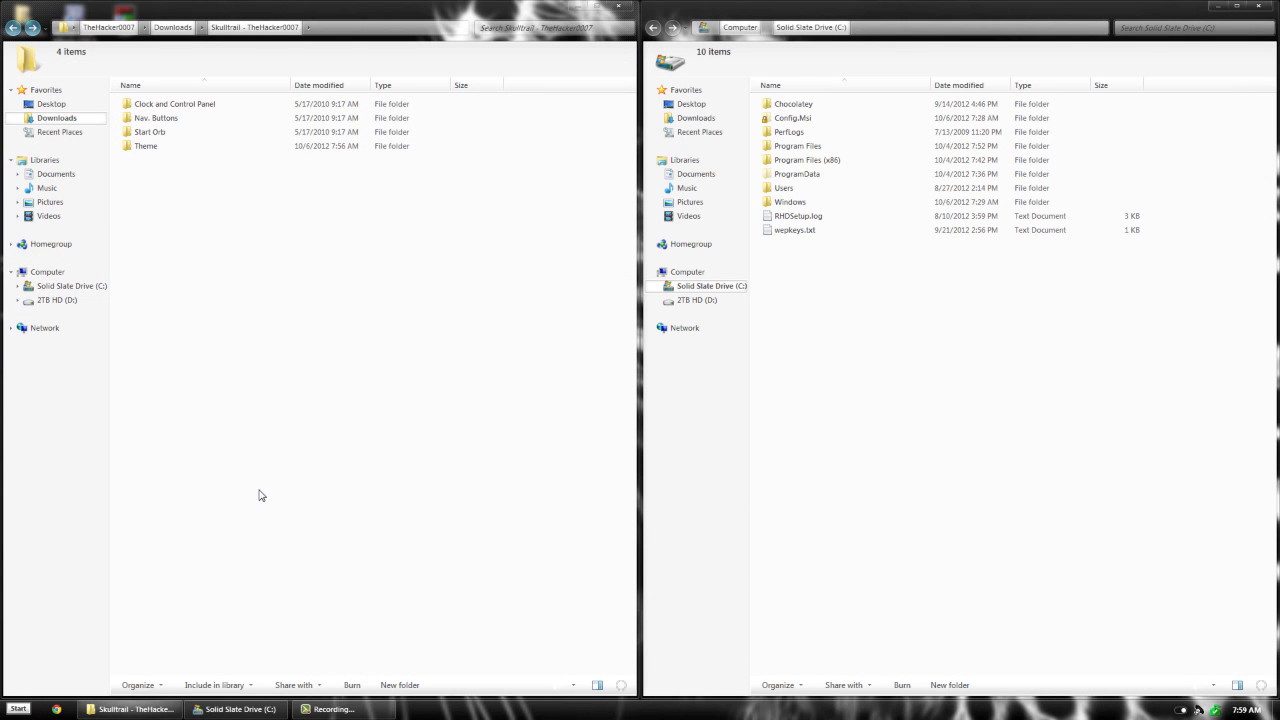
left_click(14, 708)
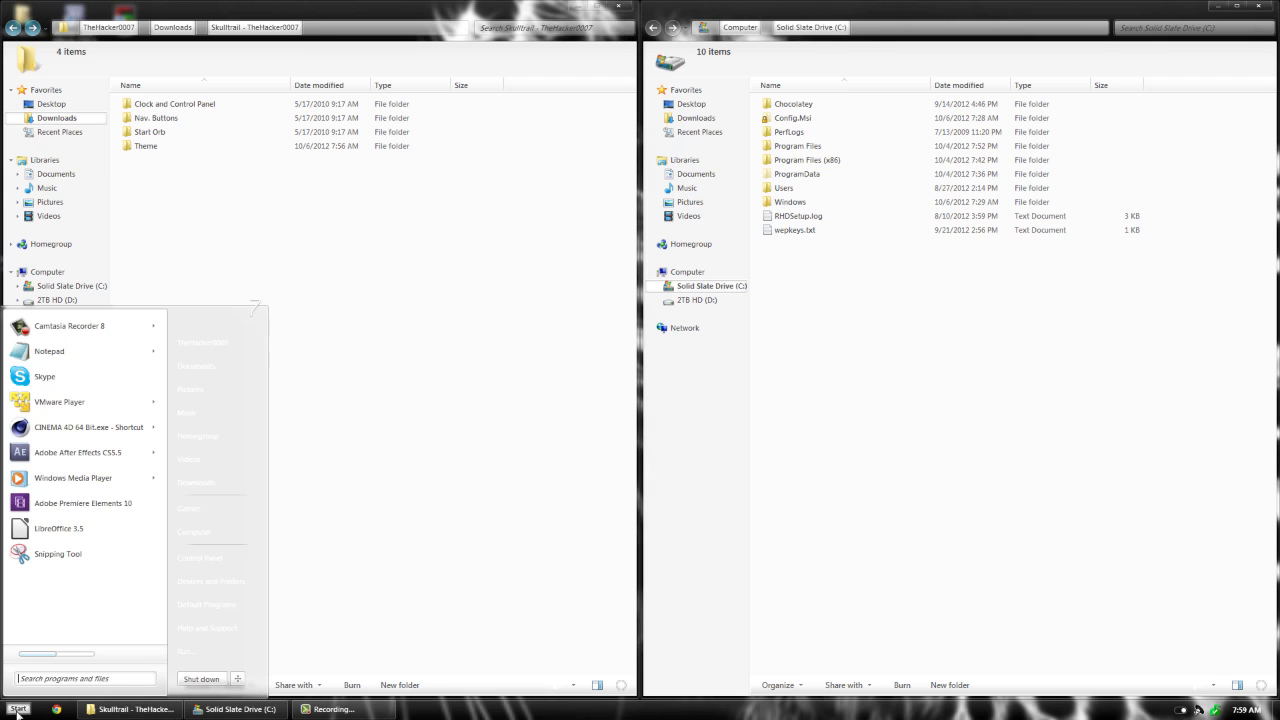
right_click(194, 532)
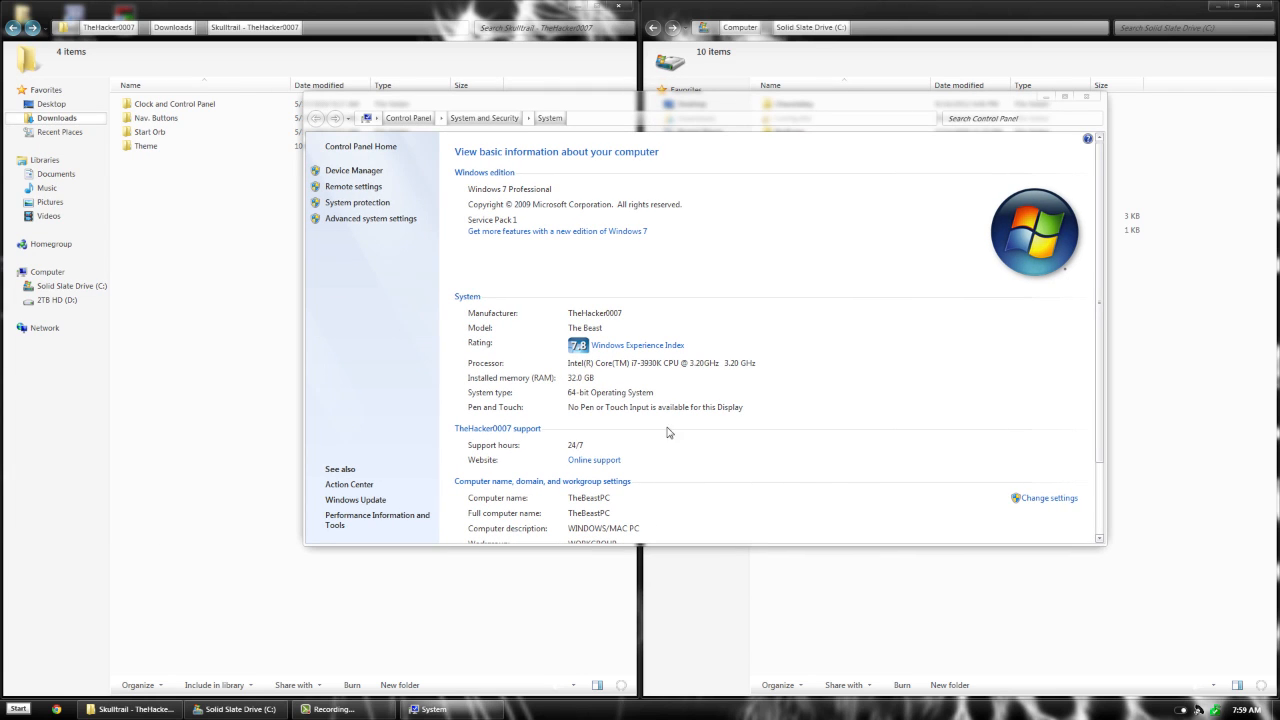
mouse_move(570, 402)
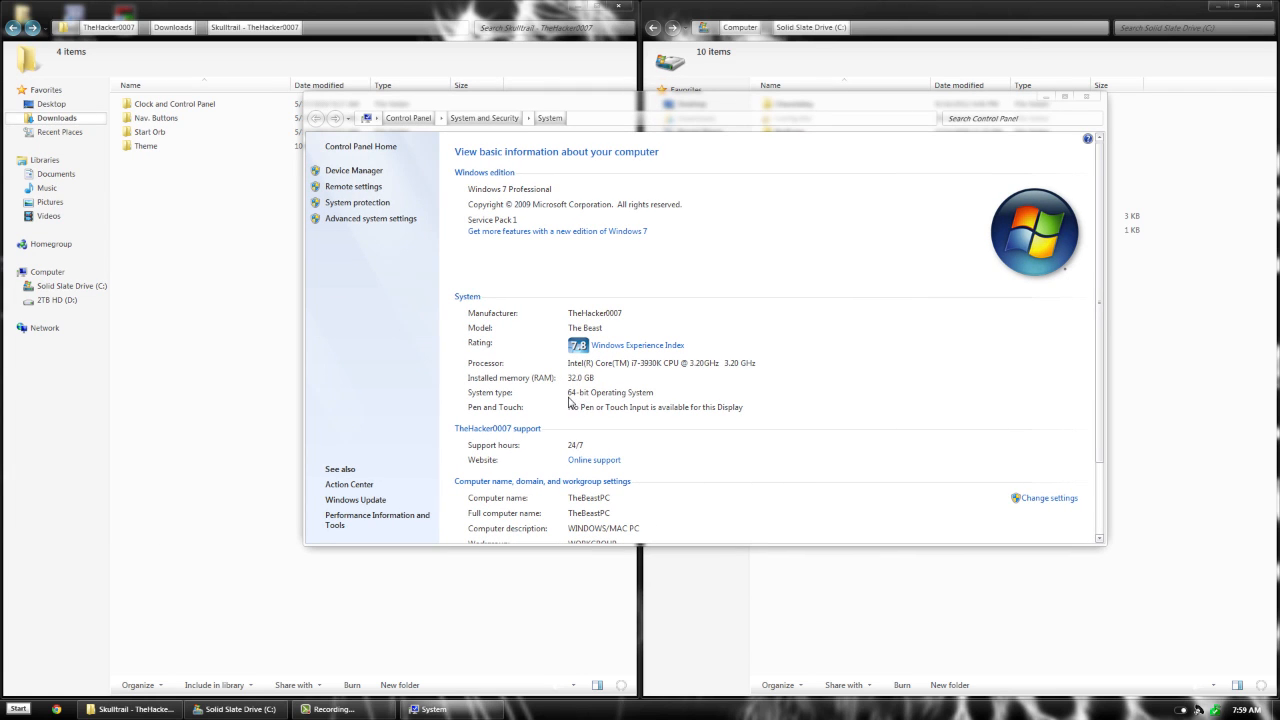
mouse_move(612, 408)
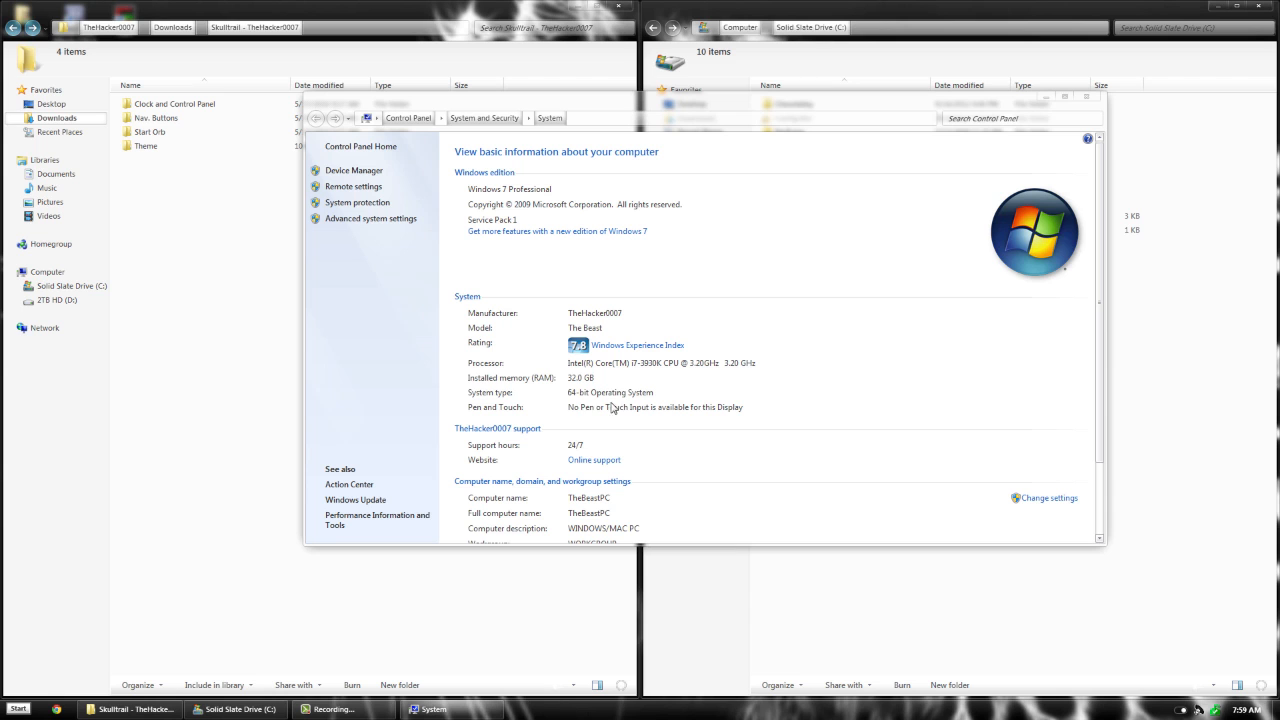
mouse_move(660, 302)
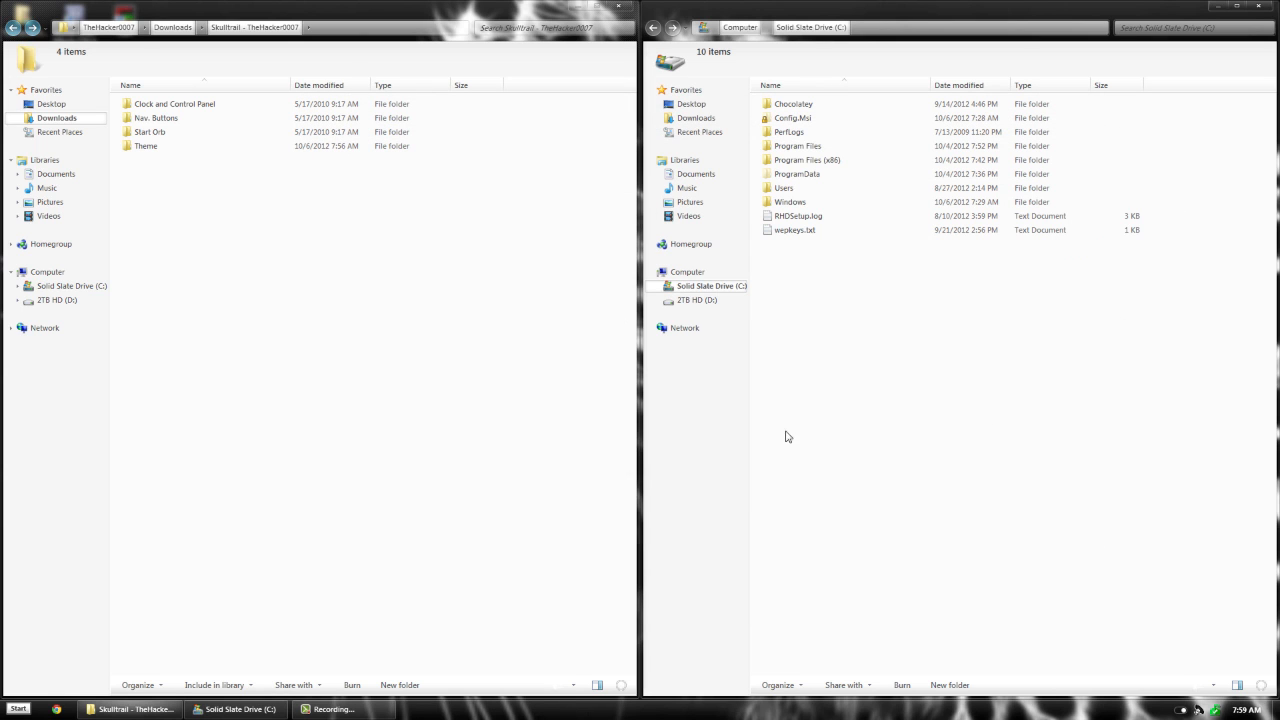
Enter the Clock and Control Panel folder and view its instructions text document
left_click(176, 104)
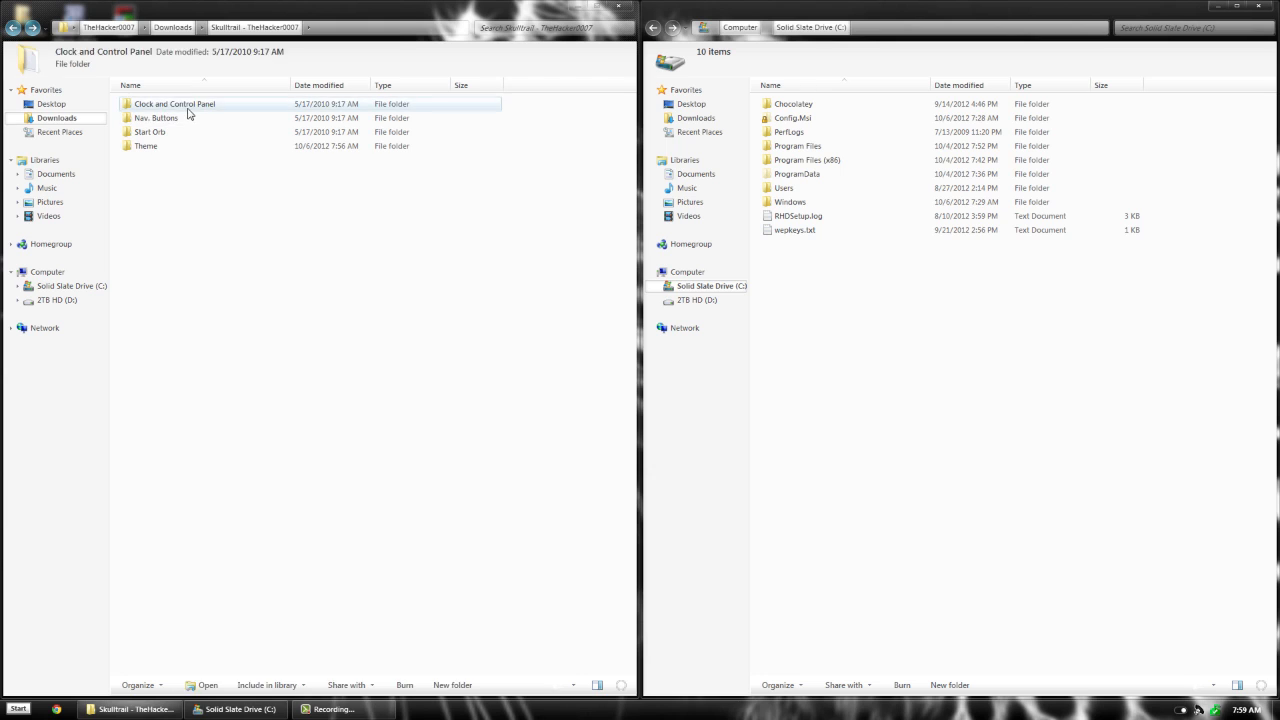
double_click(190, 102)
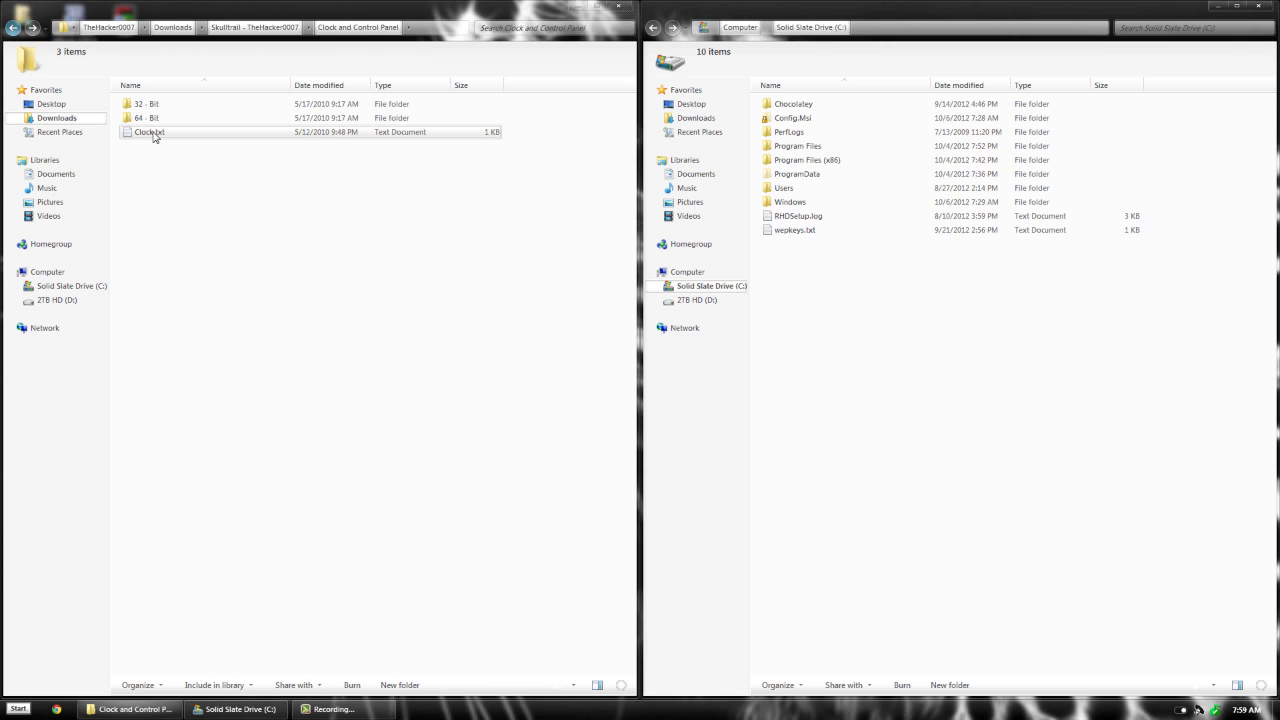
double_click(148, 132)
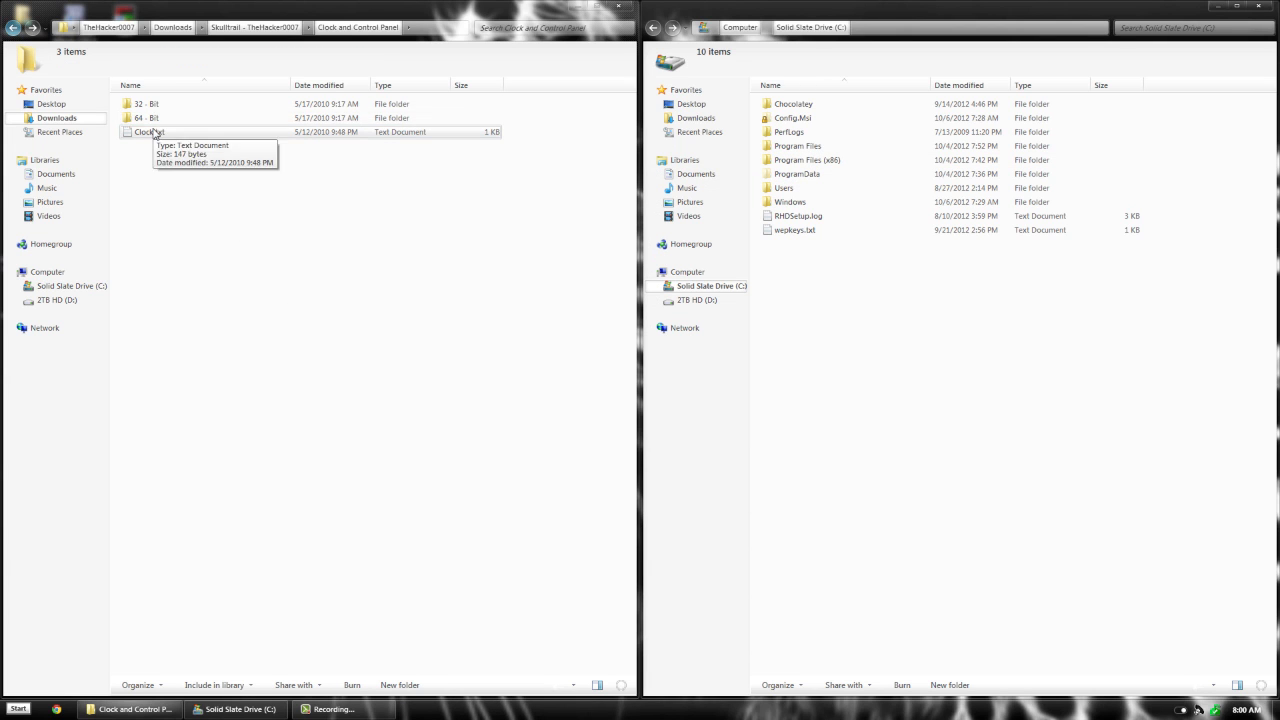
Enter the 64-Bit folder holding the themed shell32.dll and timedate.cpl
double_click(142, 104)
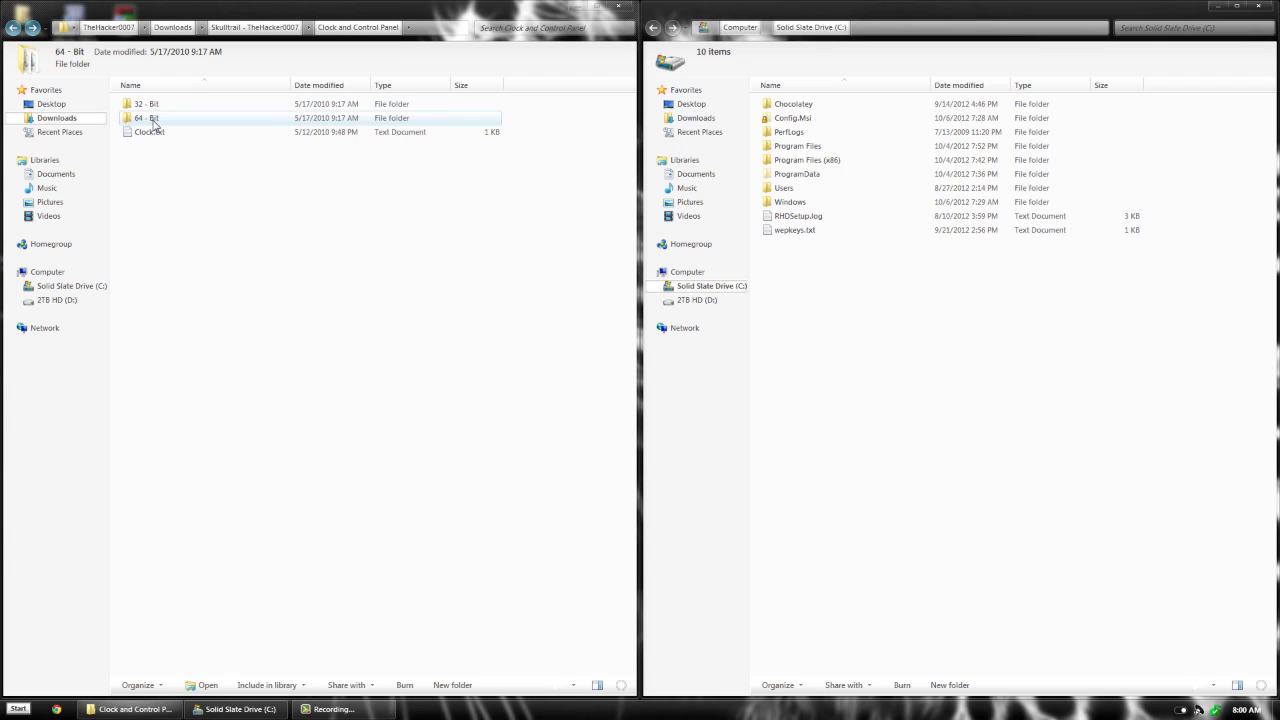
double_click(144, 116)
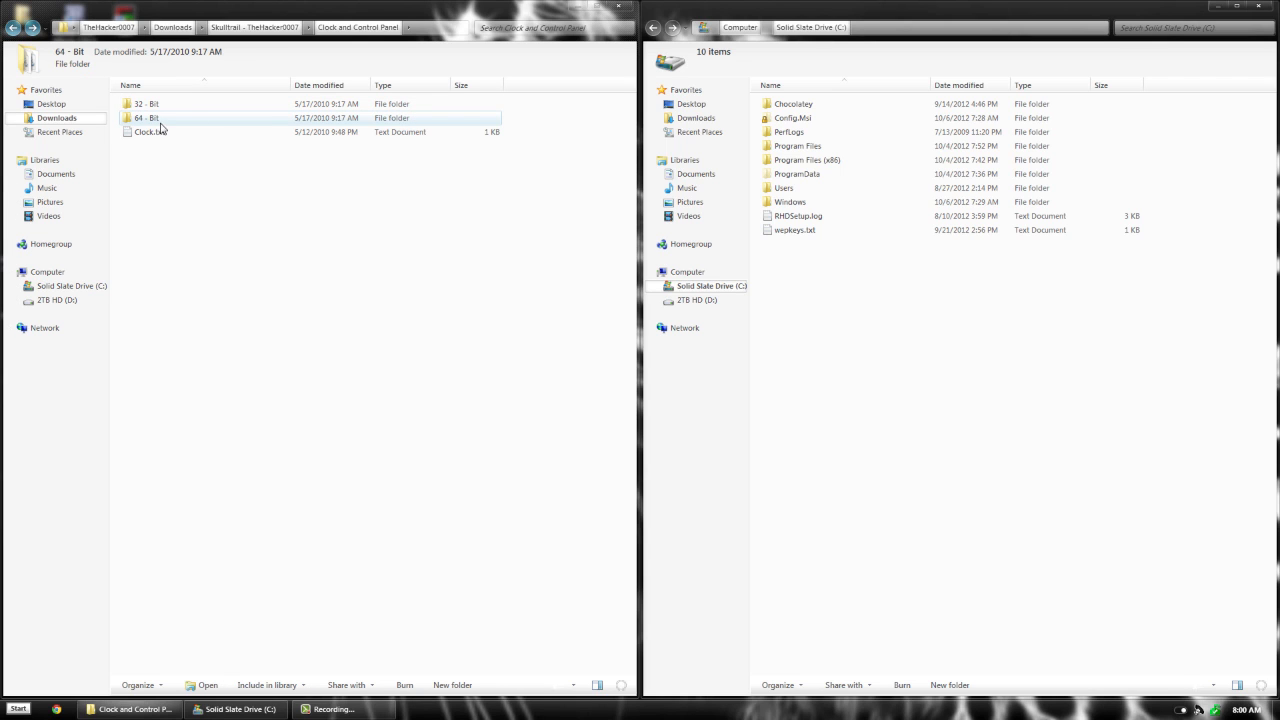
double_click(140, 118)
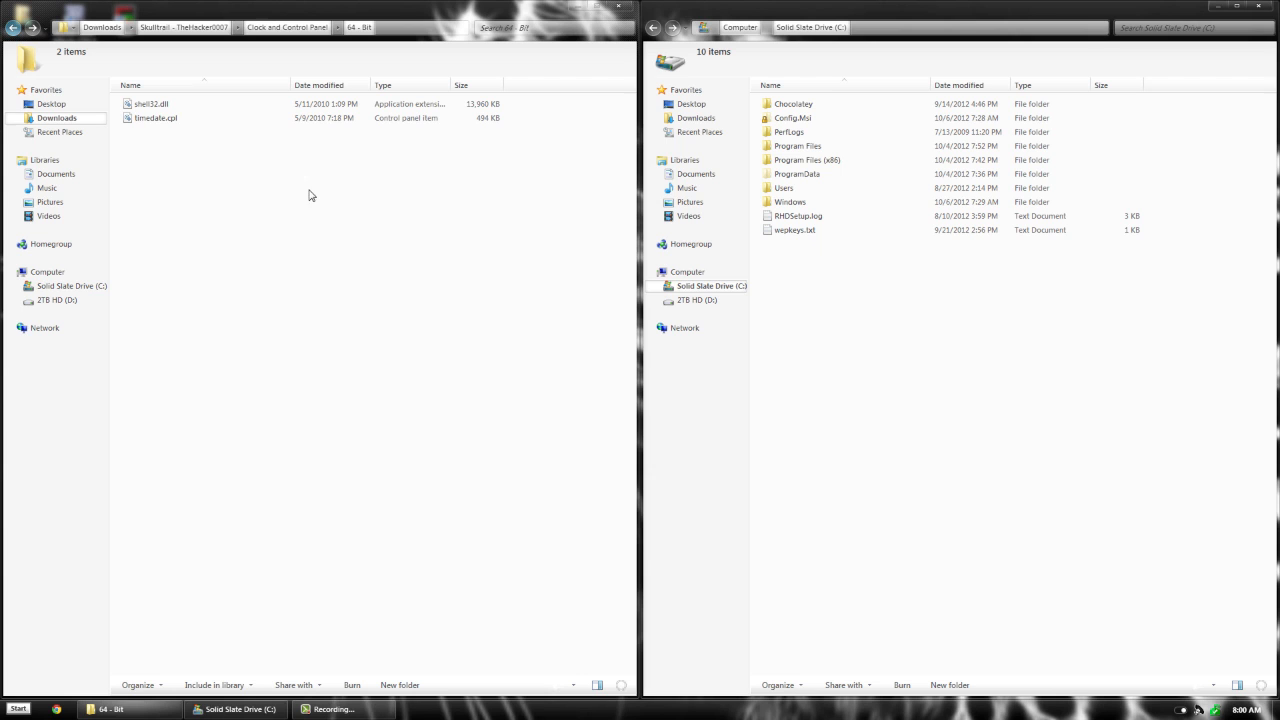
mouse_move(914, 356)
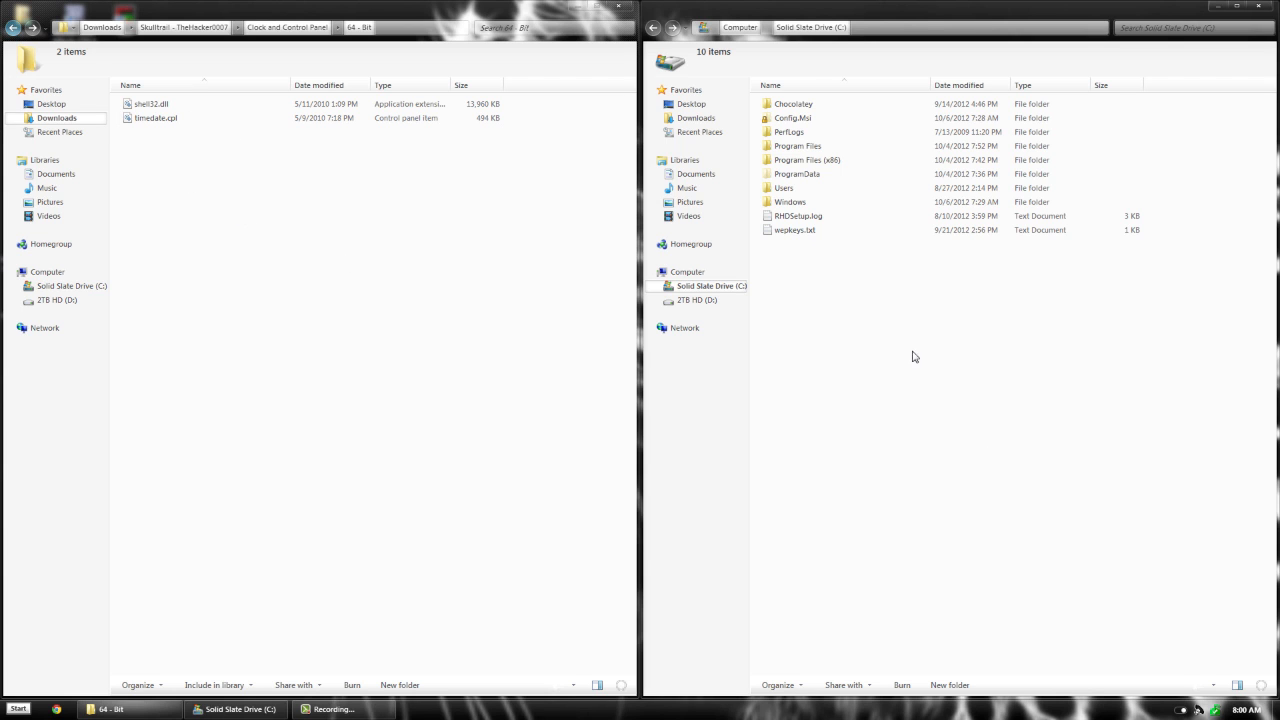
Navigate the right window into C:\Windows\System32
left_click(788, 200)
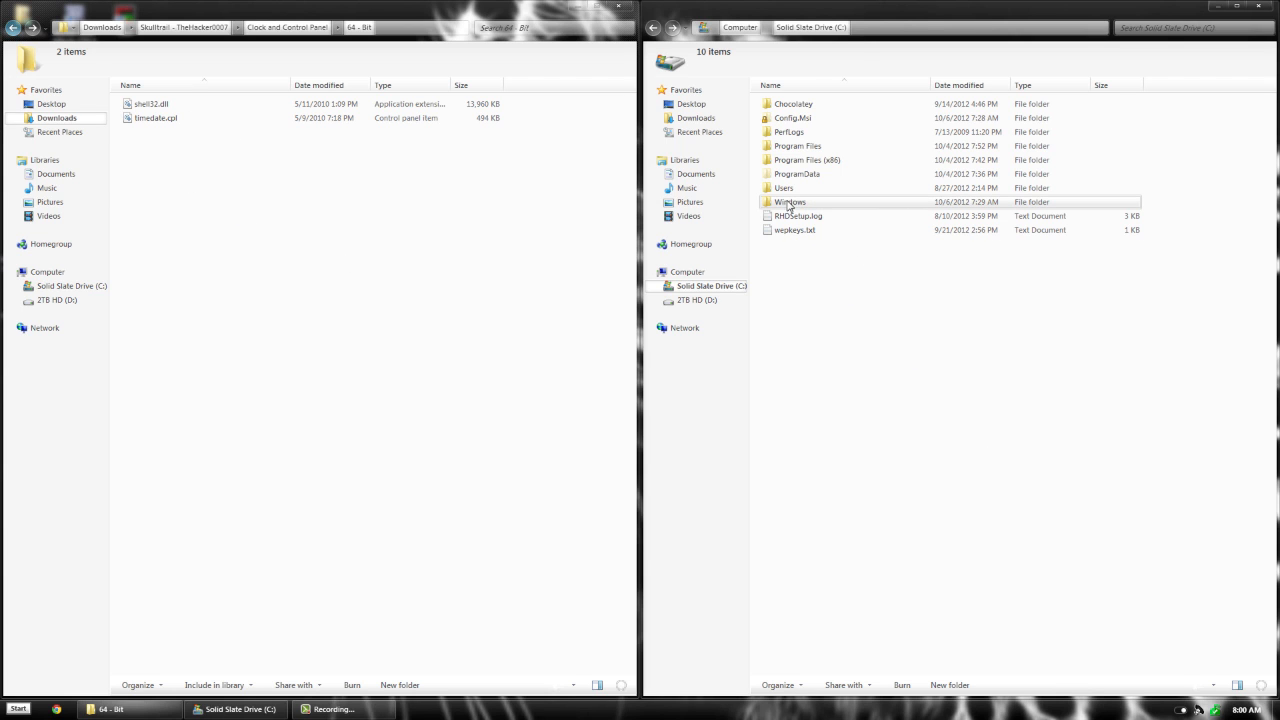
double_click(792, 200)
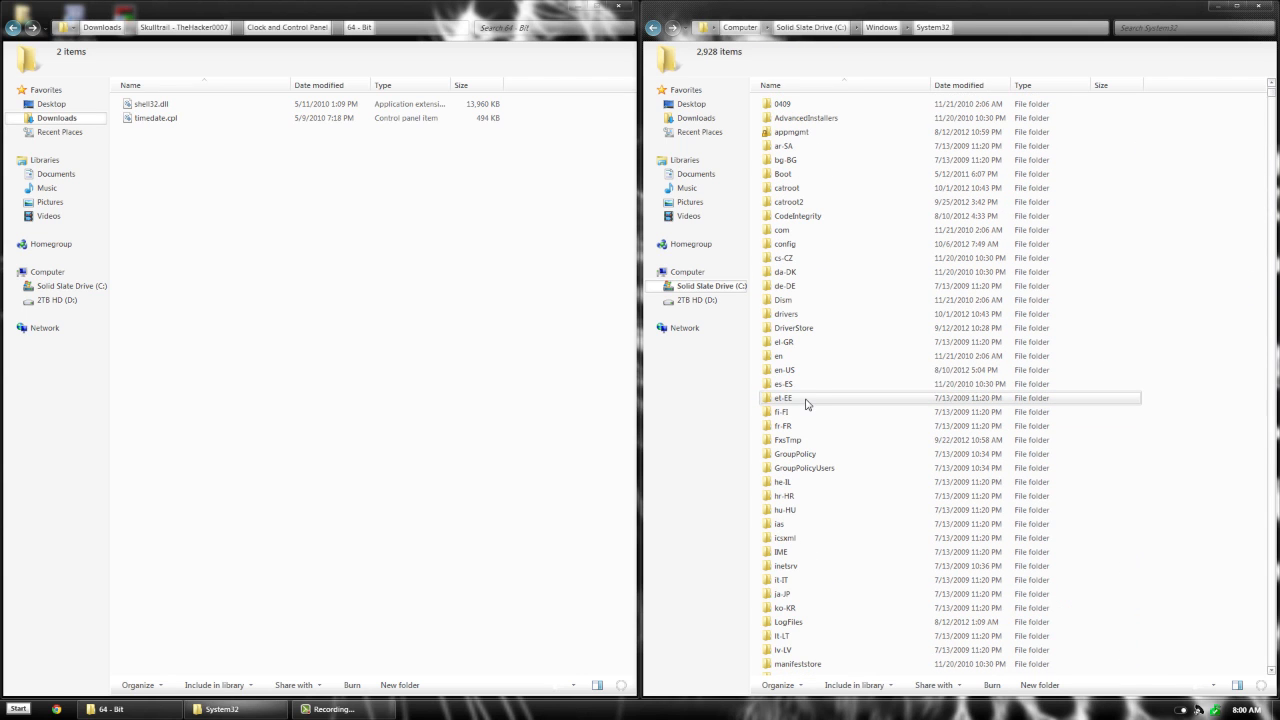
left_click(782, 384)
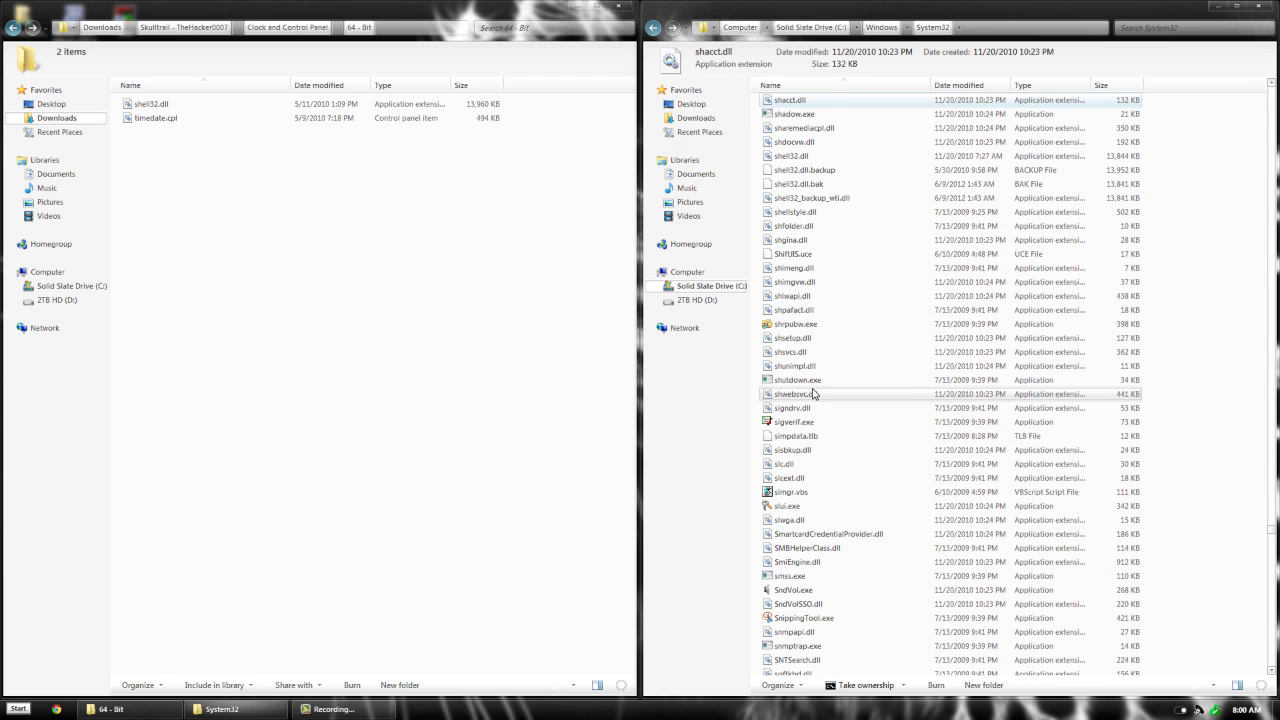
Move through the System32 list to the original shell32.dll and select it
left_click(794, 114)
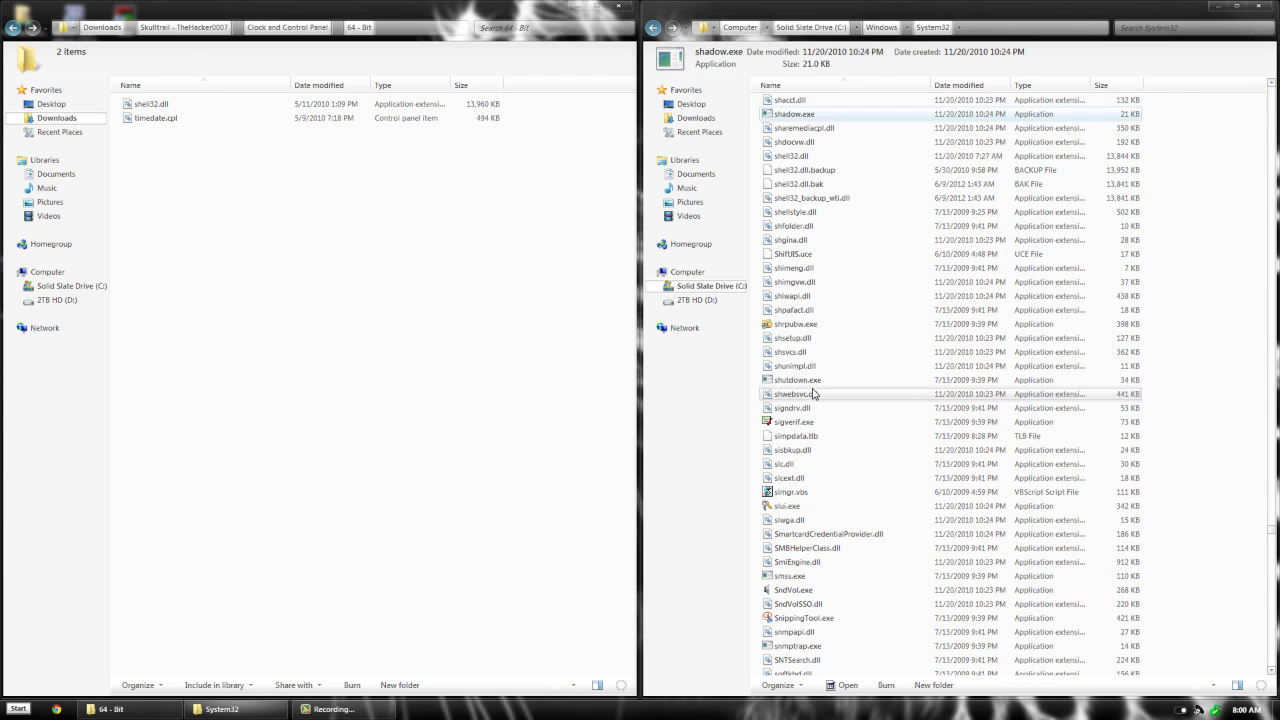
left_click(820, 296)
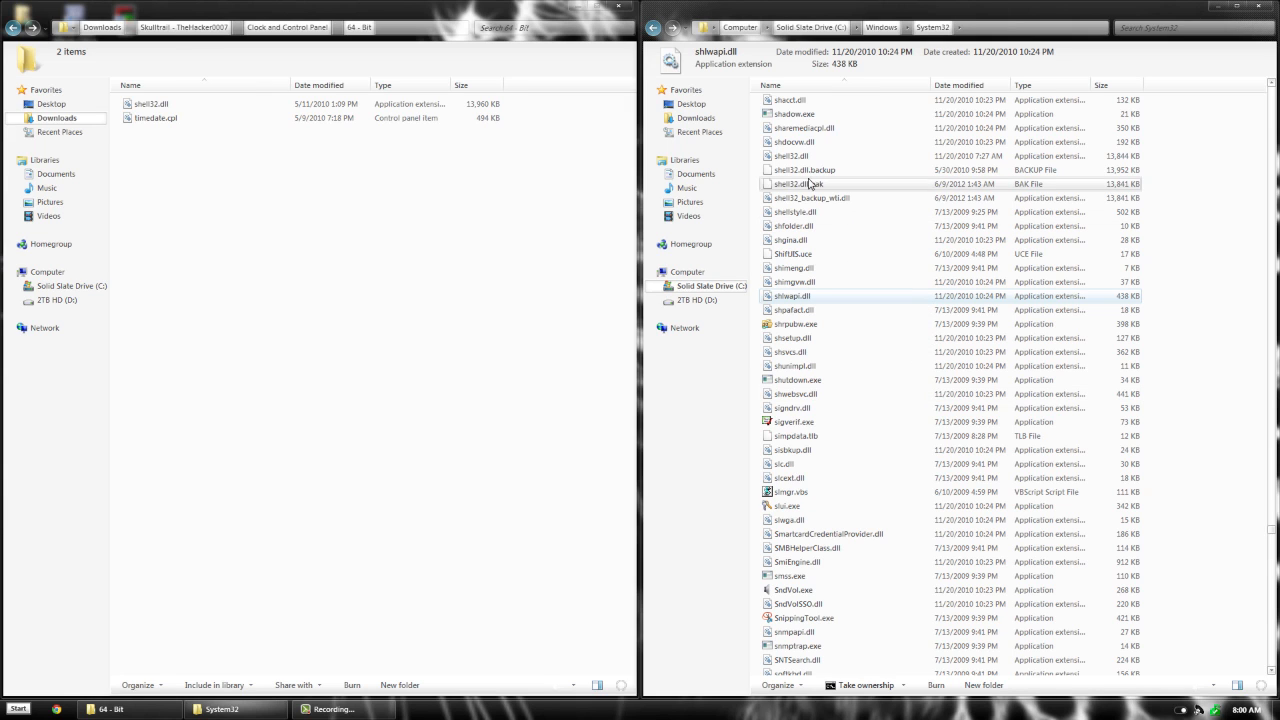
left_click(792, 156)
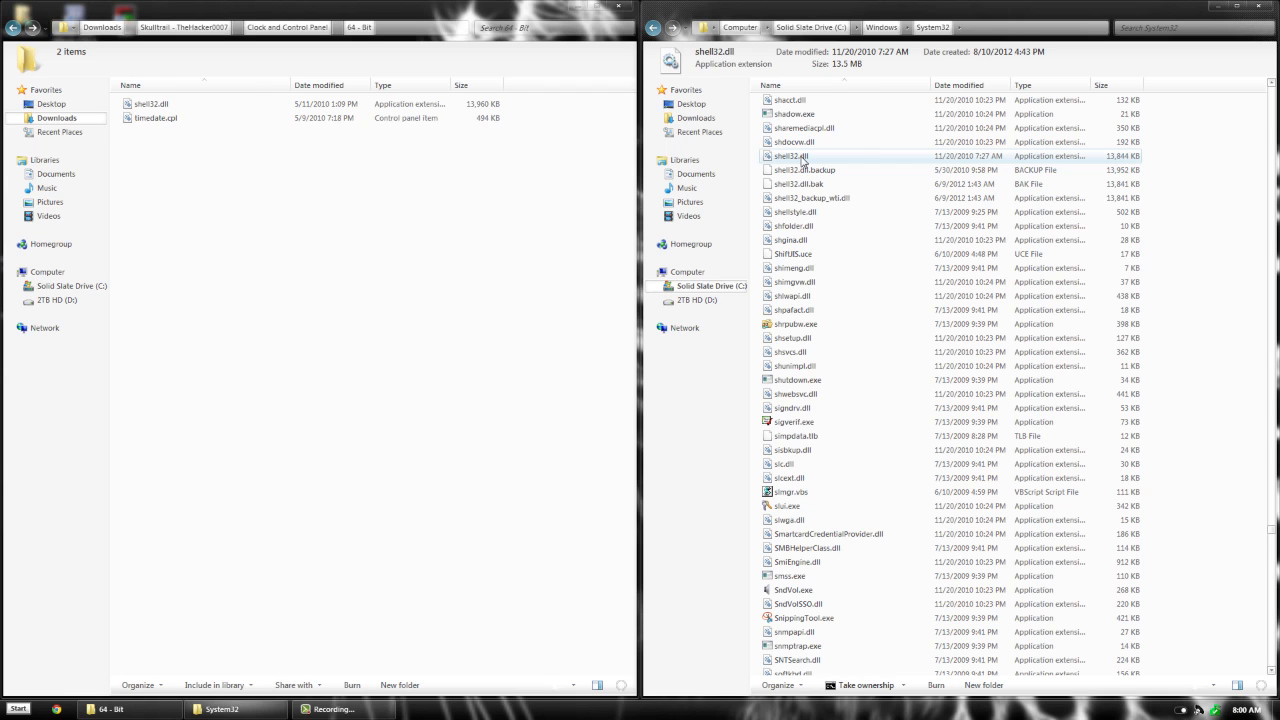
Take ownership of System32's shell32.dll and rename the original to shell32.dll.default
right_click(804, 156)
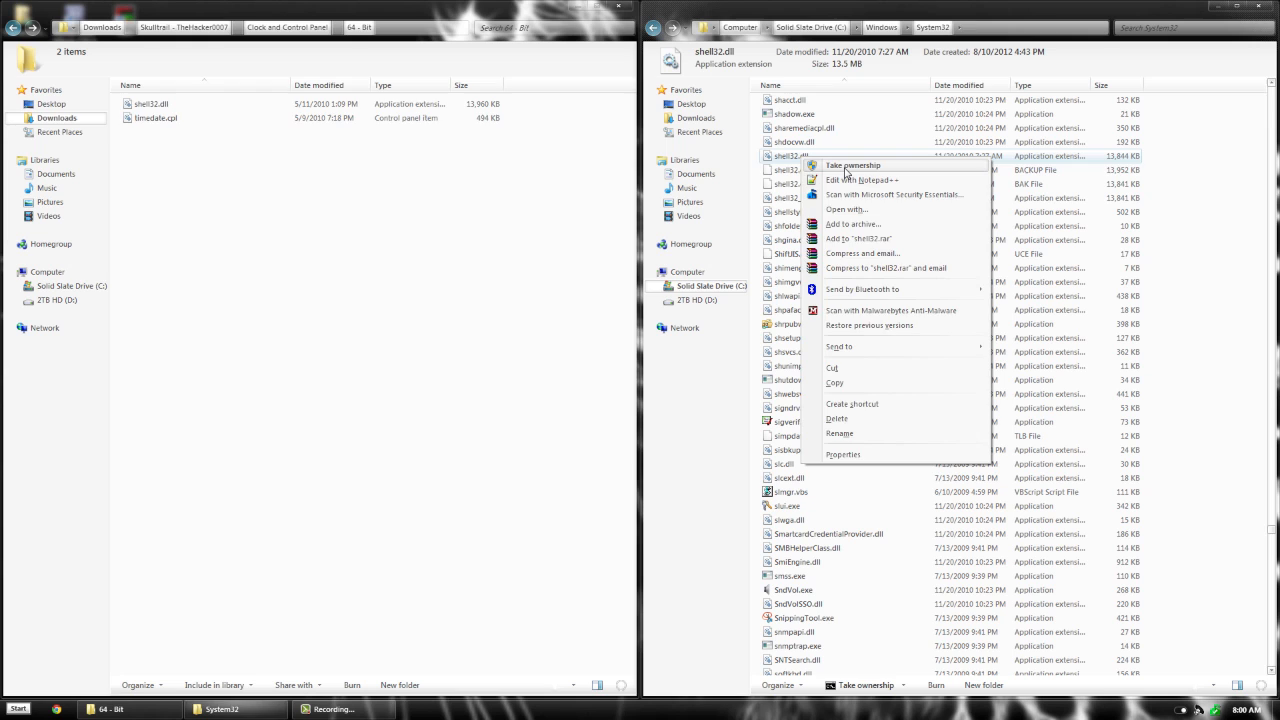
left_click(852, 164)
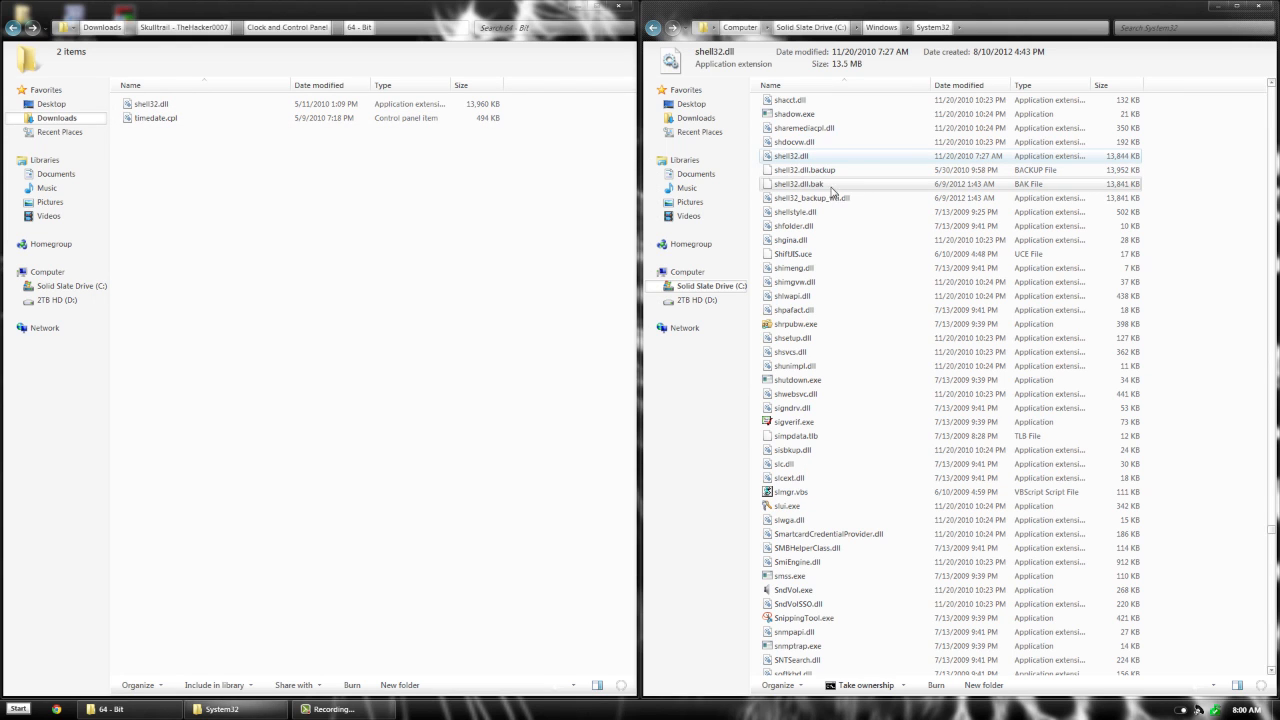
left_click(796, 156)
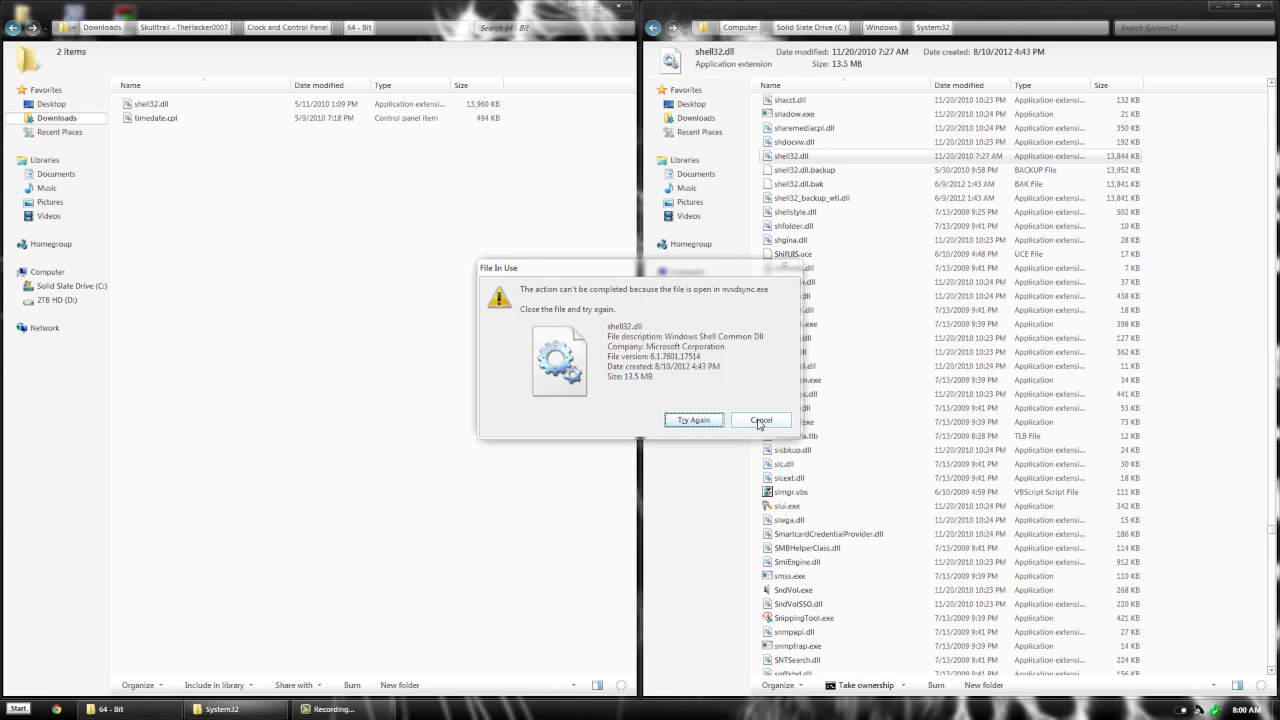
right_click(784, 156)
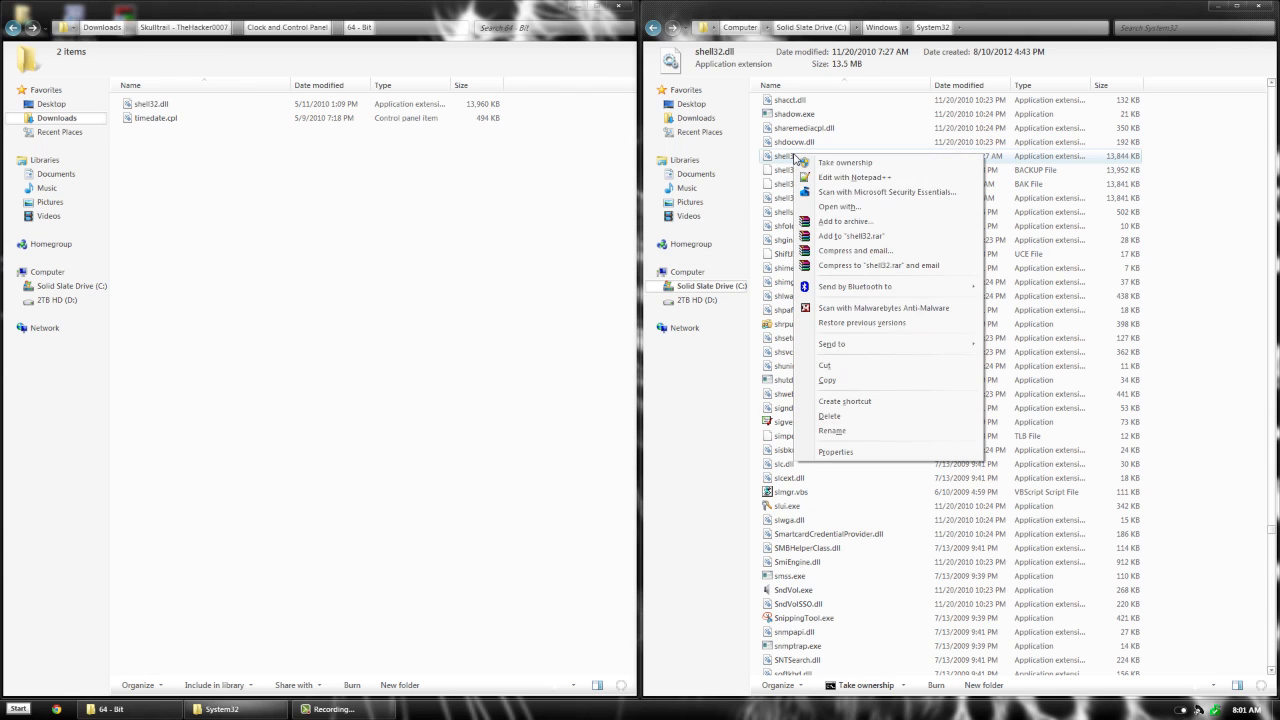
left_click(832, 430)
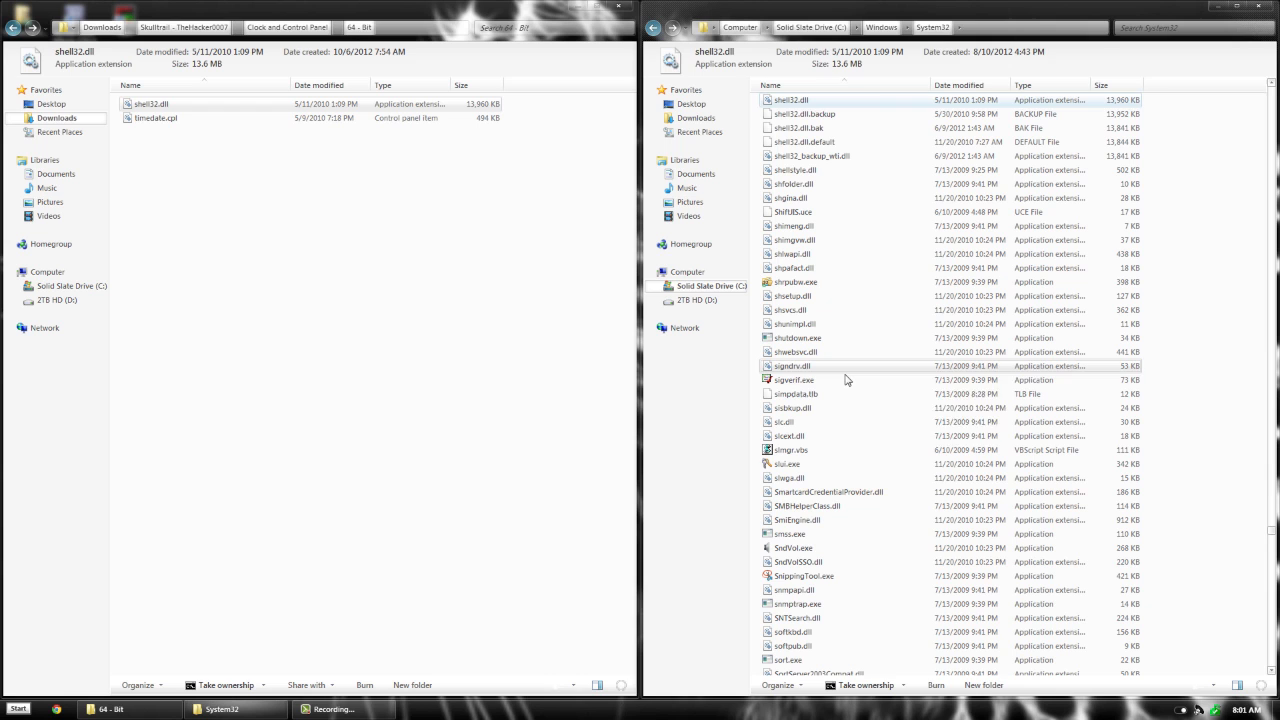
Rename System32's original timedate.cpl to timedate.cpl.stupid, confirming the extension change
scroll("down", 3)
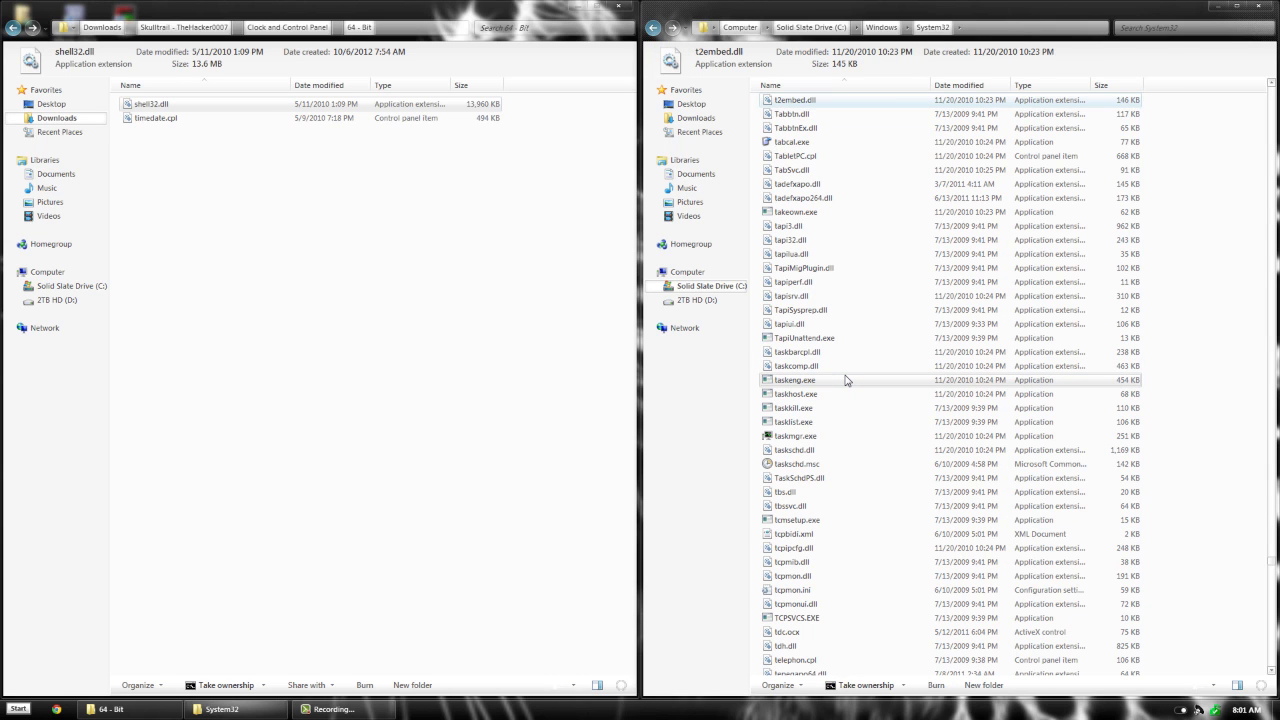
left_click(792, 170)
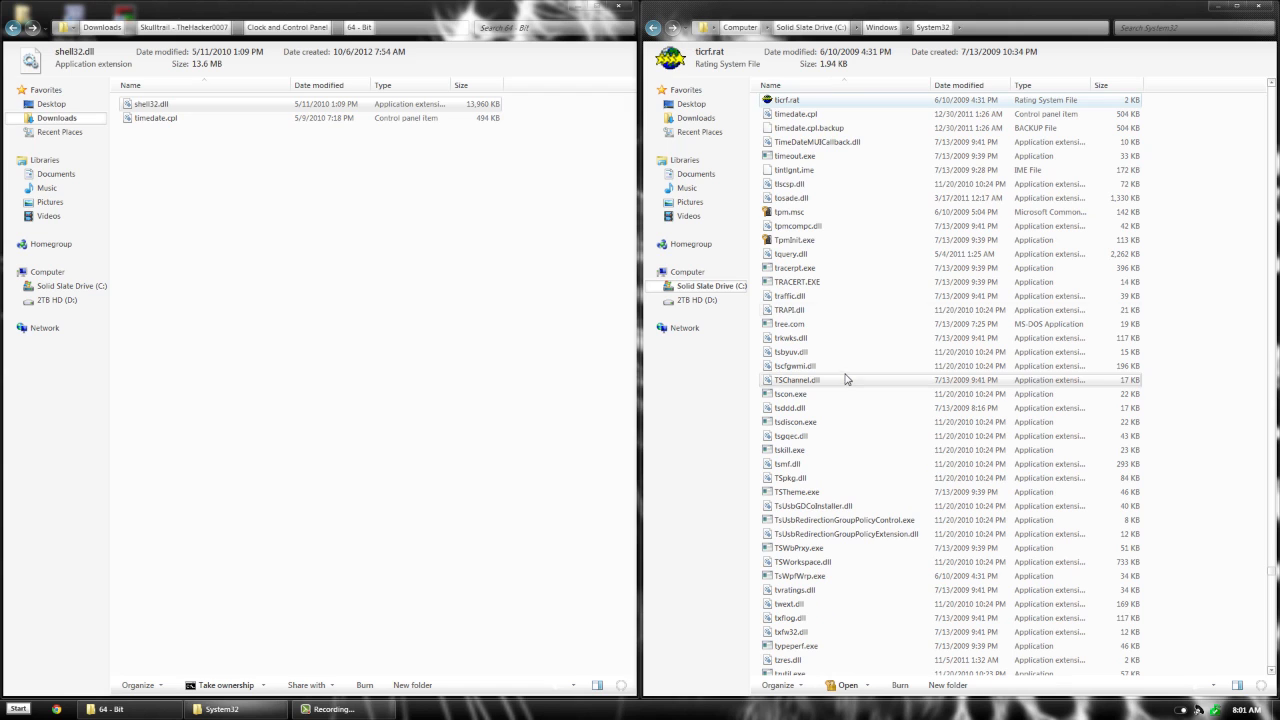
left_click(796, 128)
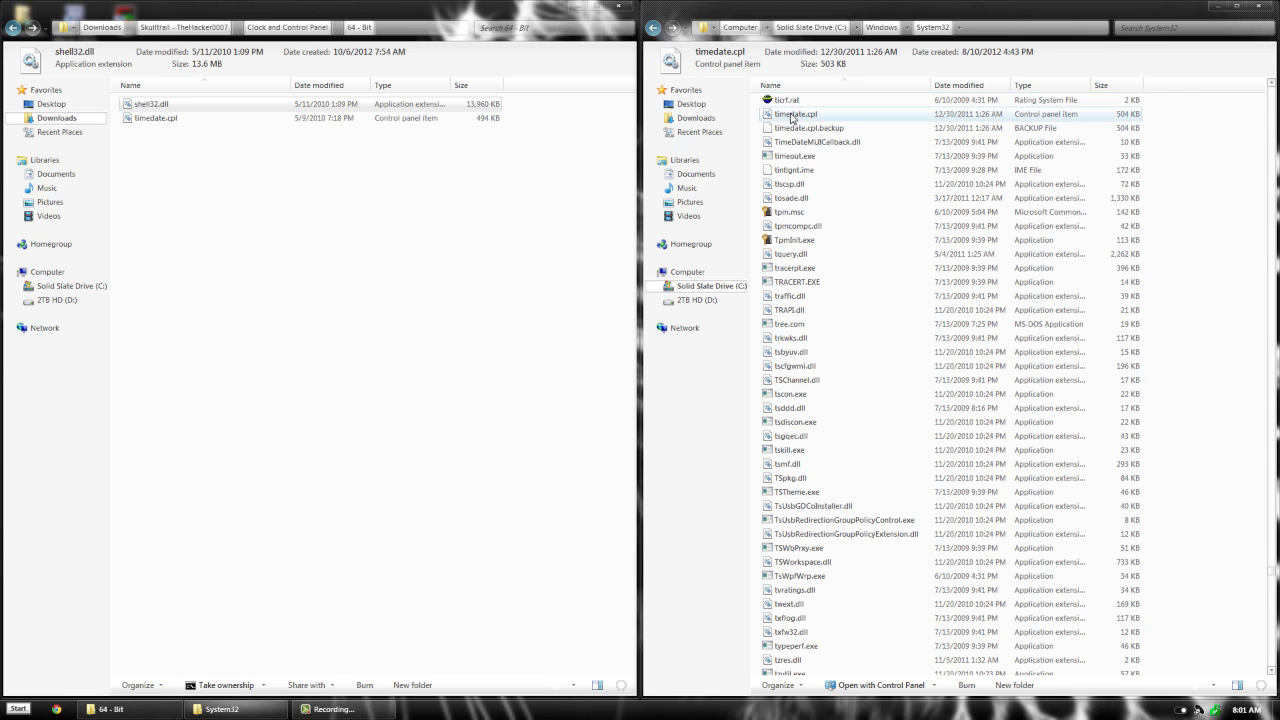
right_click(788, 114)
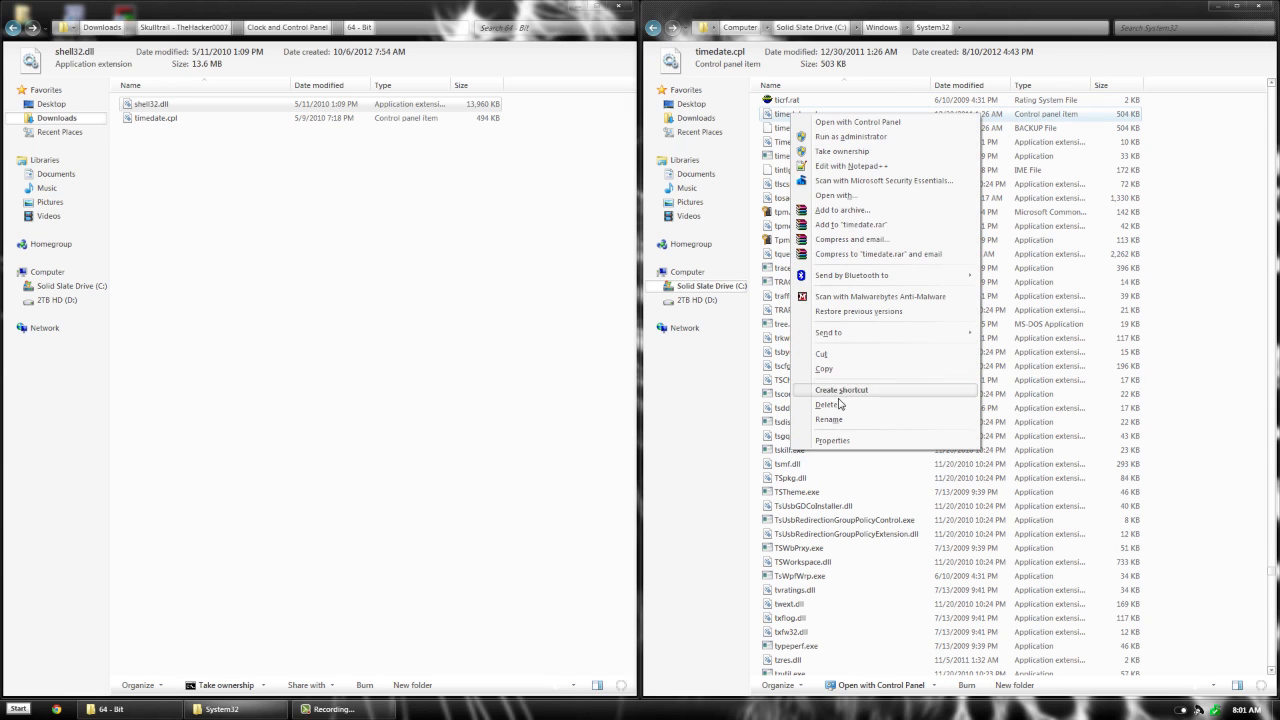
left_click(828, 420)
type(".stupid")
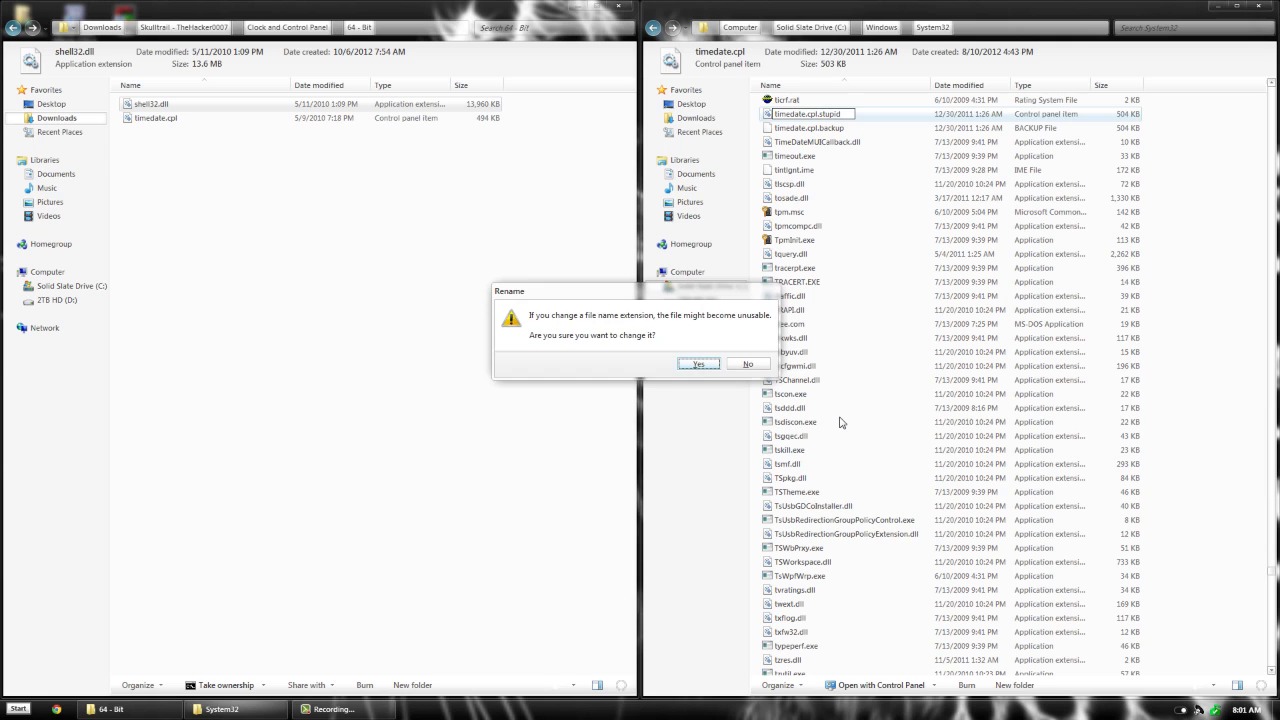
left_click(698, 364)
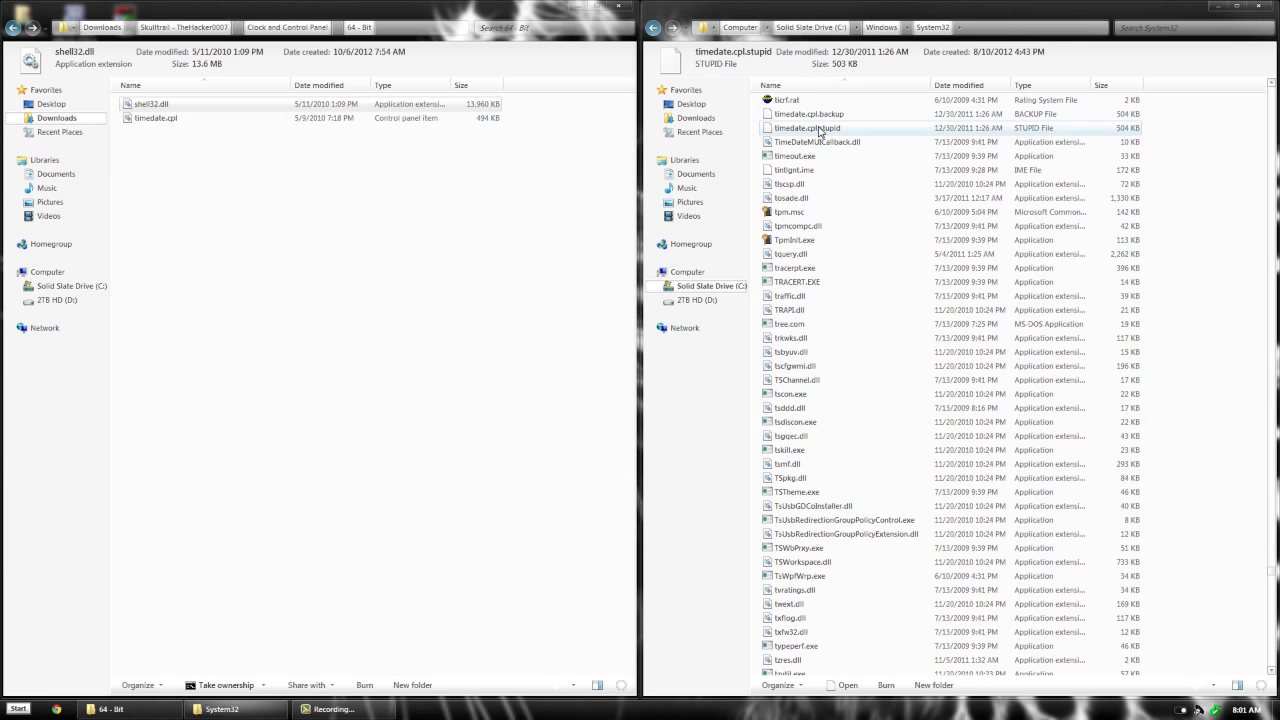
Delete the renamed old timedate file to the Recycle Bin
key("Delete")
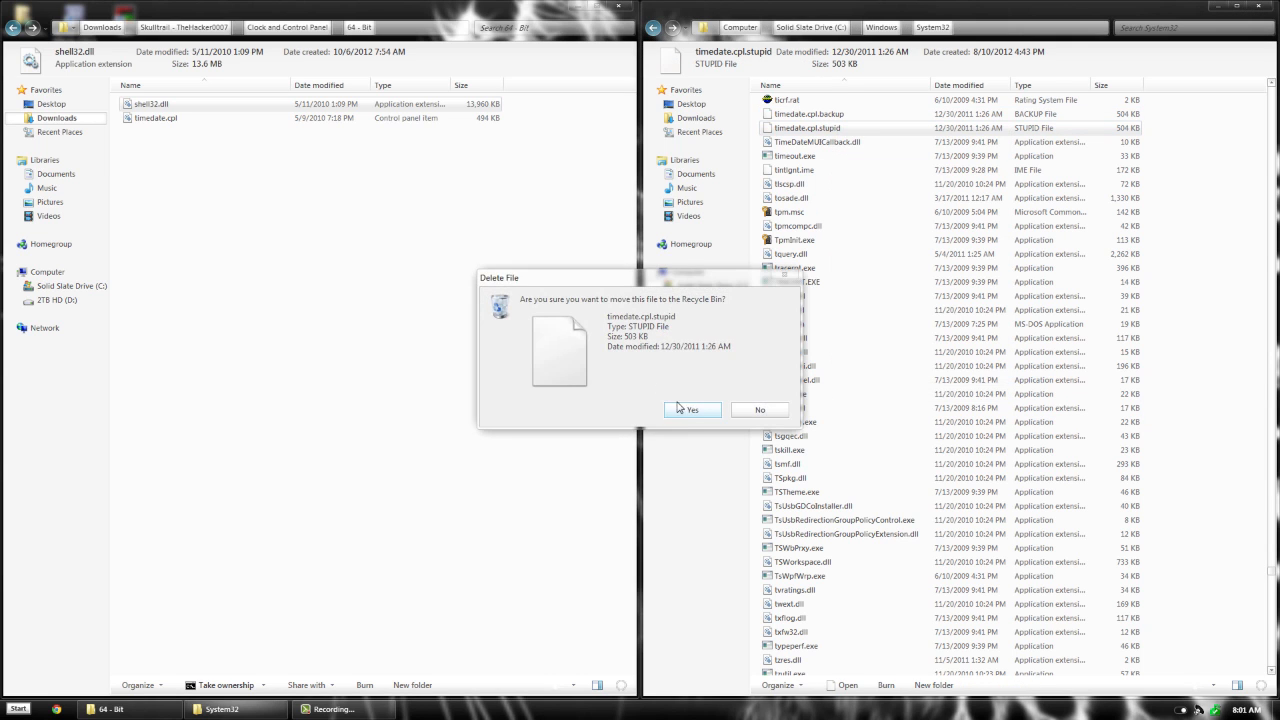
left_click(692, 408)
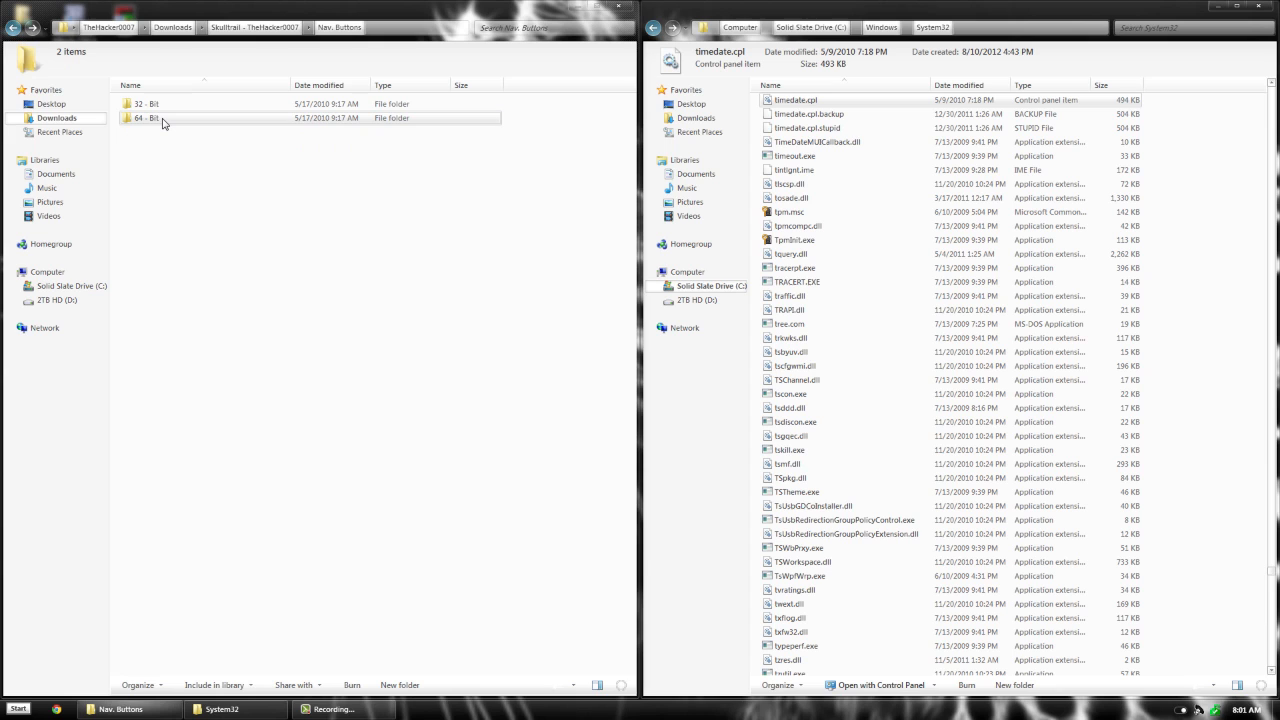
mouse_move(166, 122)
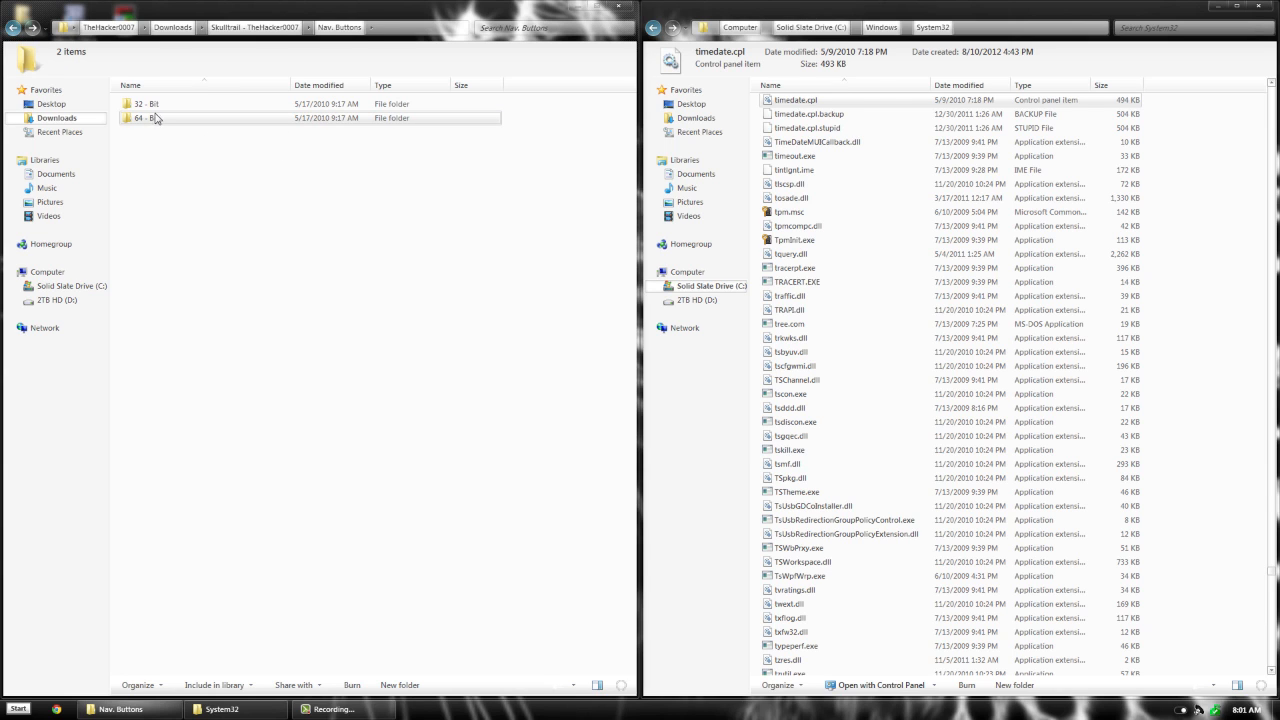
Rename System32's ExplorerFrame.dll to ExplorerFrame.dll.backupdelete, confirming the extension change
double_click(144, 116)
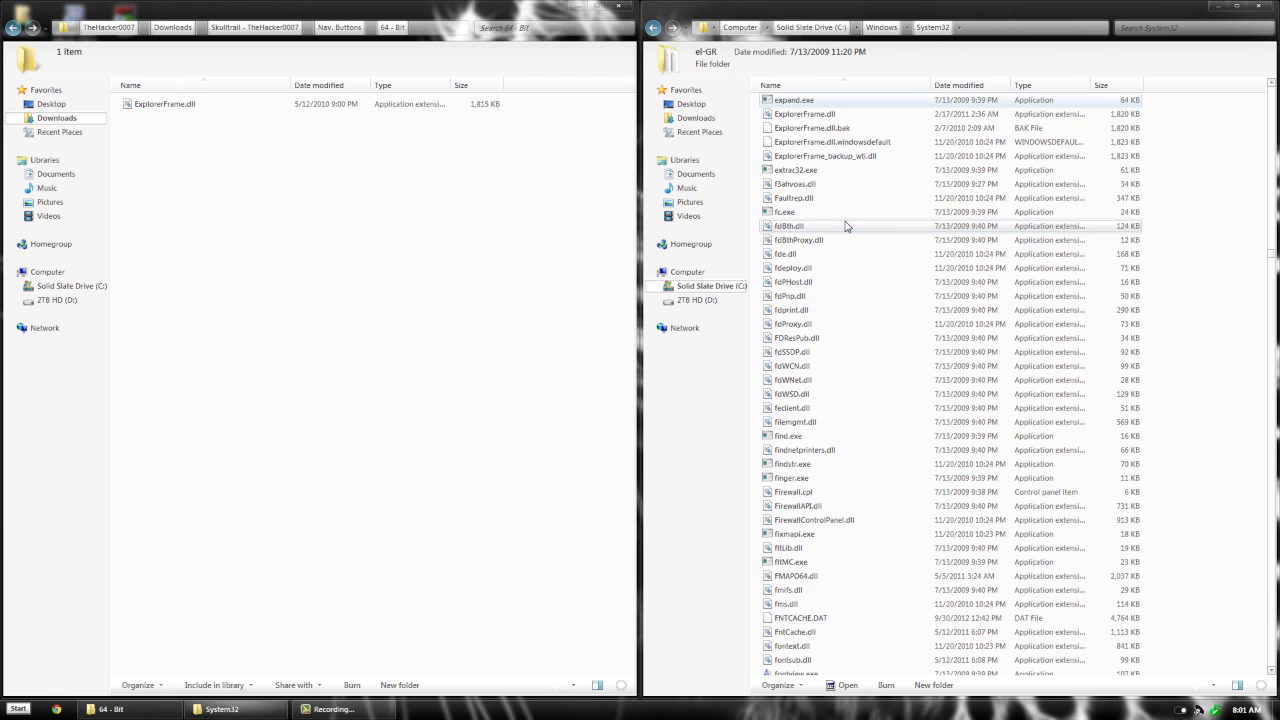
left_click(792, 104)
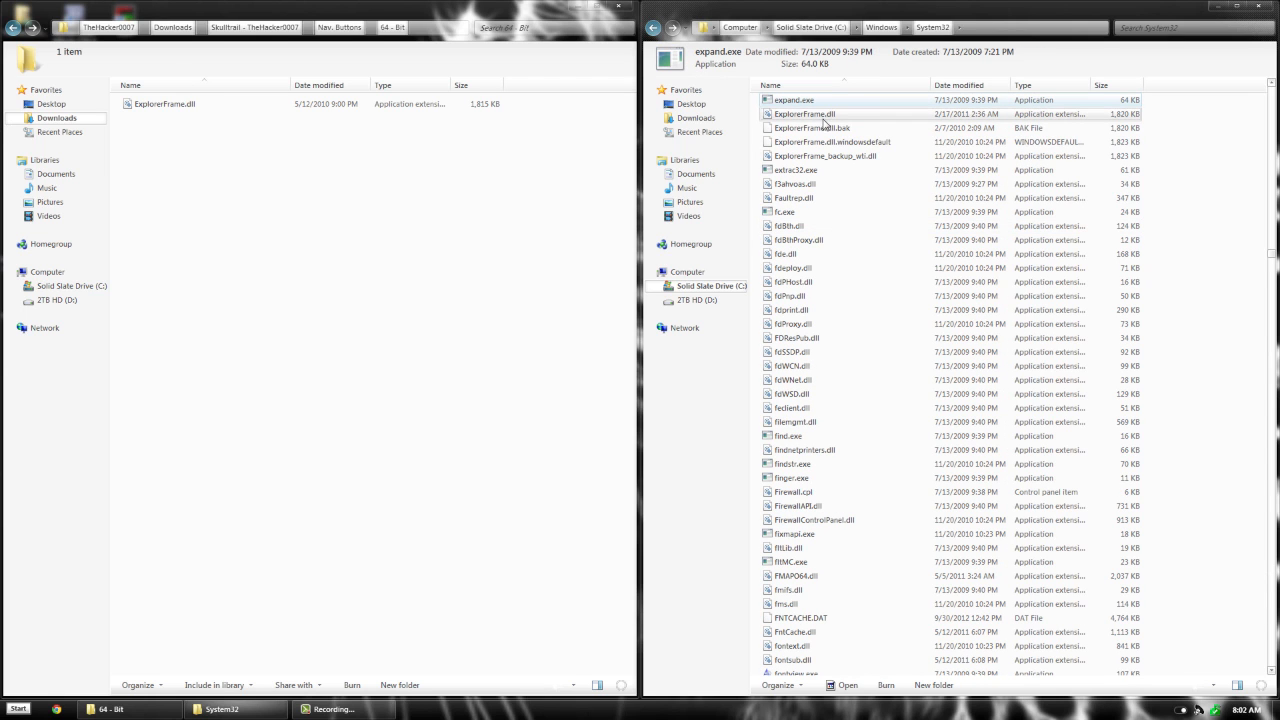
right_click(824, 112)
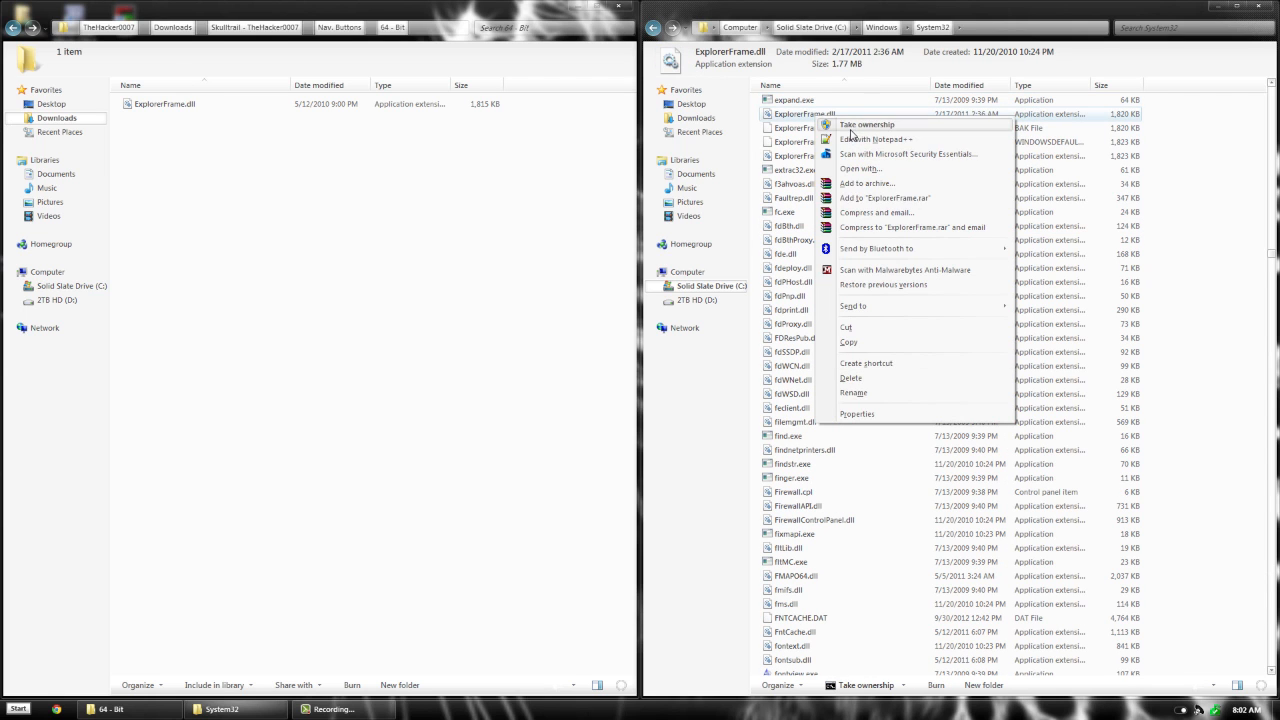
mouse_move(878, 392)
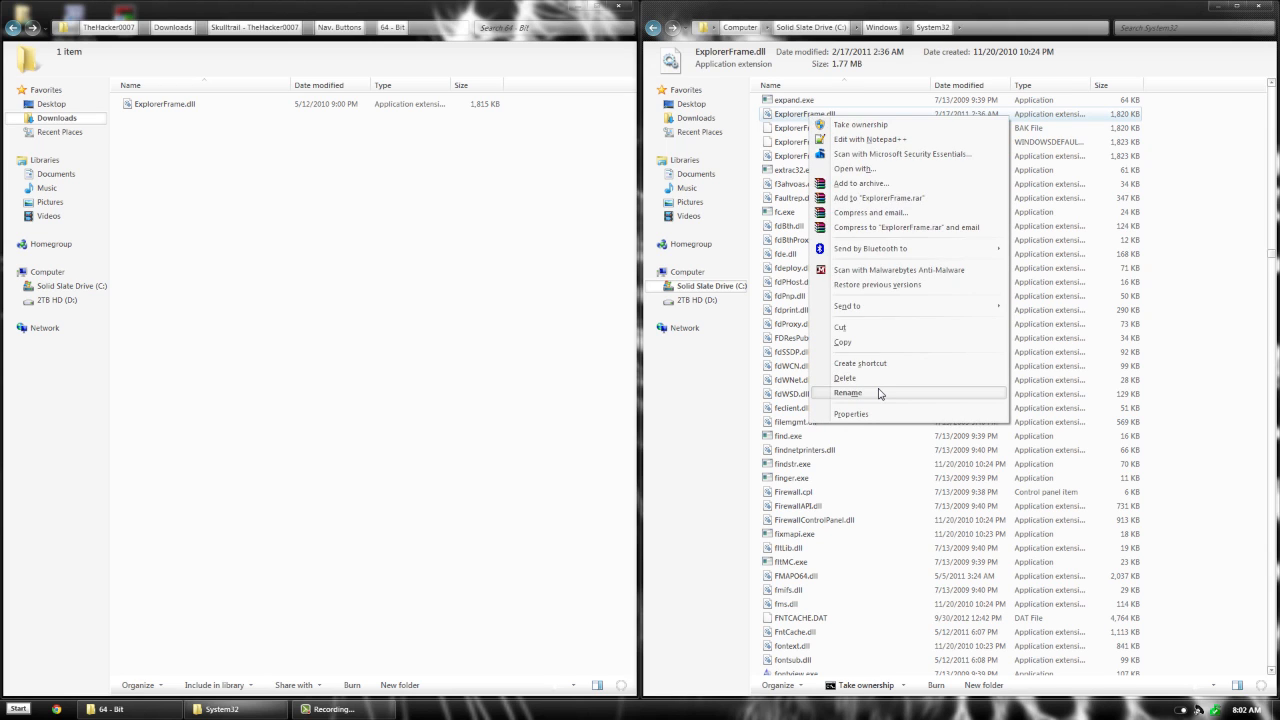
left_click(850, 392)
type(".backupdelete")
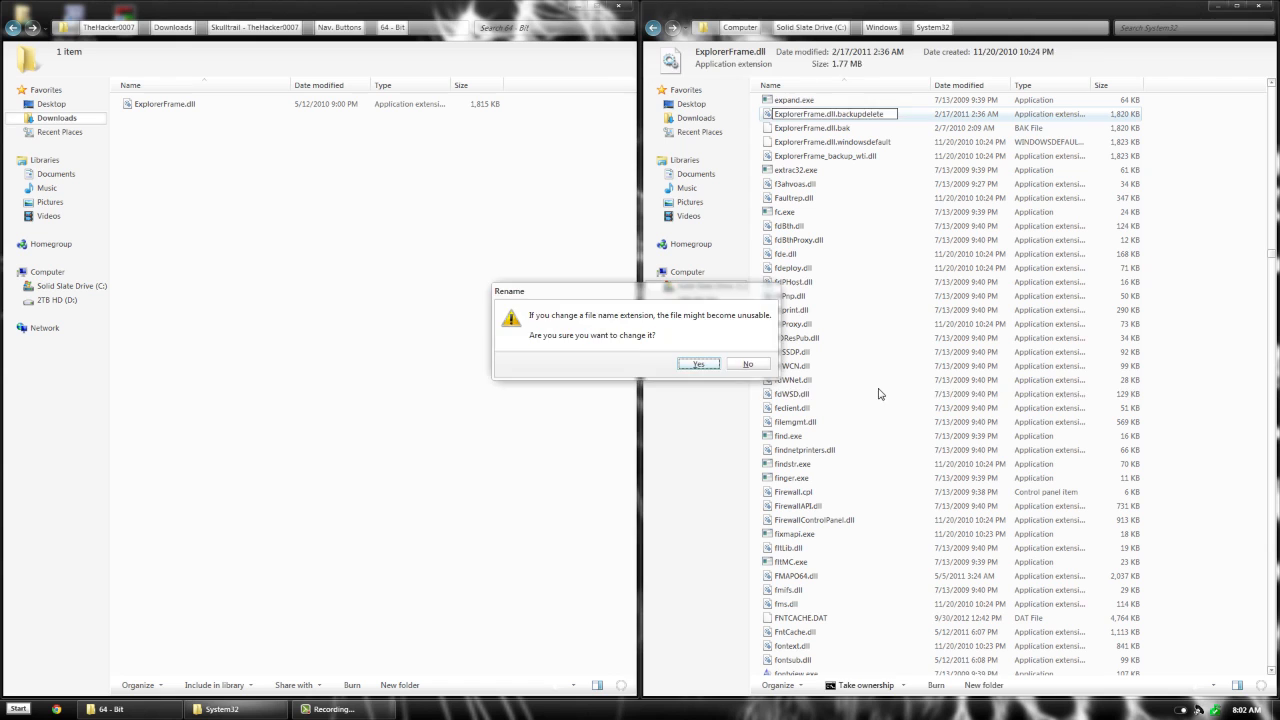
left_click(698, 364)
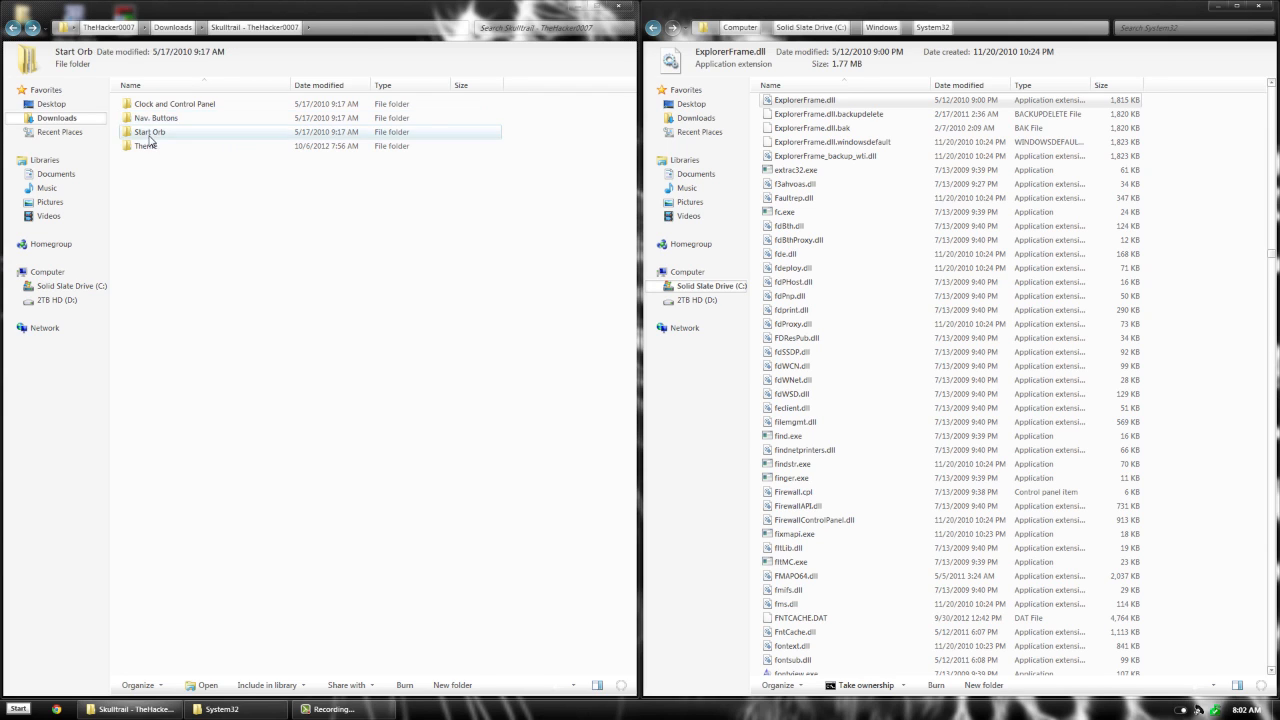
Go from Start Orb to C:\Windows, select explorer.exe and dismiss the File In Use warning
double_click(148, 132)
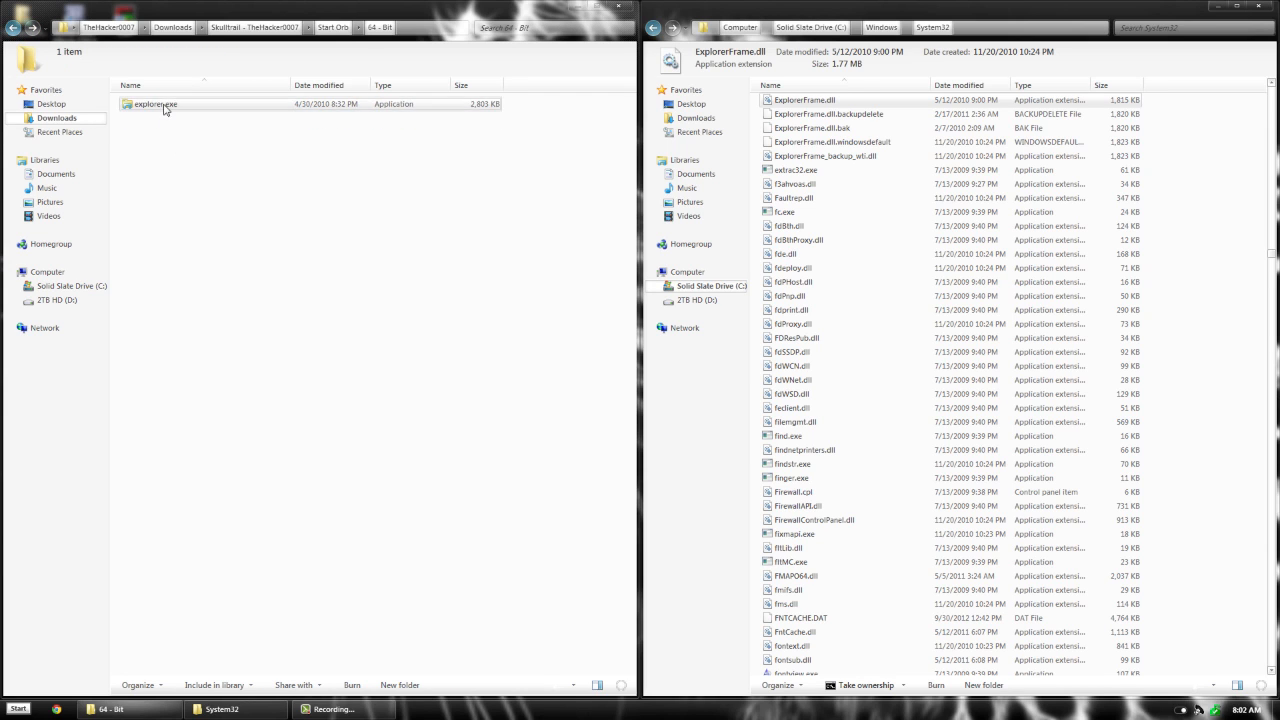
left_click(812, 296)
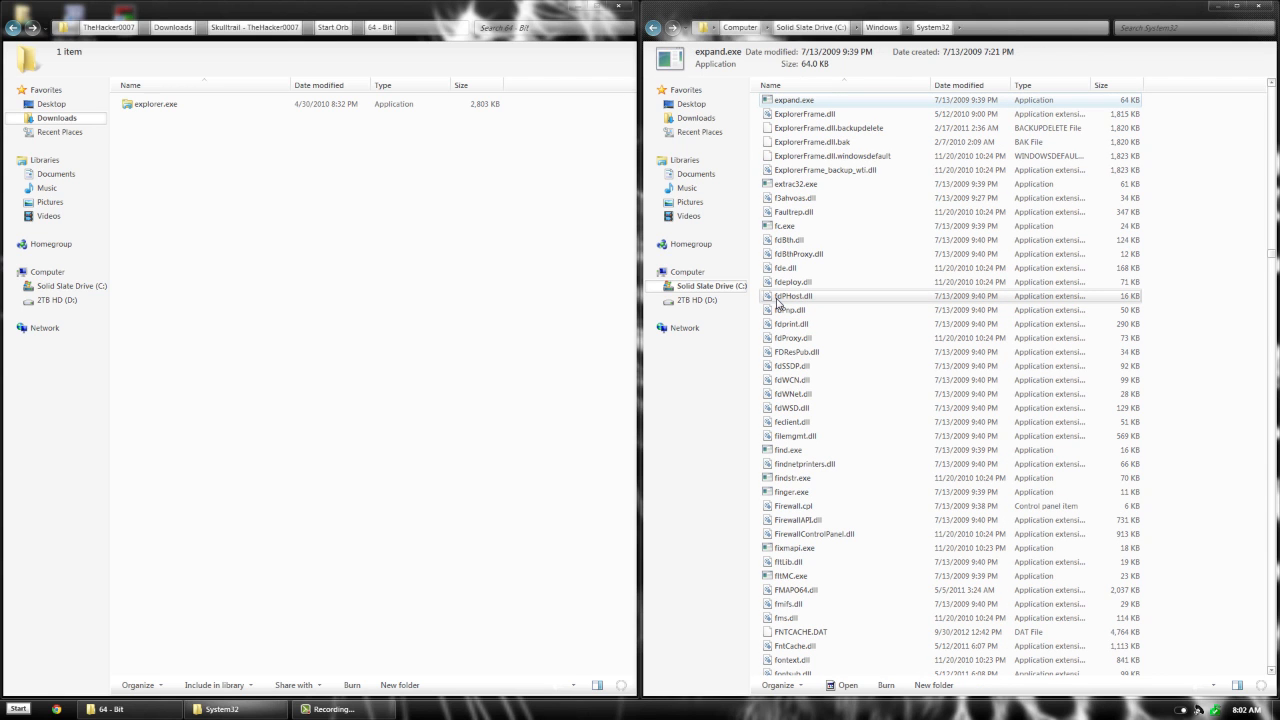
left_click(790, 338)
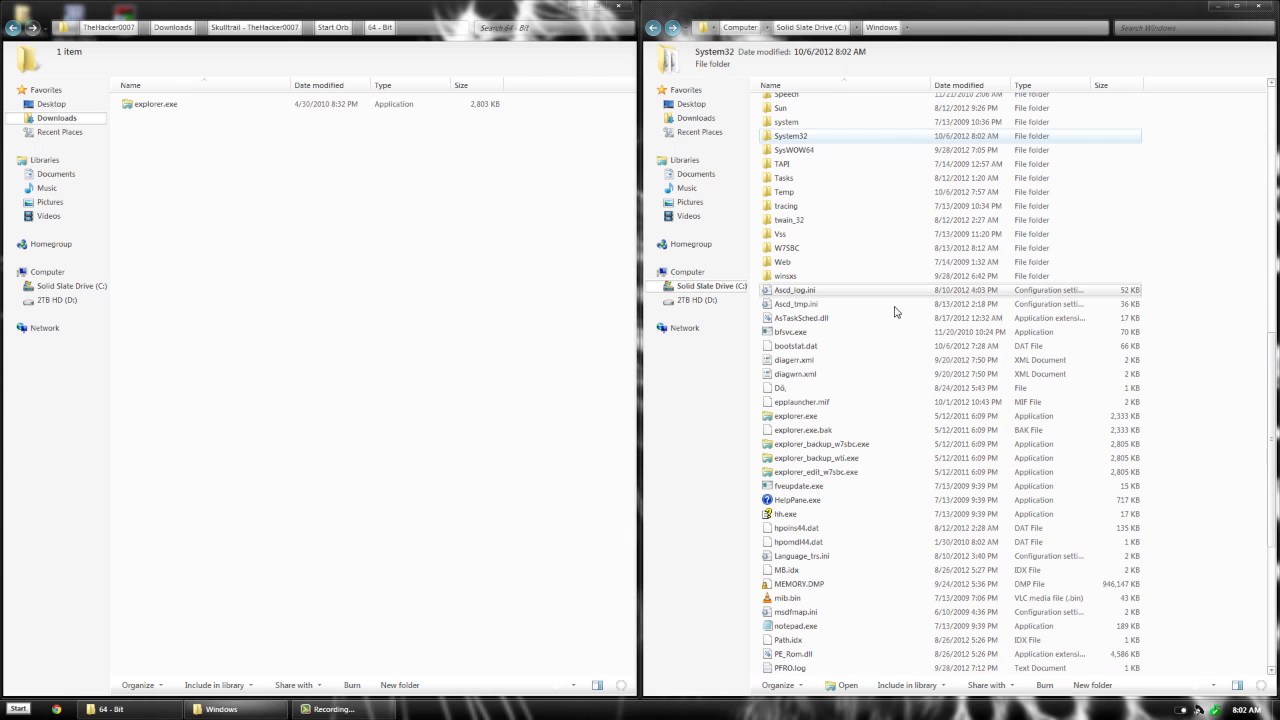
mouse_move(804, 416)
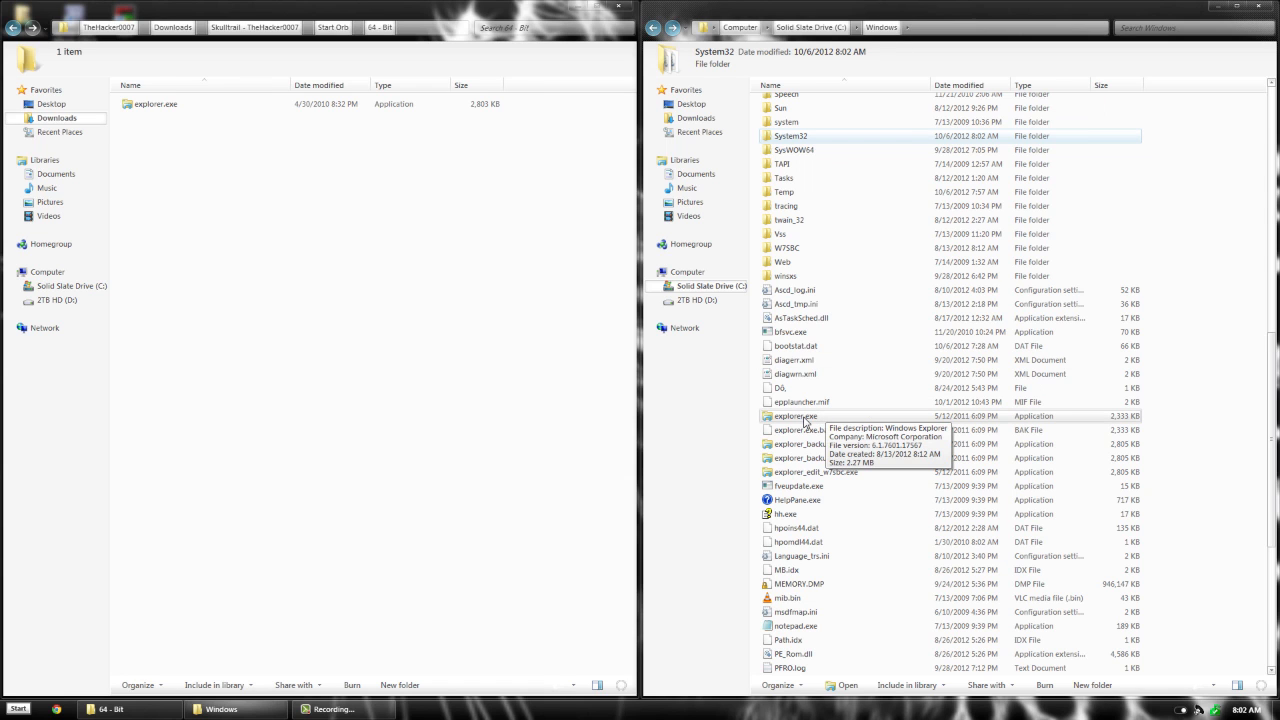
left_click(792, 416)
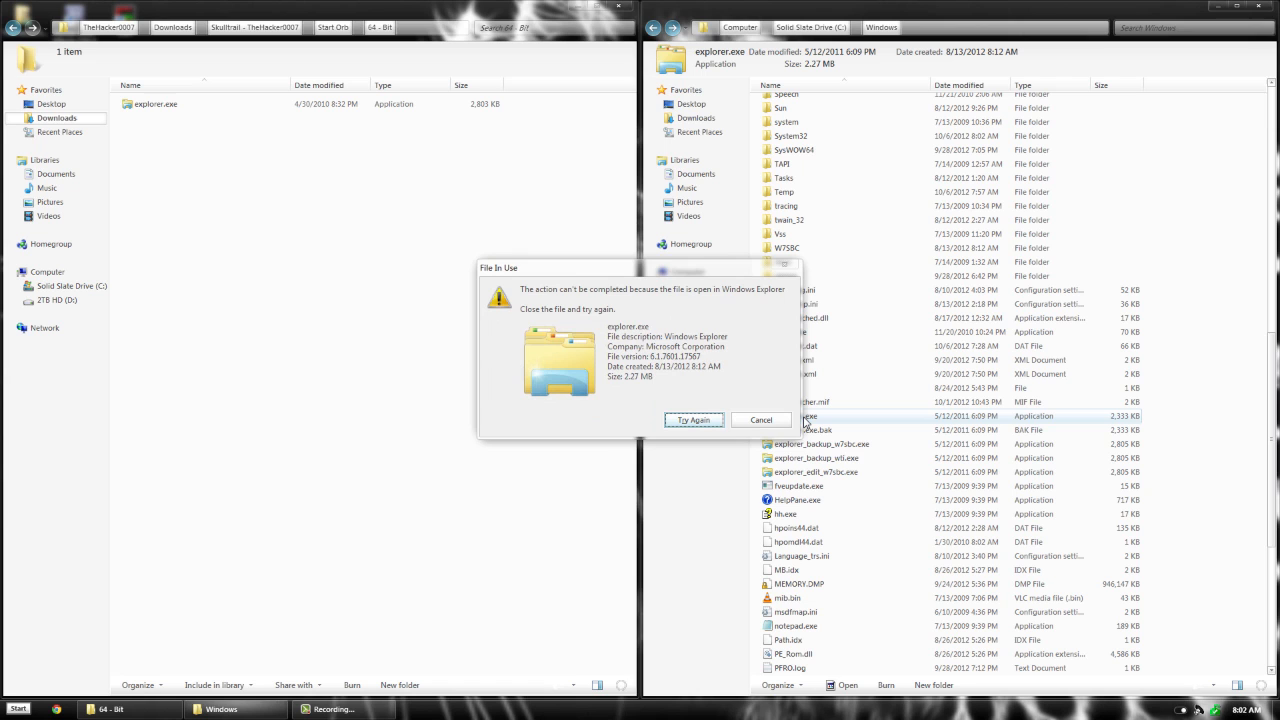
left_click(760, 420)
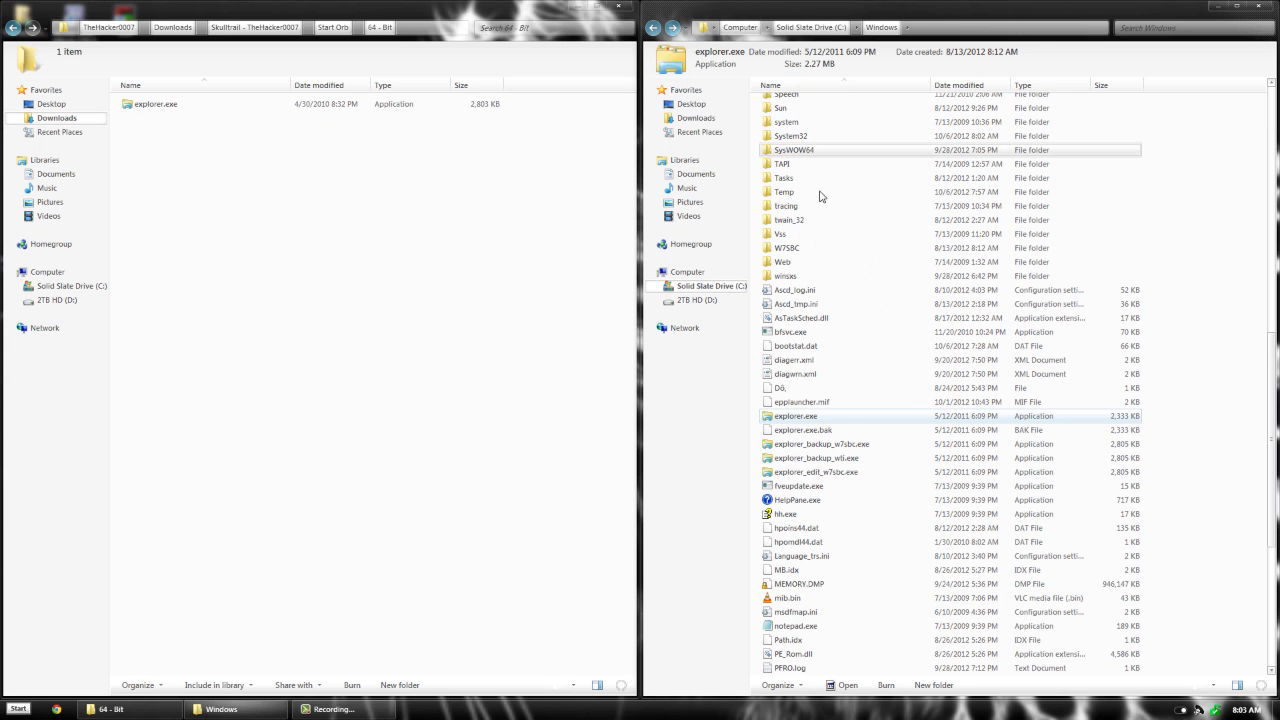
Rename explorer.exe to explorer.exe.backup and paste the themed explorer.exe into Windows
right_click(796, 416)
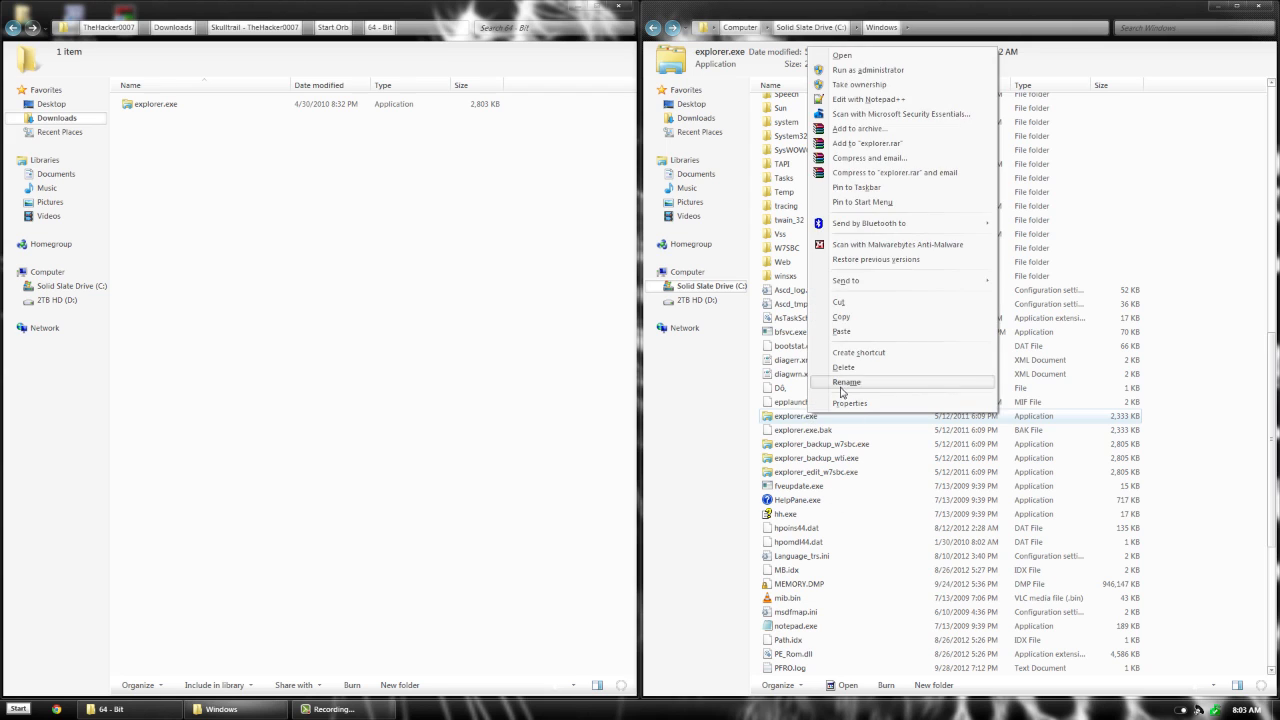
left_click(848, 380)
type(".backup")
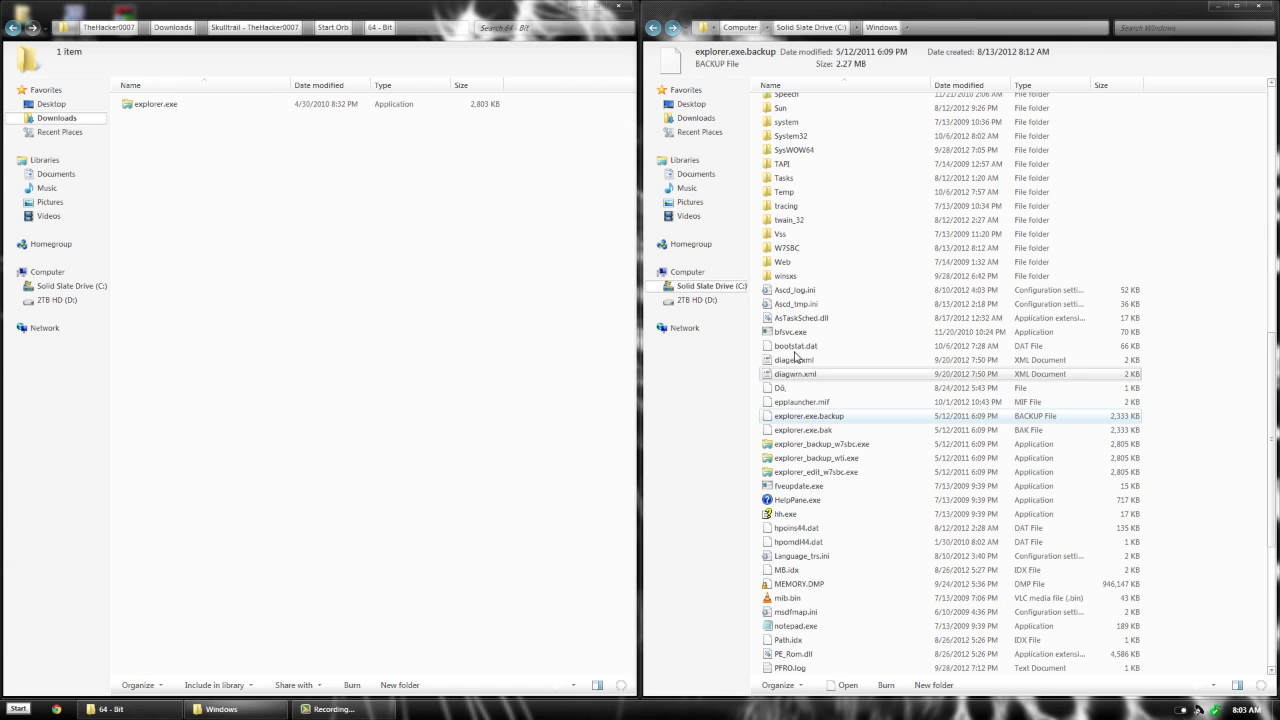
right_click(150, 104)
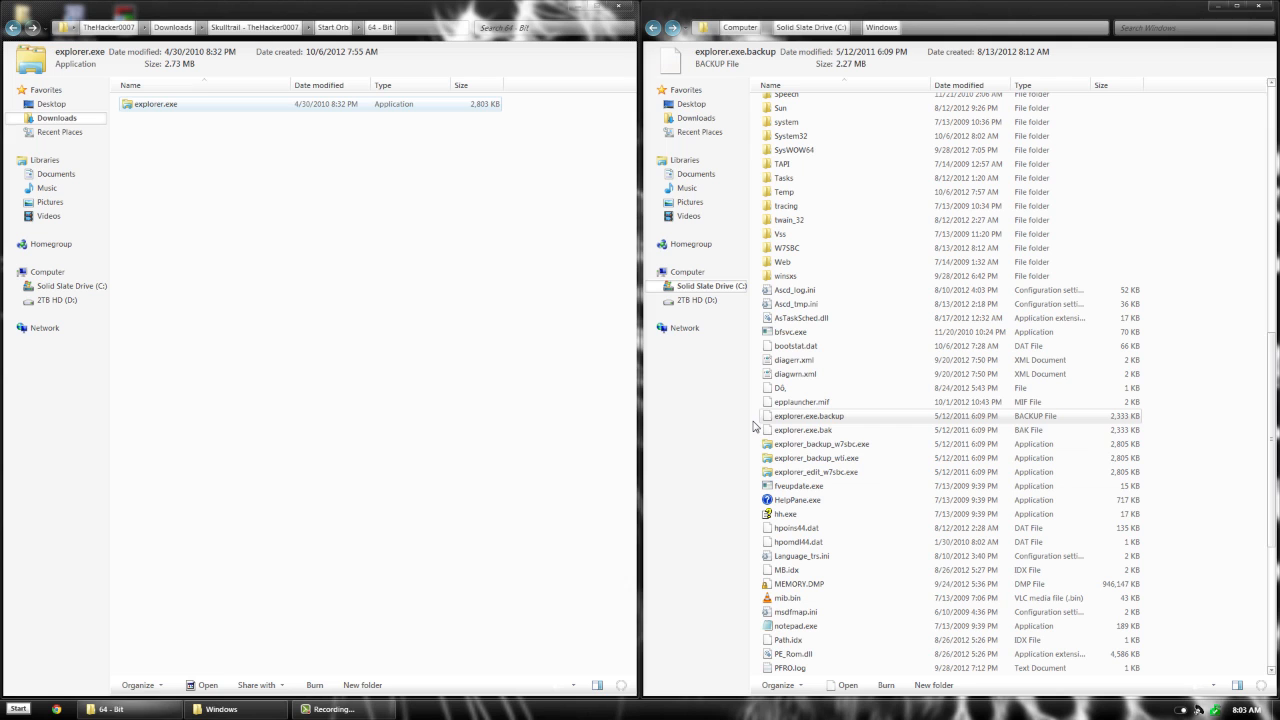
right_click(756, 428)
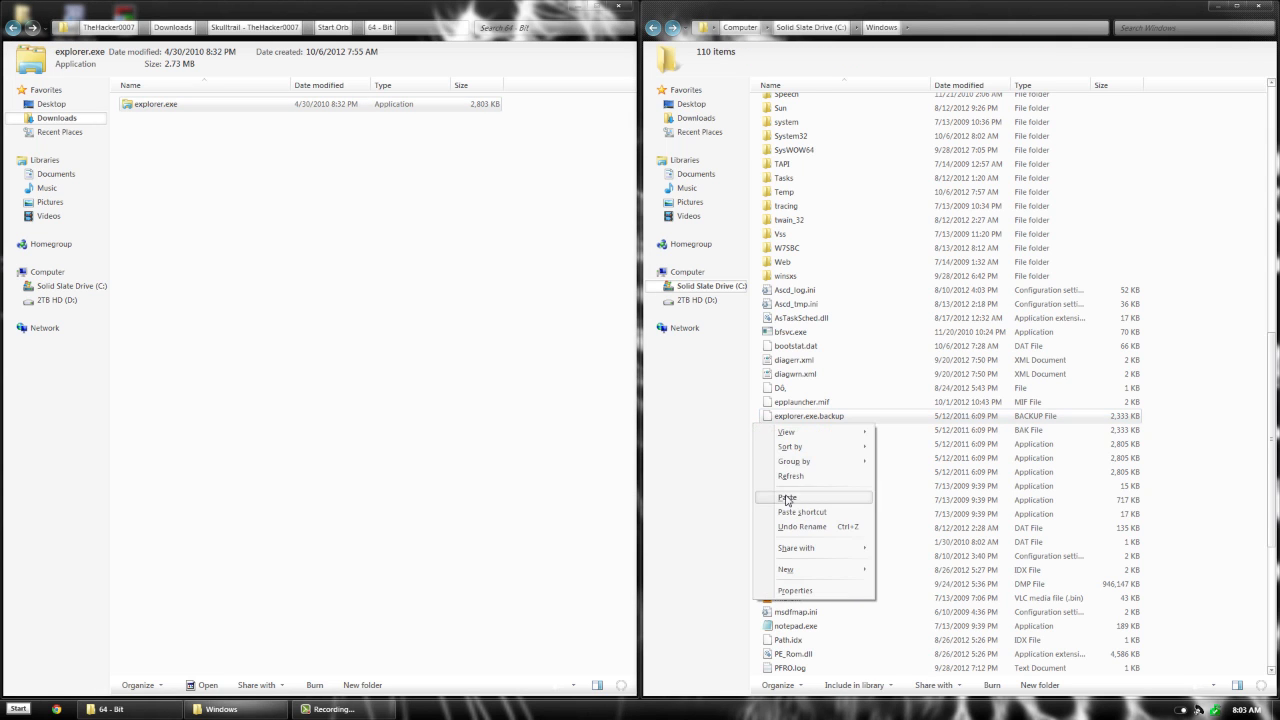
left_click(784, 496)
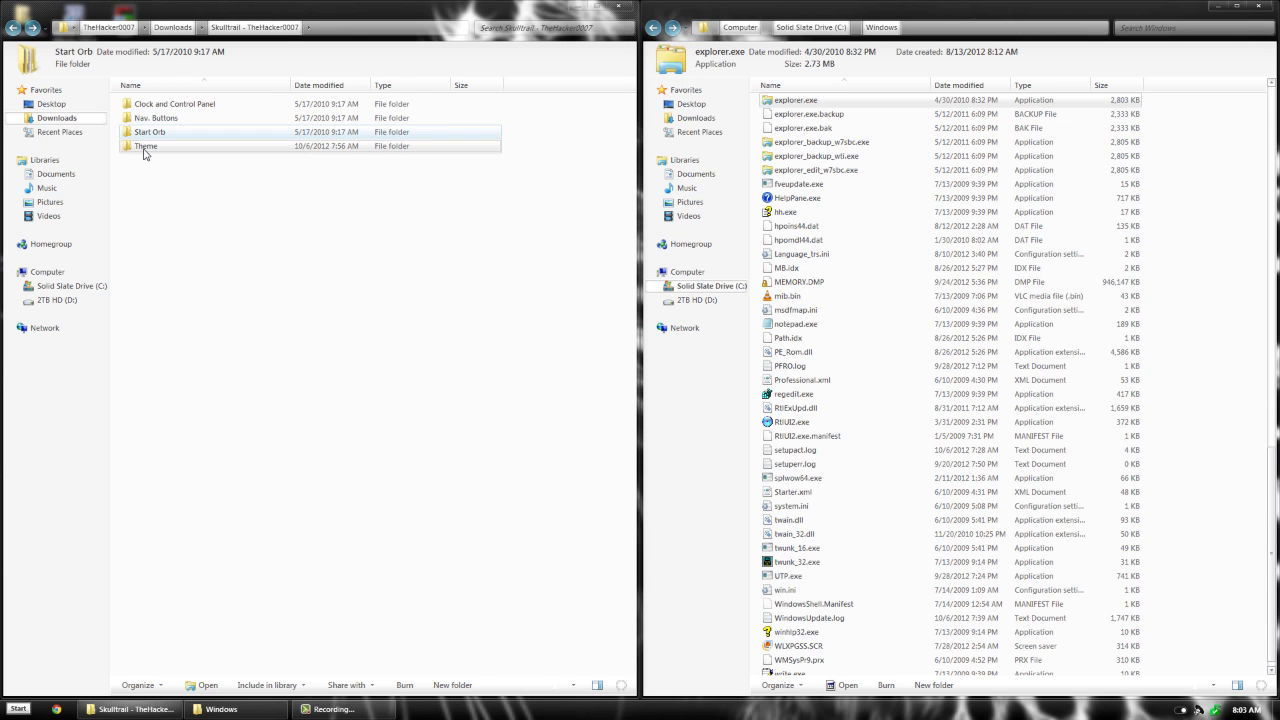
Enter the Theme folder and read its Instructions.txt
double_click(144, 144)
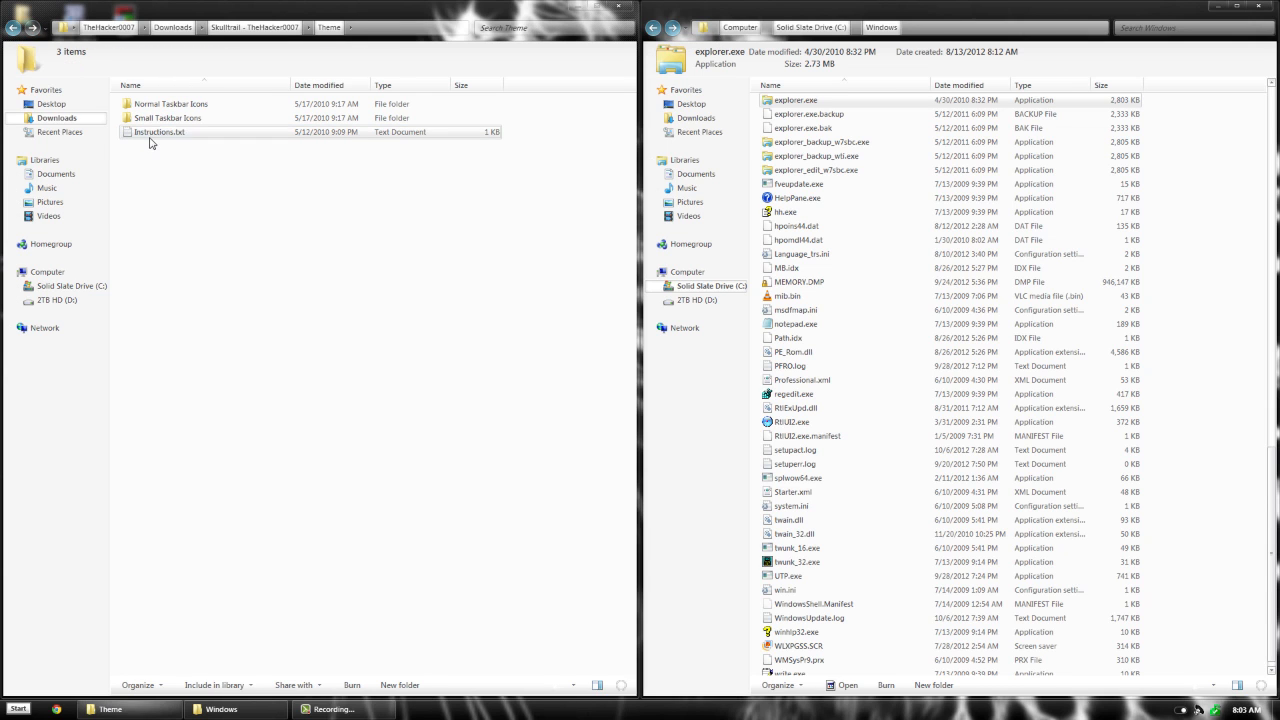
double_click(160, 132)
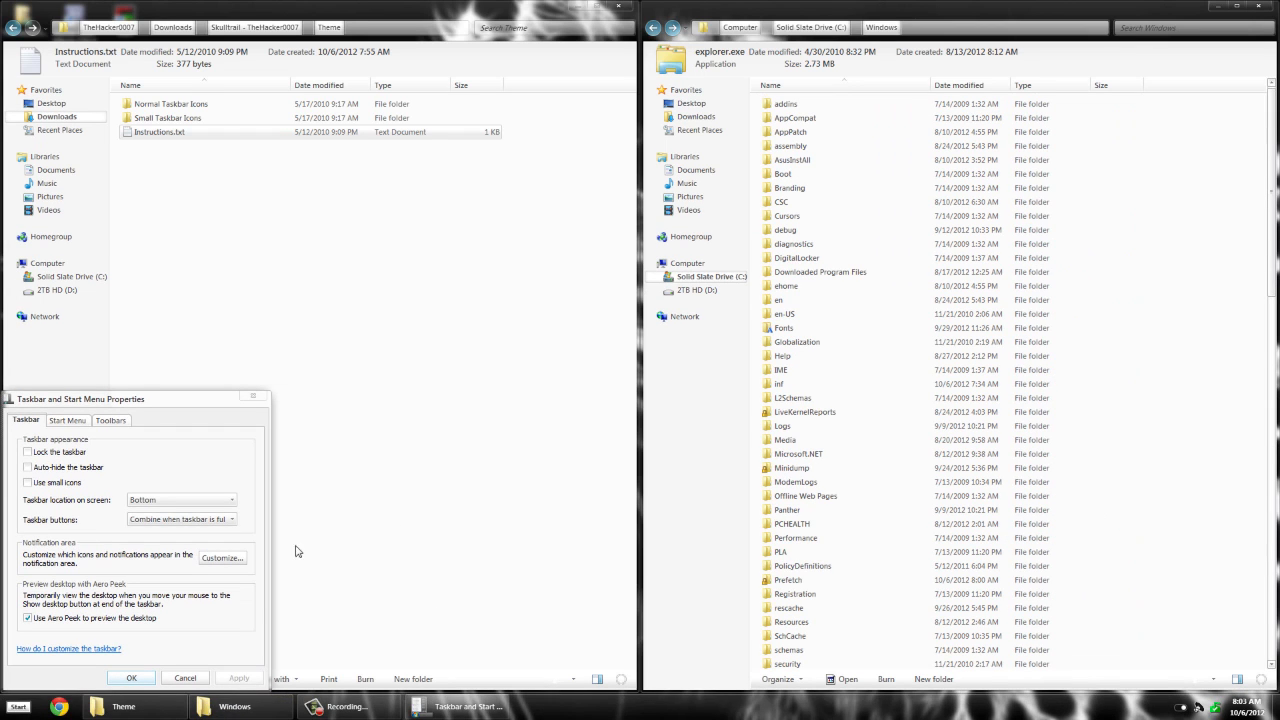
mouse_move(44, 520)
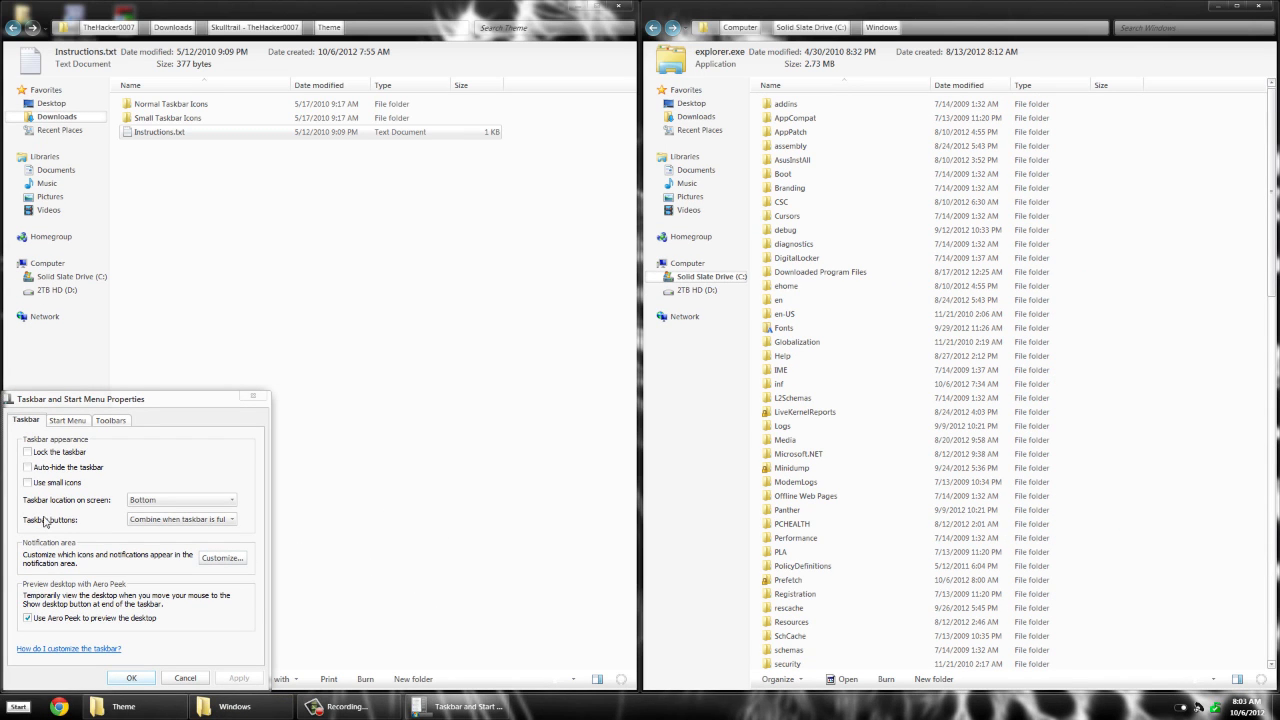
left_click(28, 482)
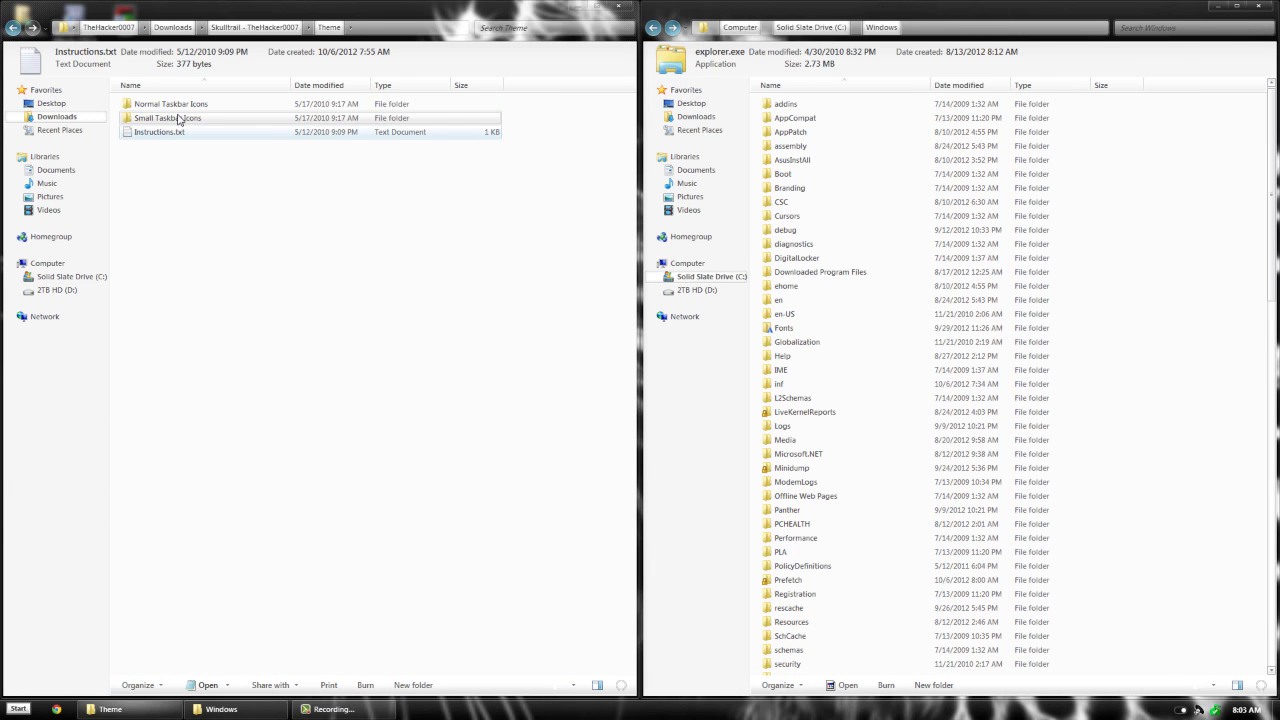
Enter the Small Taskbar Icons folder with its Taskbar on Bottom and Top variants
left_click(188, 262)
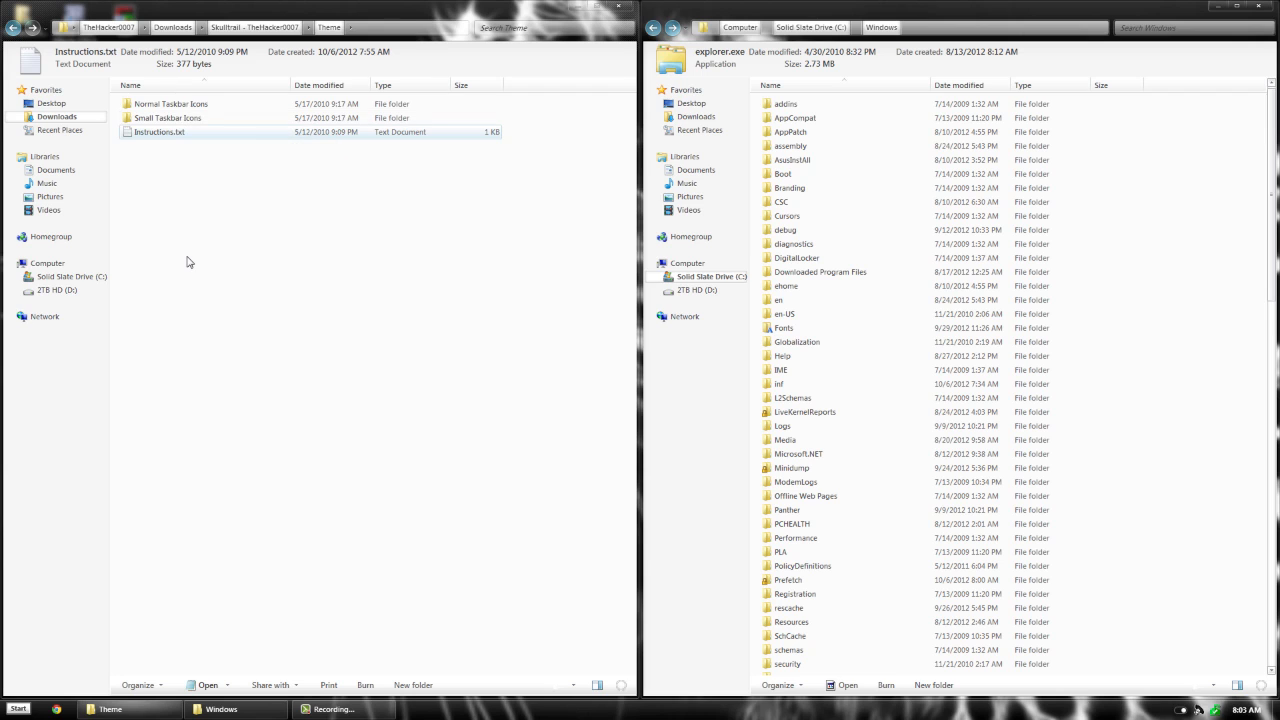
left_click(176, 116)
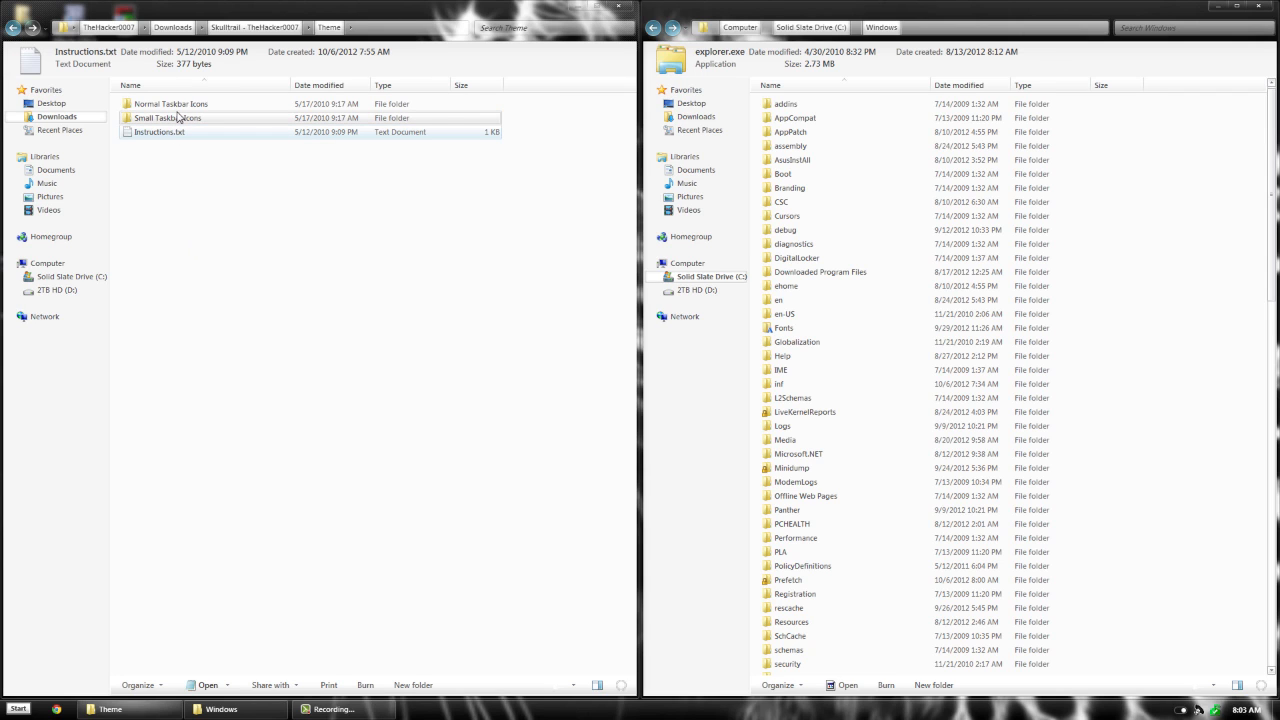
double_click(168, 116)
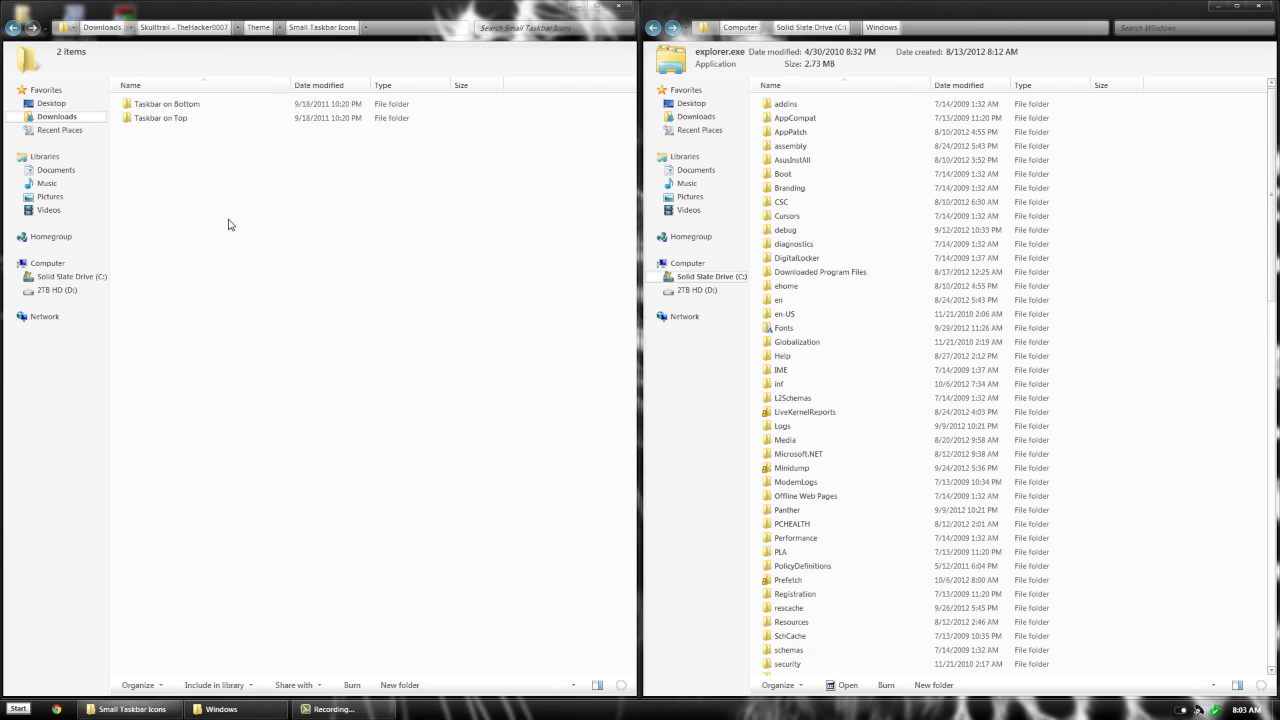
Enter Taskbar on Bottom and C:\Windows\Resources with the SkullTrail files, then close the Explorer windows
left_click(164, 104)
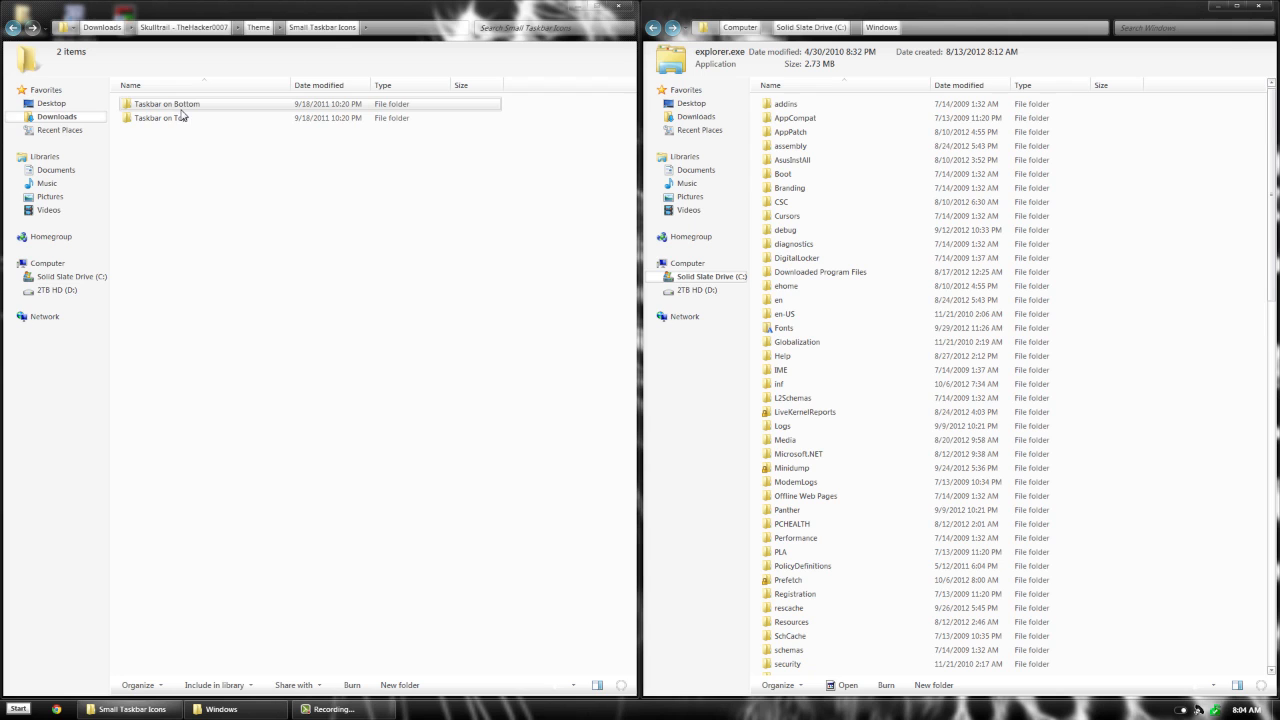
double_click(166, 104)
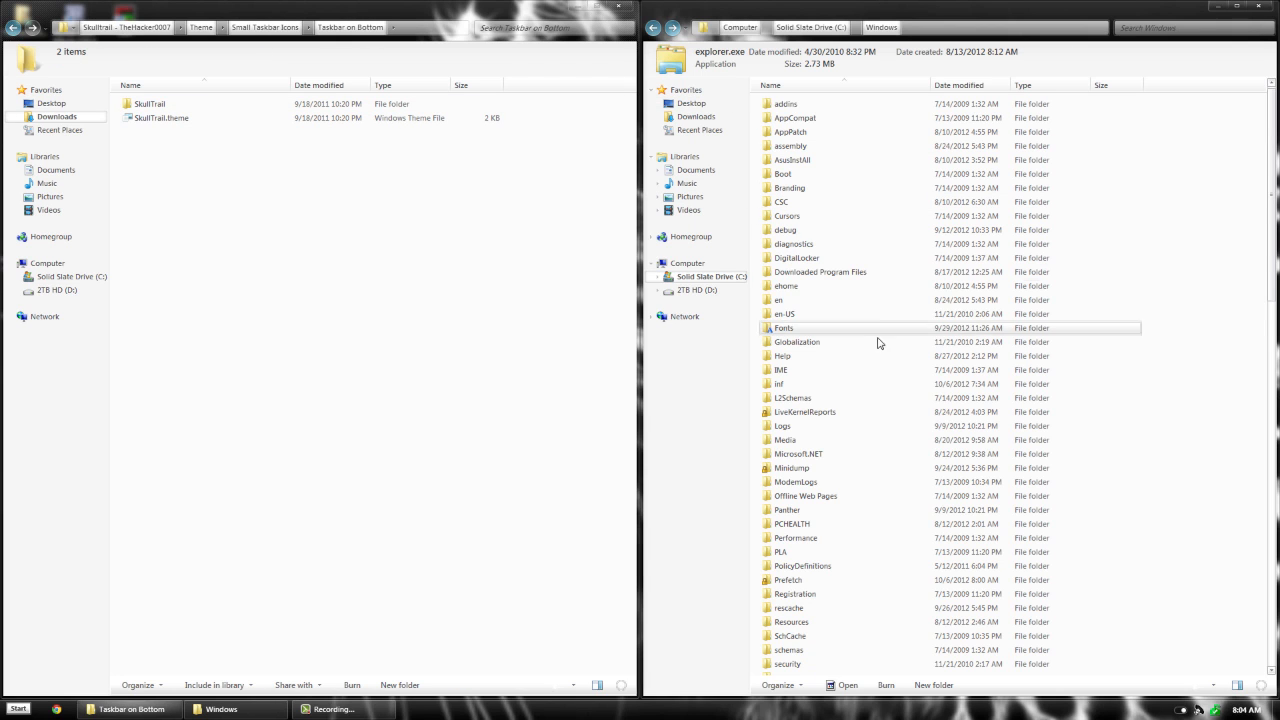
left_click(788, 622)
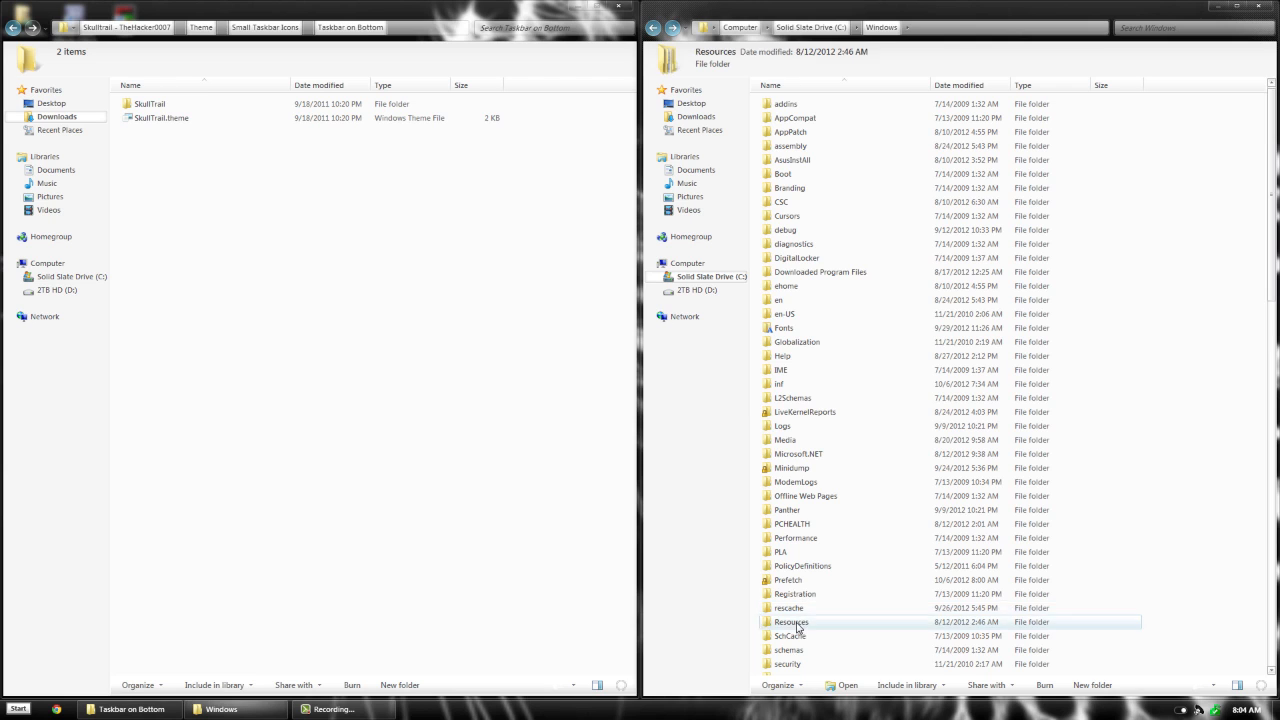
double_click(792, 622)
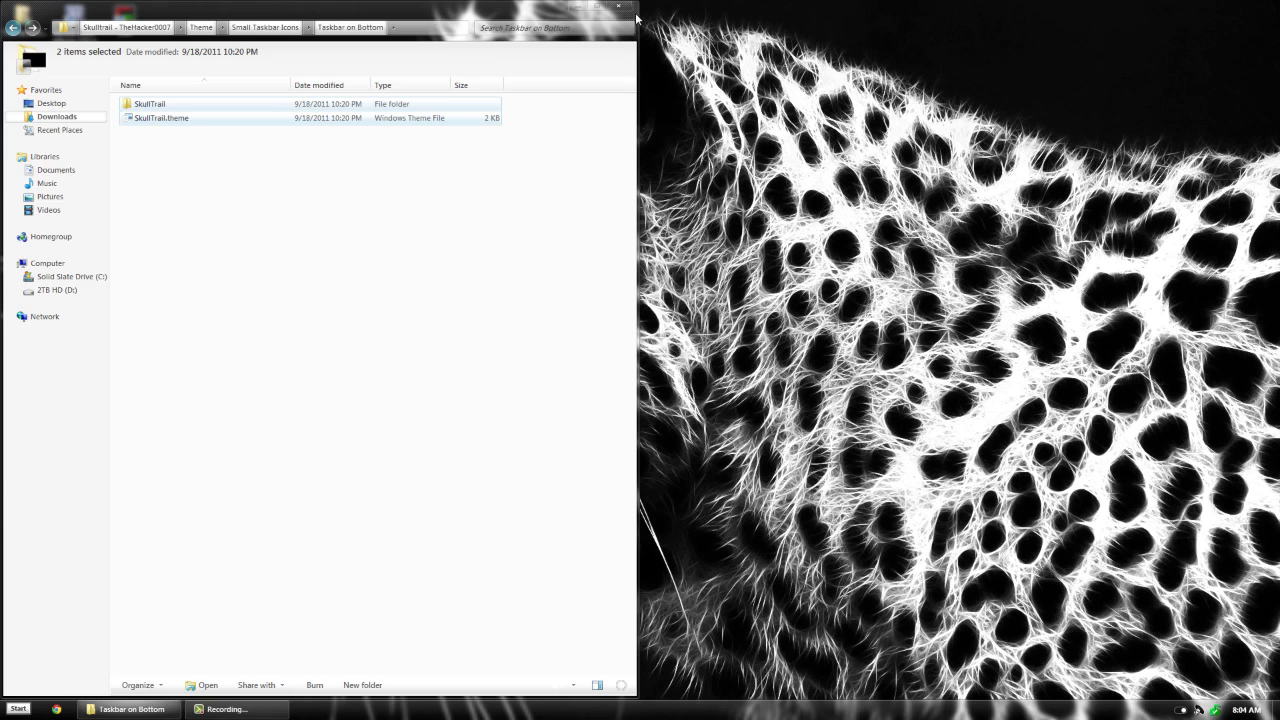
left_click(618, 10)
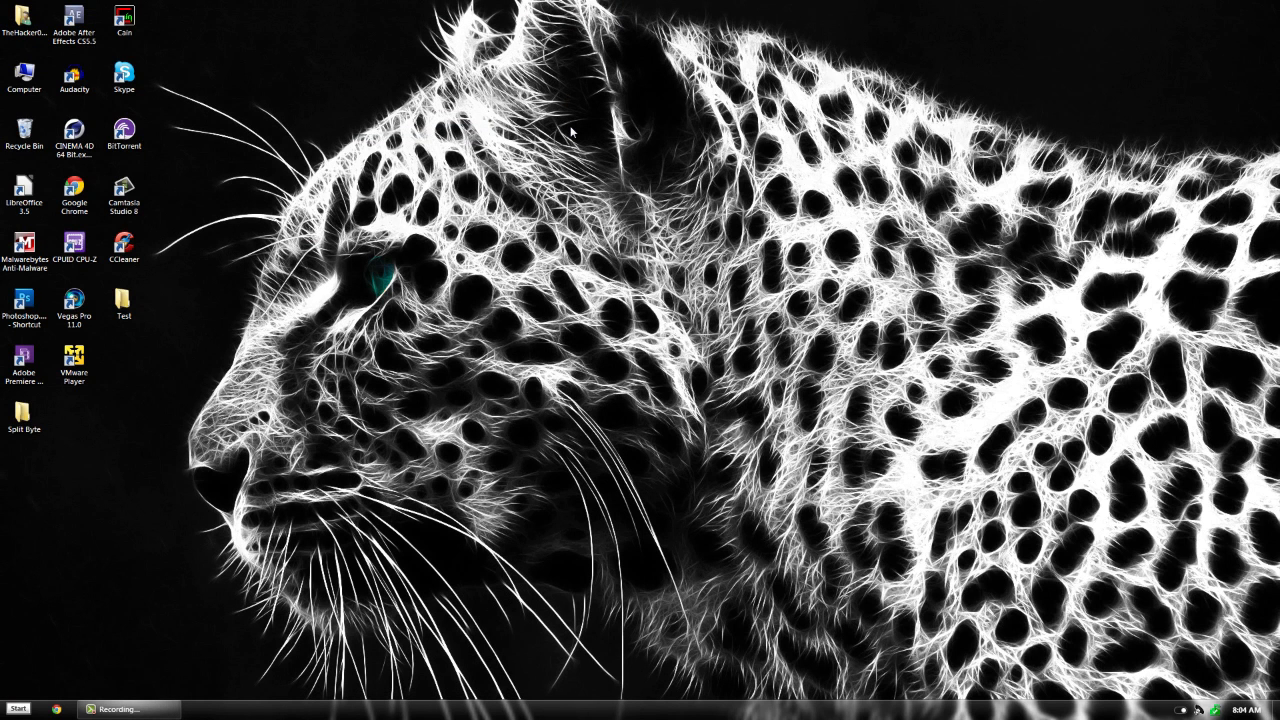
Dismiss the Start menu and start Task Manager from the taskbar's right-click menu
left_click(16, 708)
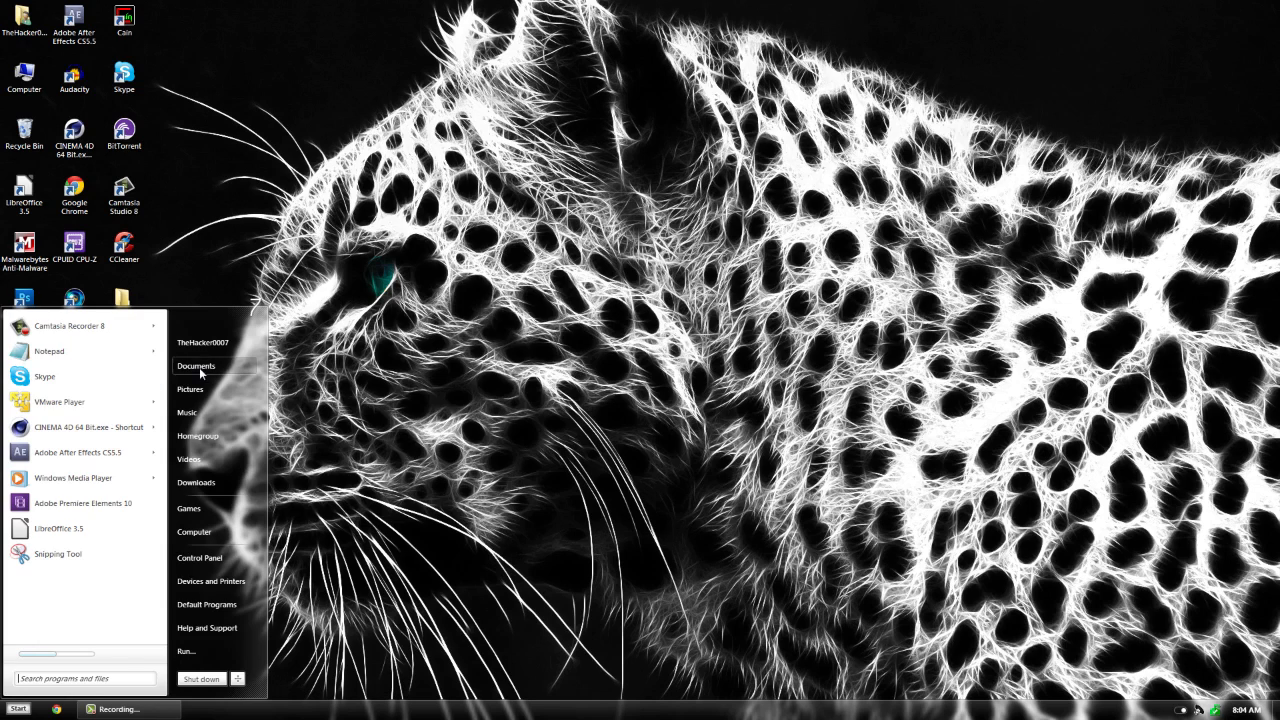
left_click(196, 366)
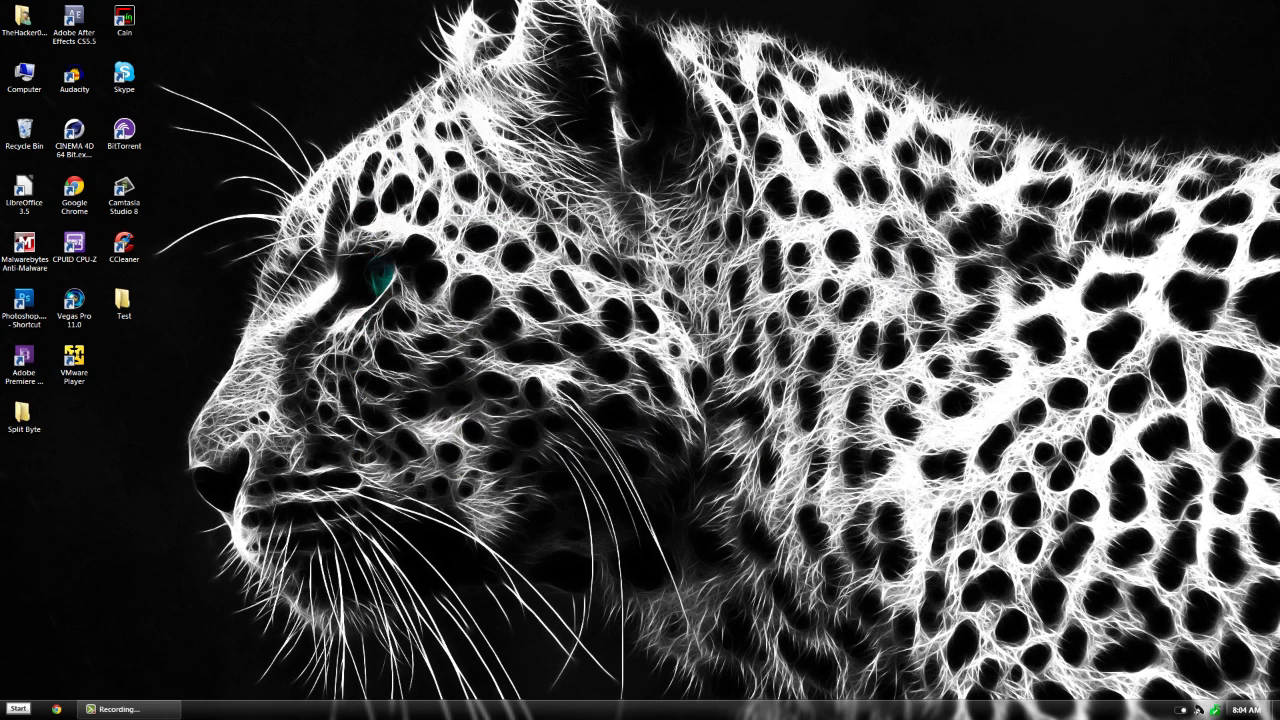
mouse_move(904, 454)
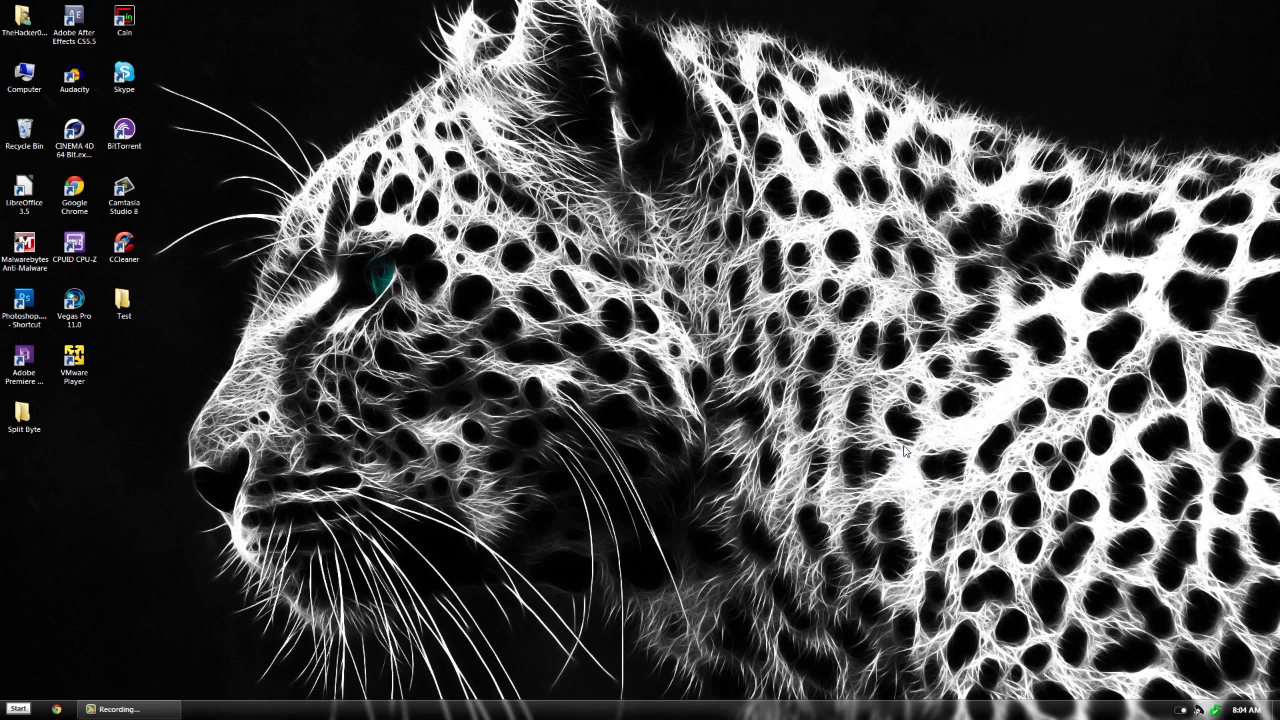
right_click(556, 716)
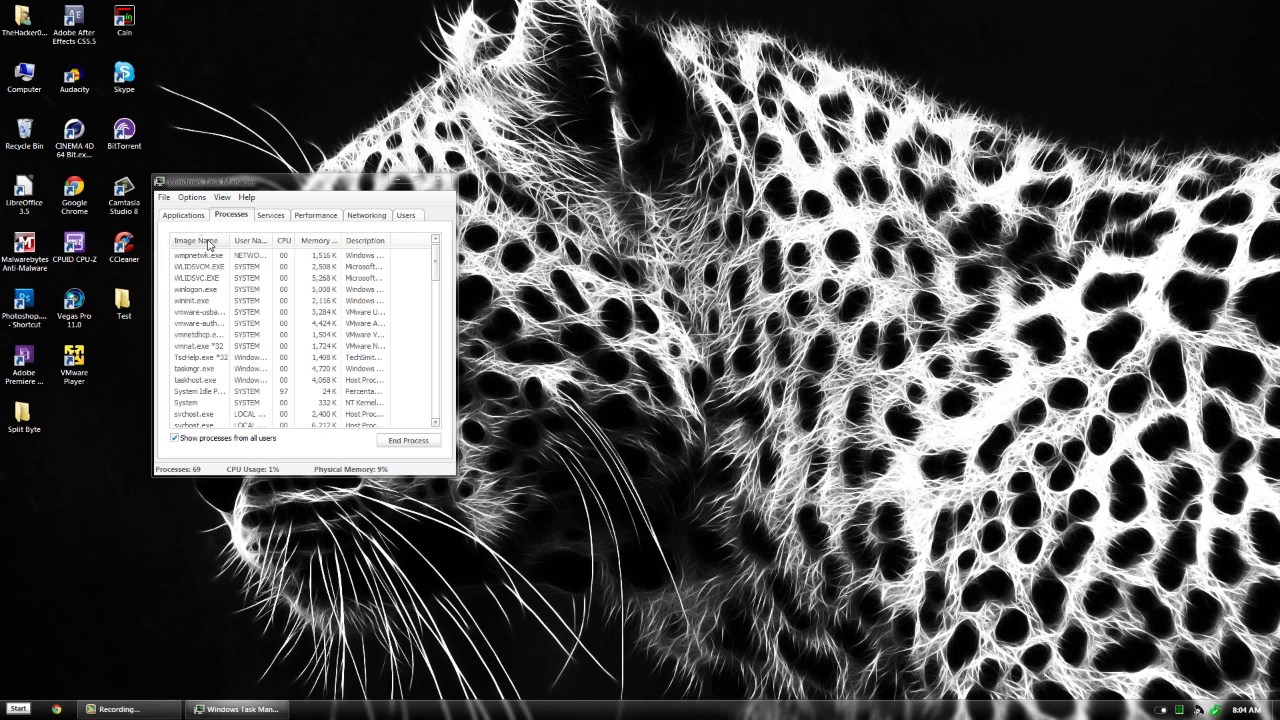
Sort processes by Image Name and select explorer.exe to end it
left_click(196, 240)
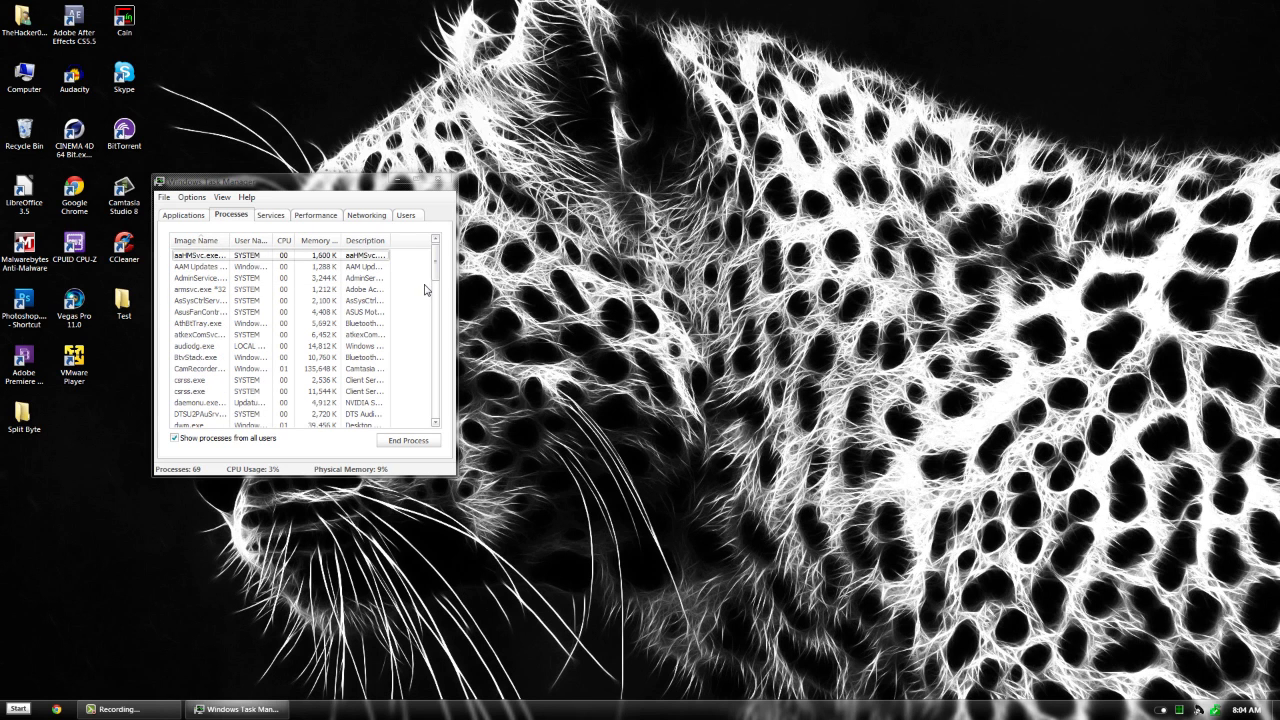
scroll("down", 3)
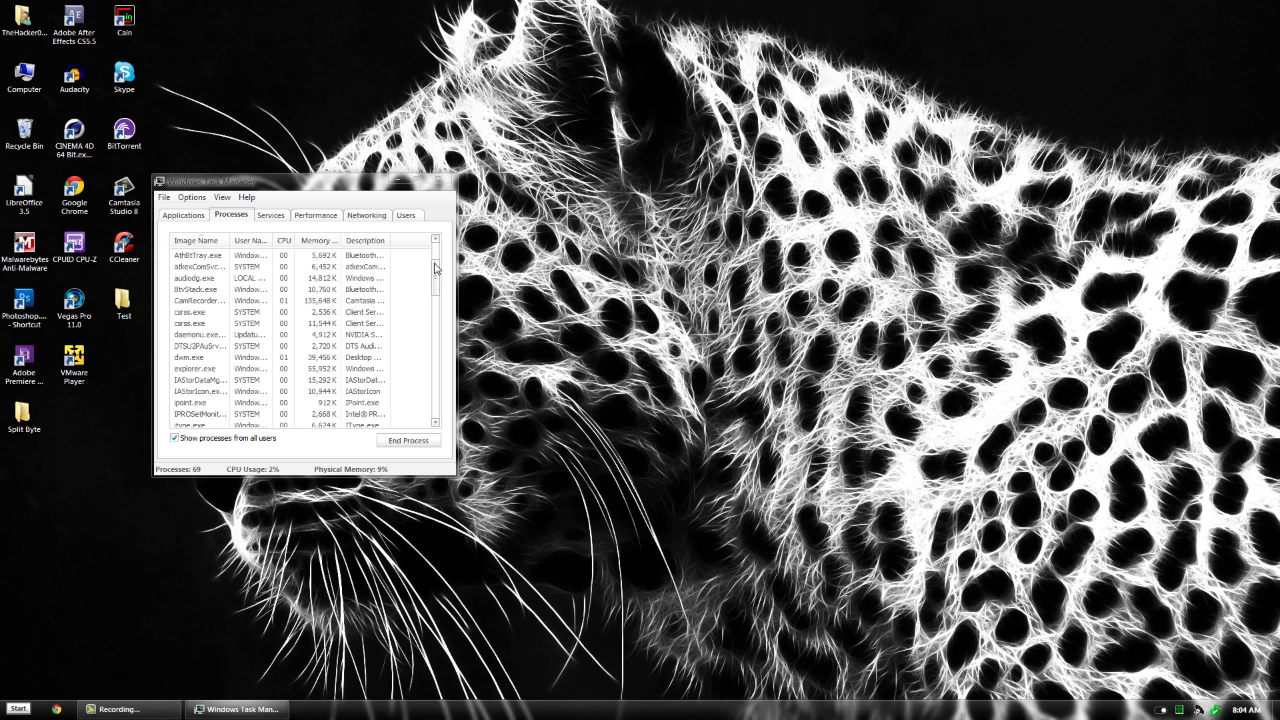
left_click(196, 368)
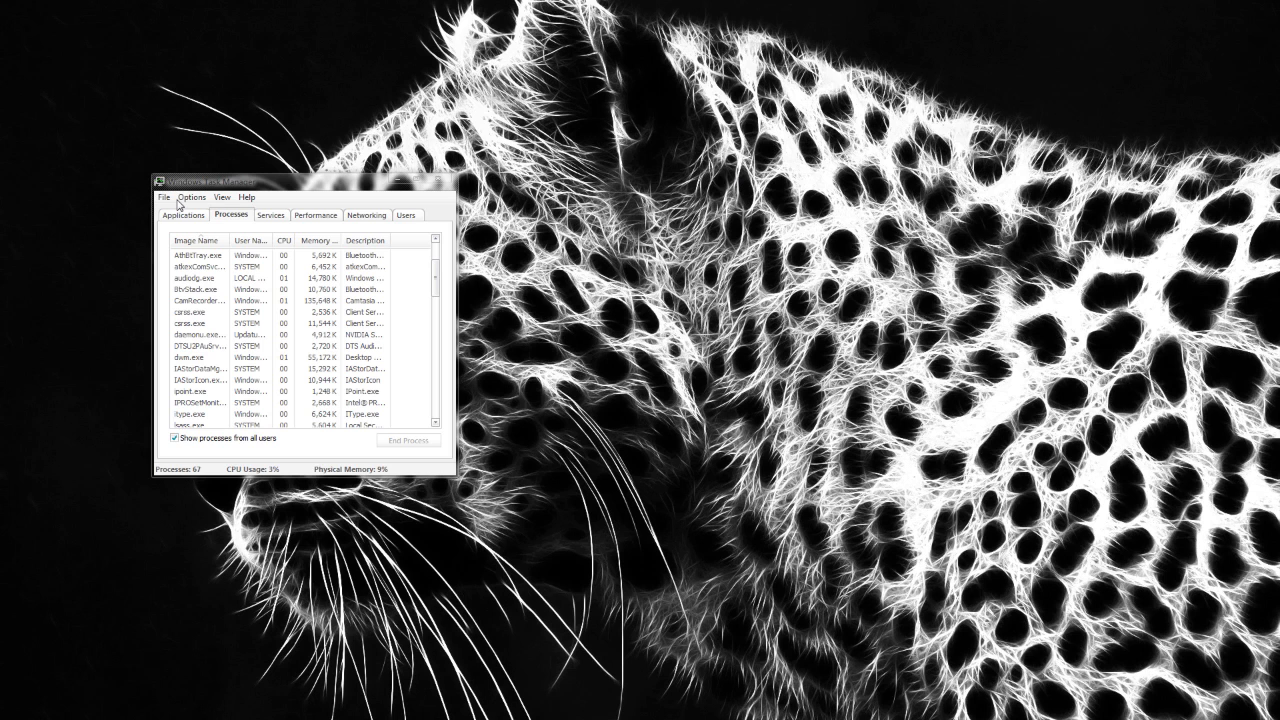
Run a new task from C:\Windows\explorer.exe to restore the desktop, then close Task Manager
left_click(164, 196)
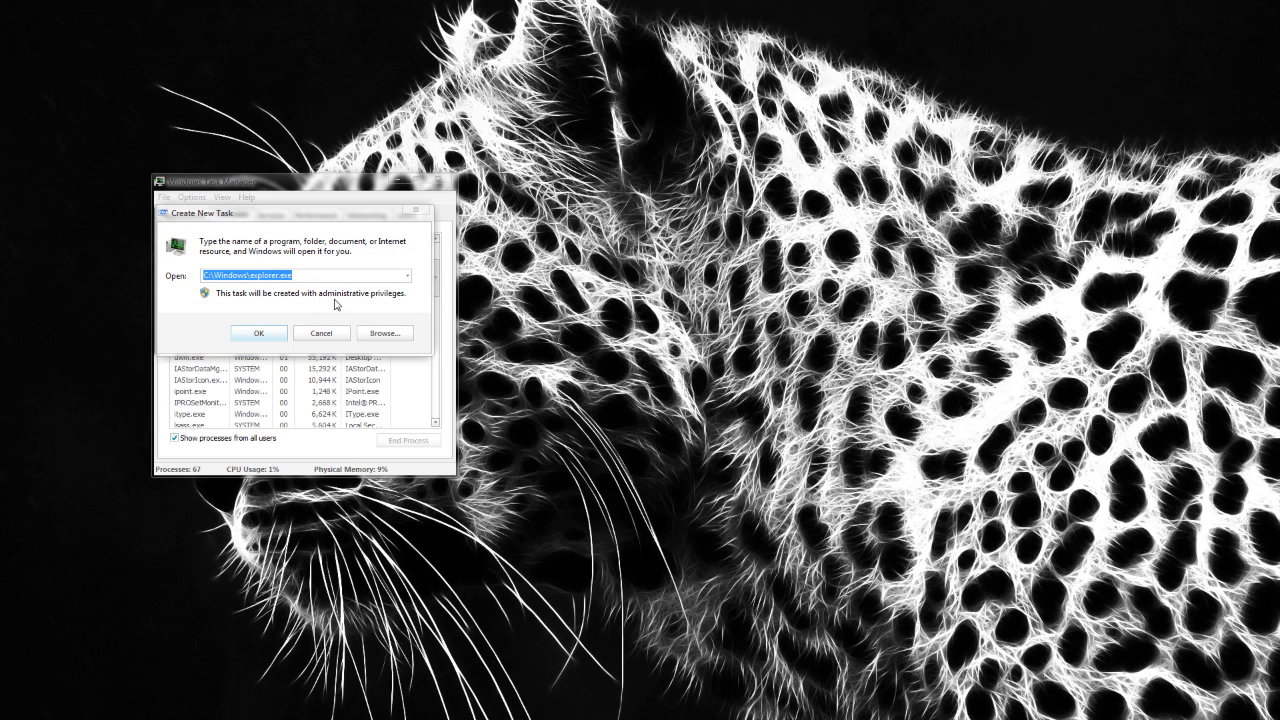
left_click(384, 332)
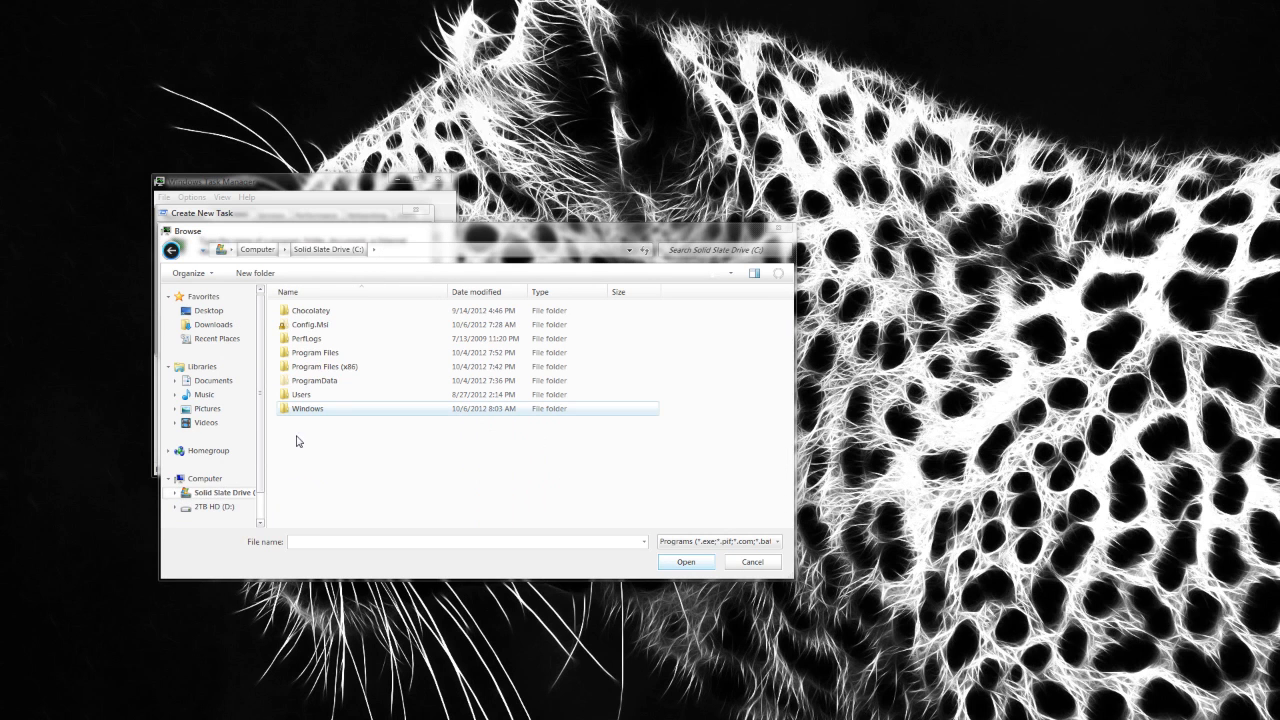
double_click(308, 408)
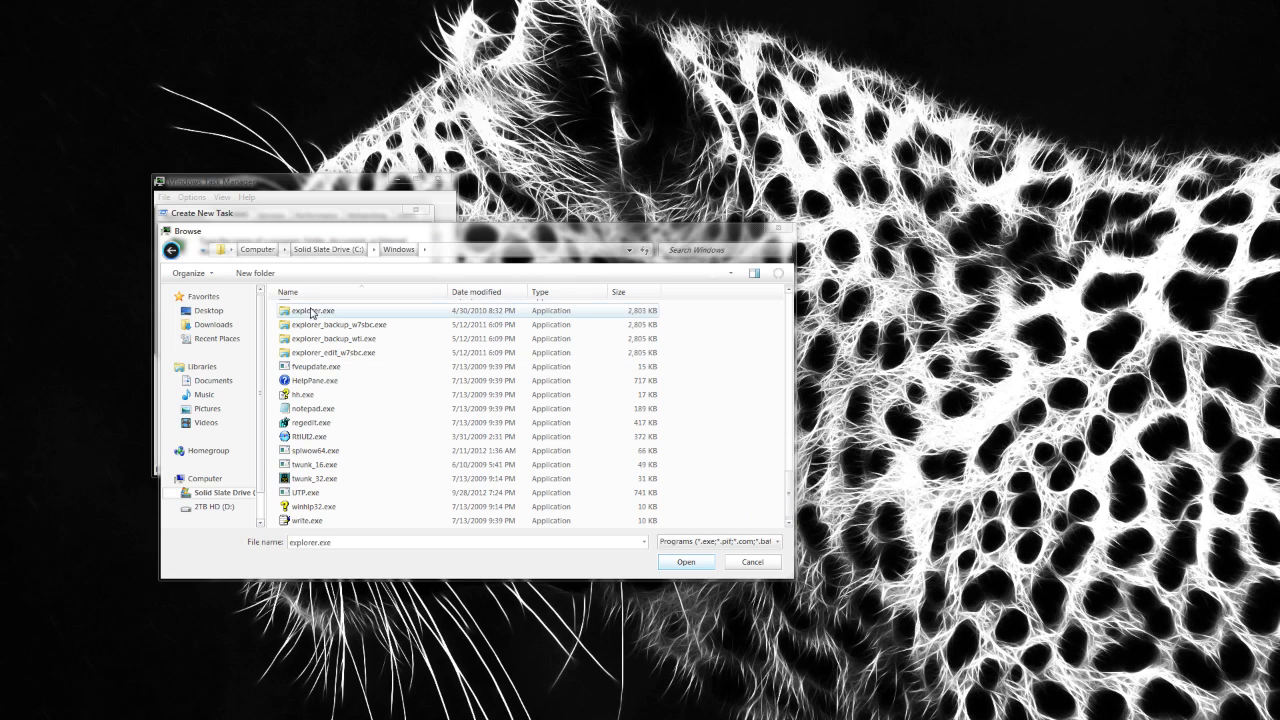
left_click(686, 562)
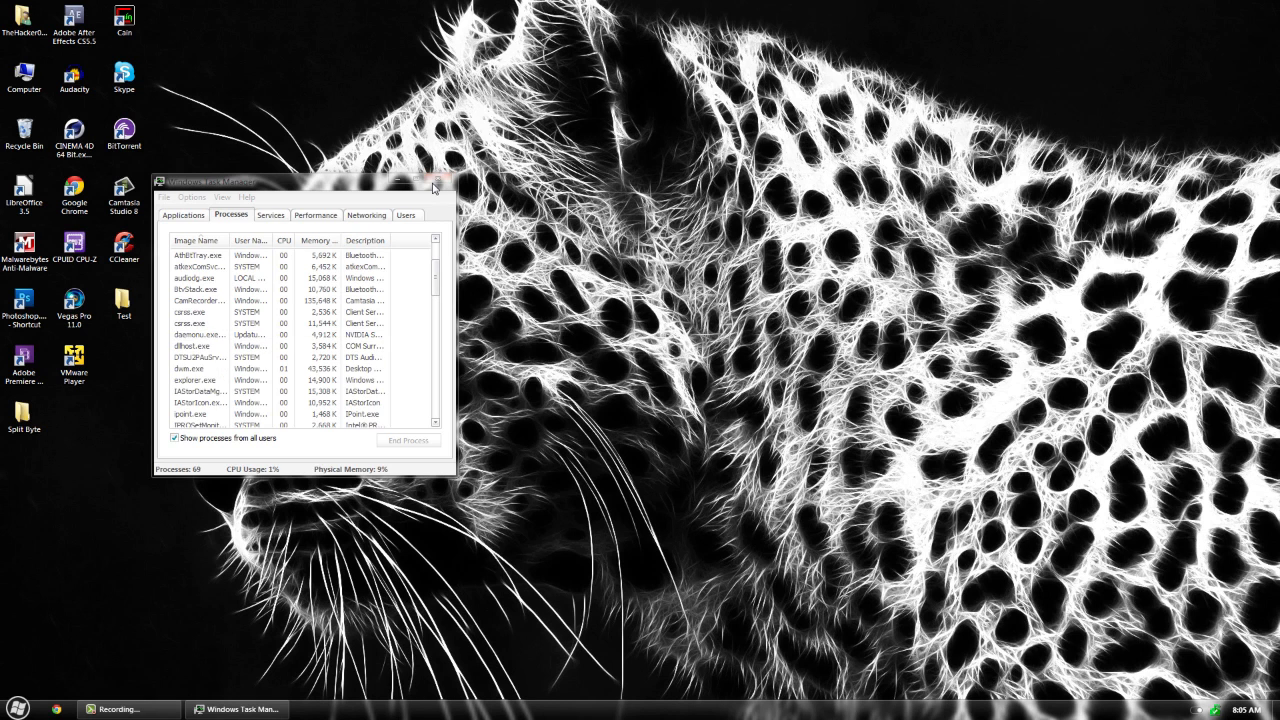
left_click(436, 188)
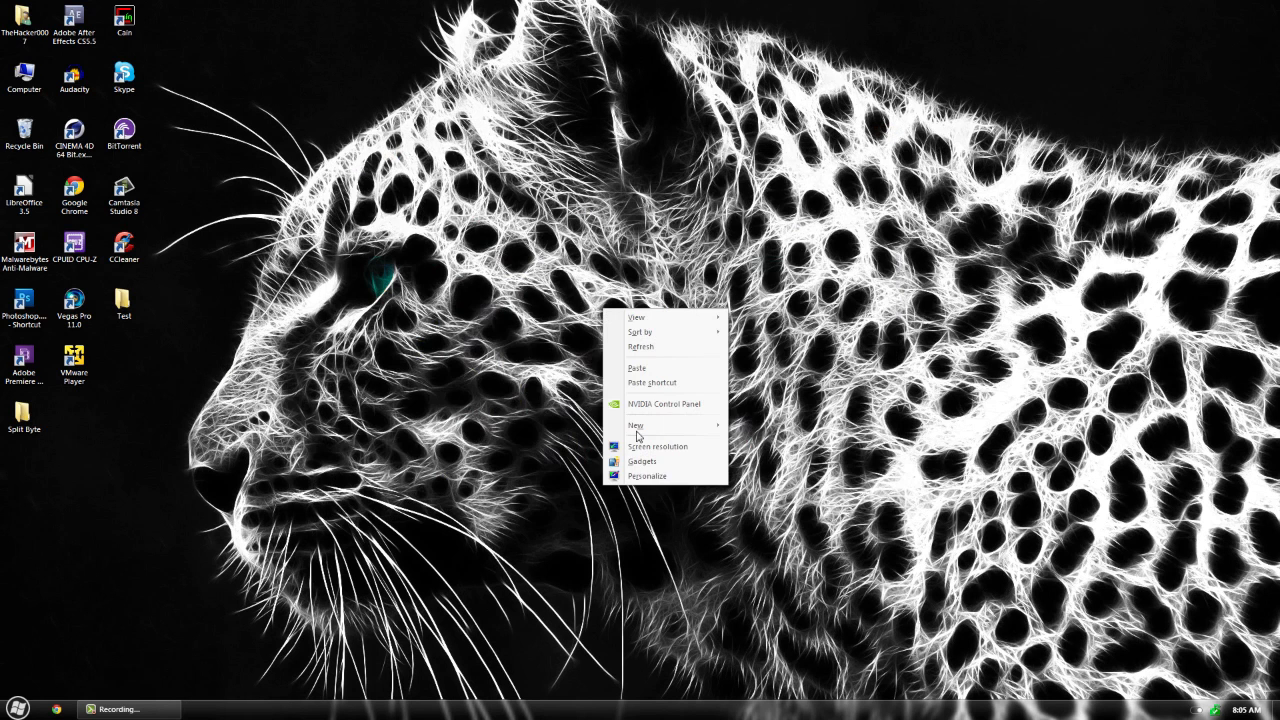
Apply the SkullTrail theme under Installed Themes and close Personalization
left_click(644, 476)
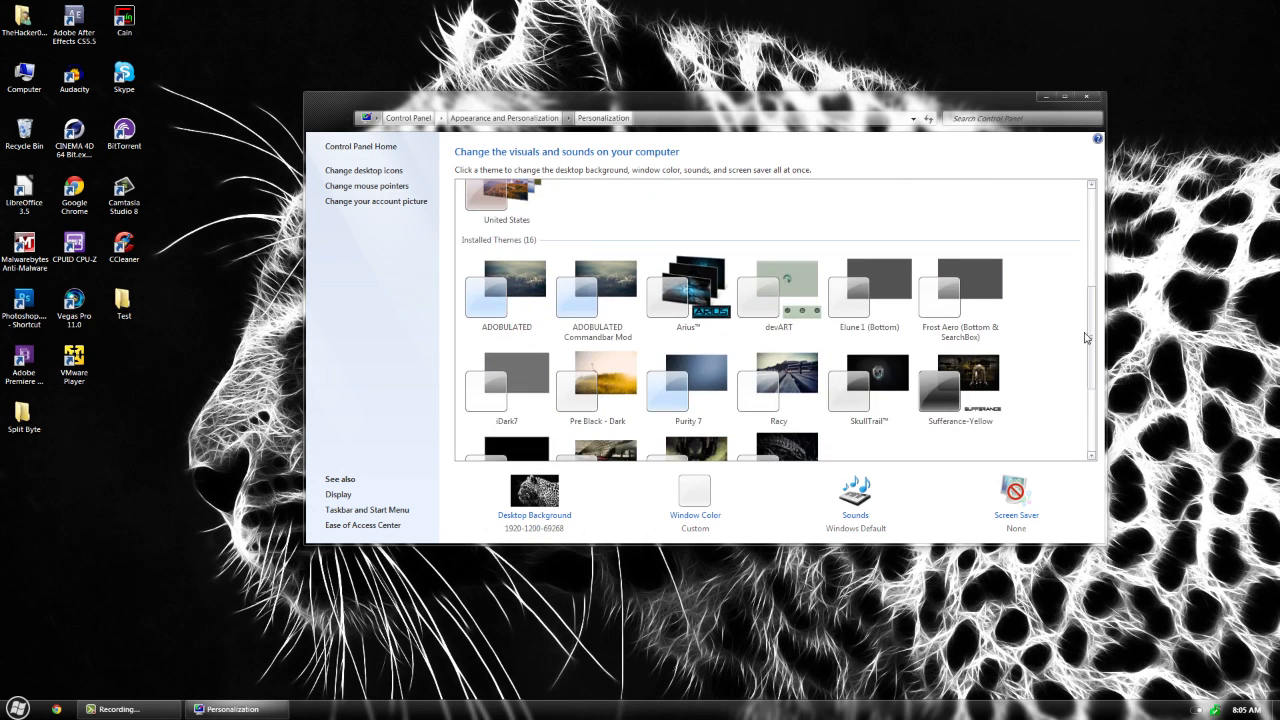
scroll("down", 3)
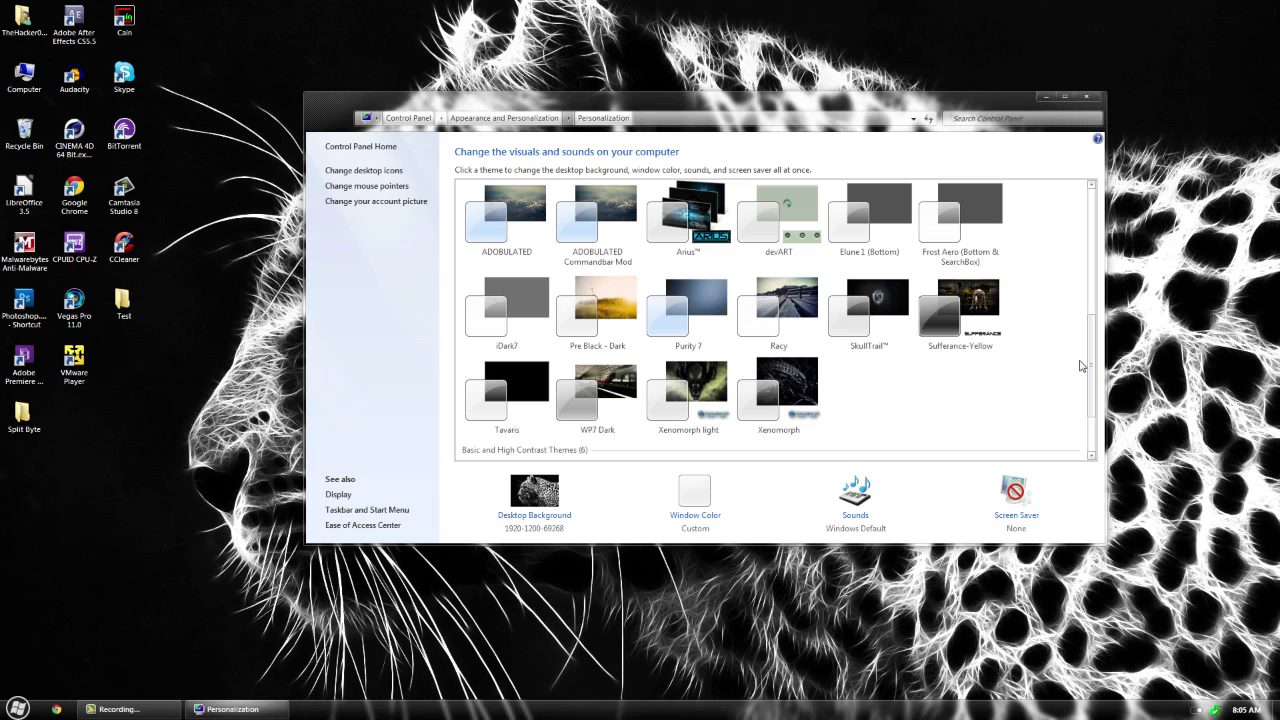
left_click(868, 300)
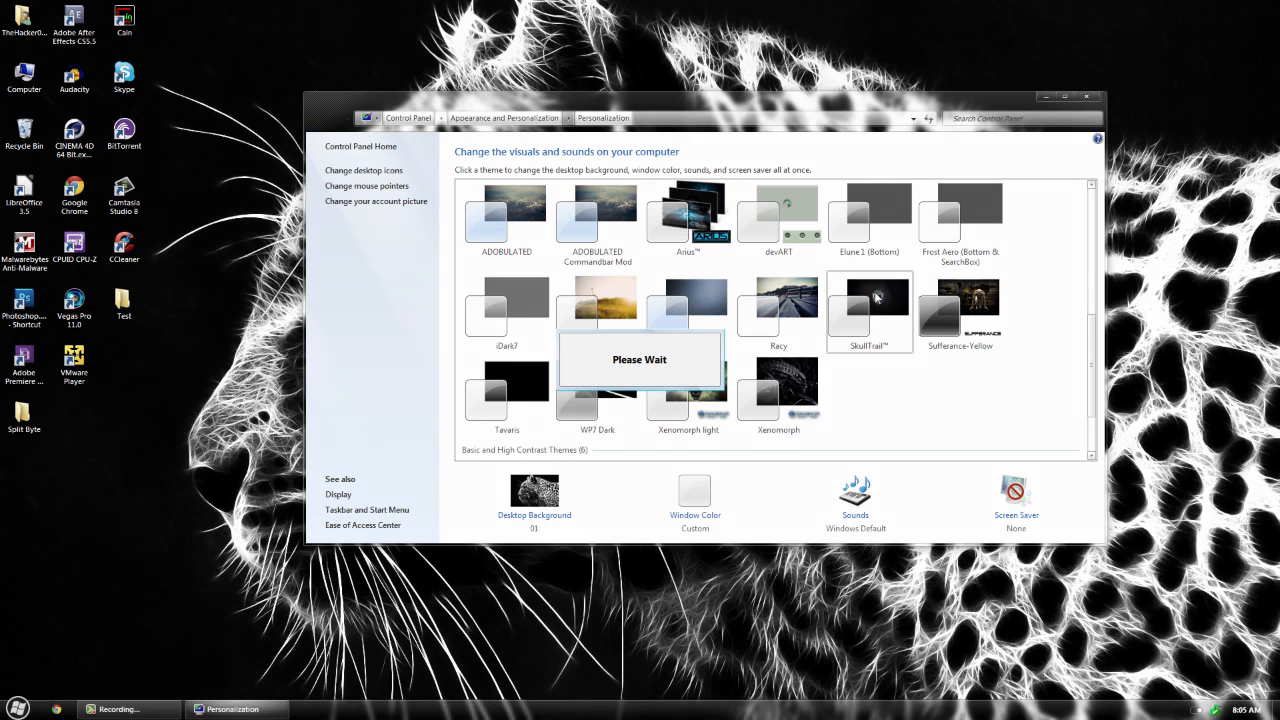
left_click(868, 304)
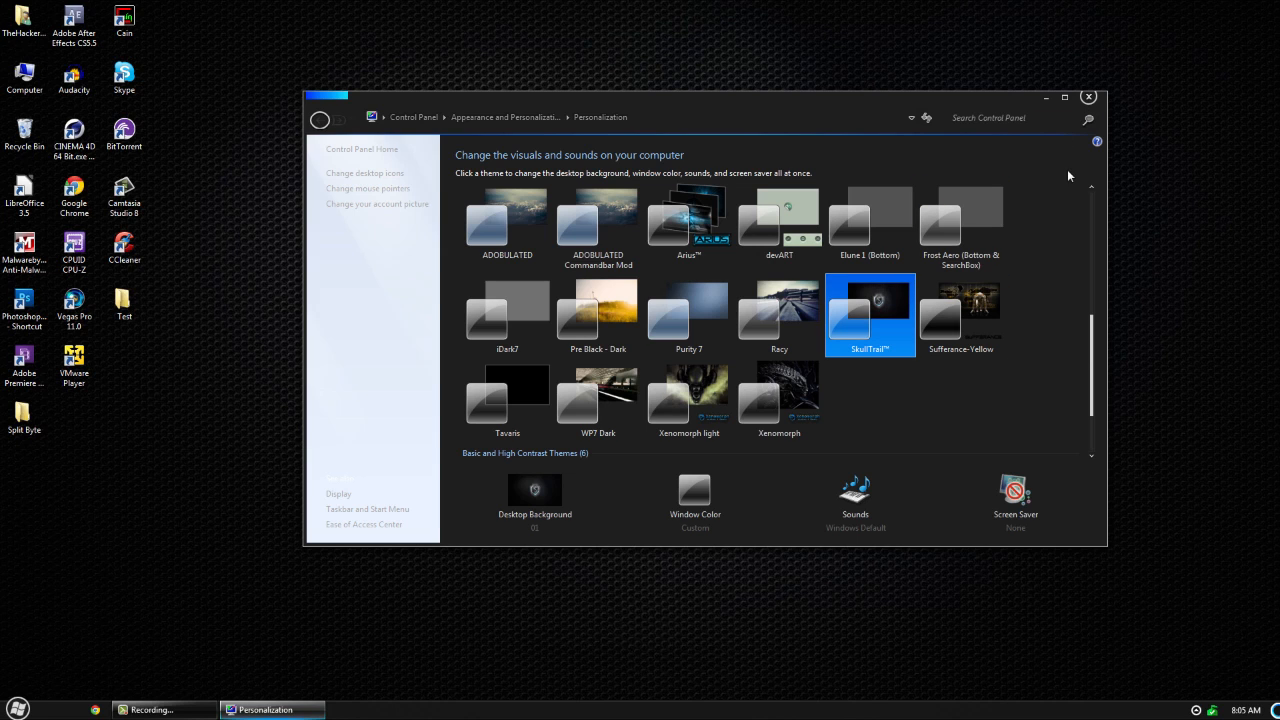
left_click(1088, 96)
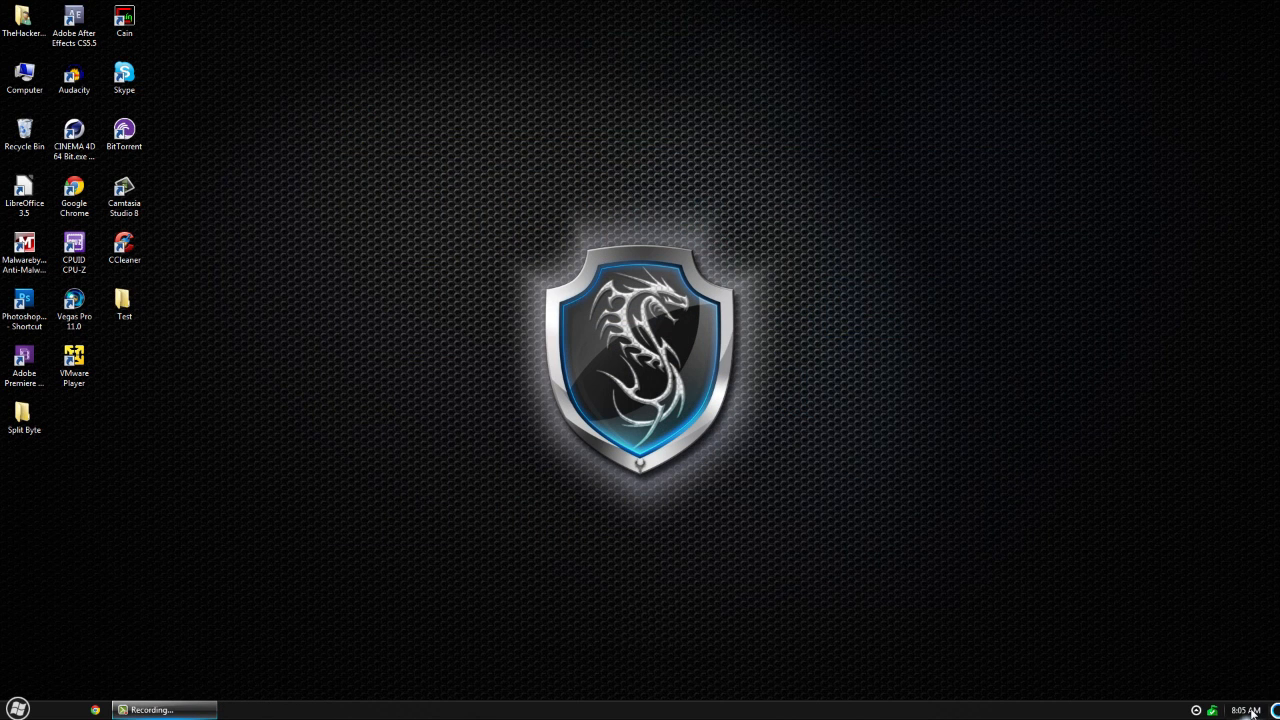
left_click(1244, 710)
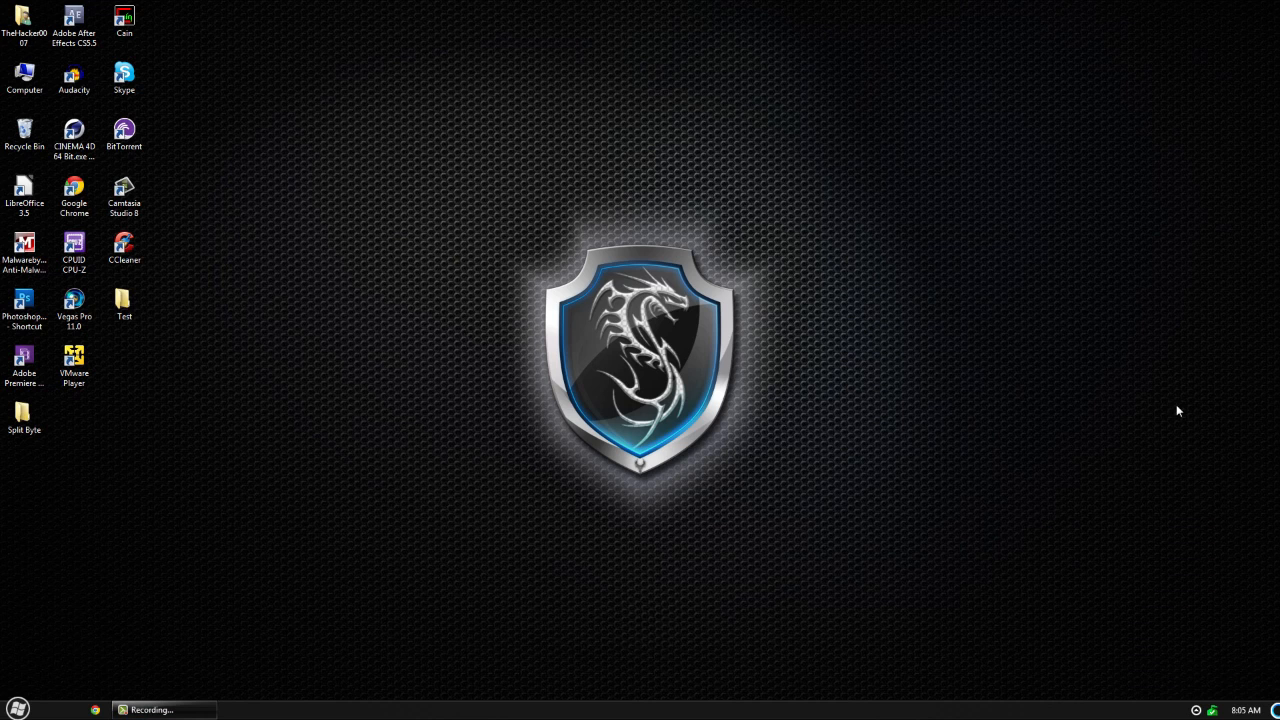
left_click(16, 706)
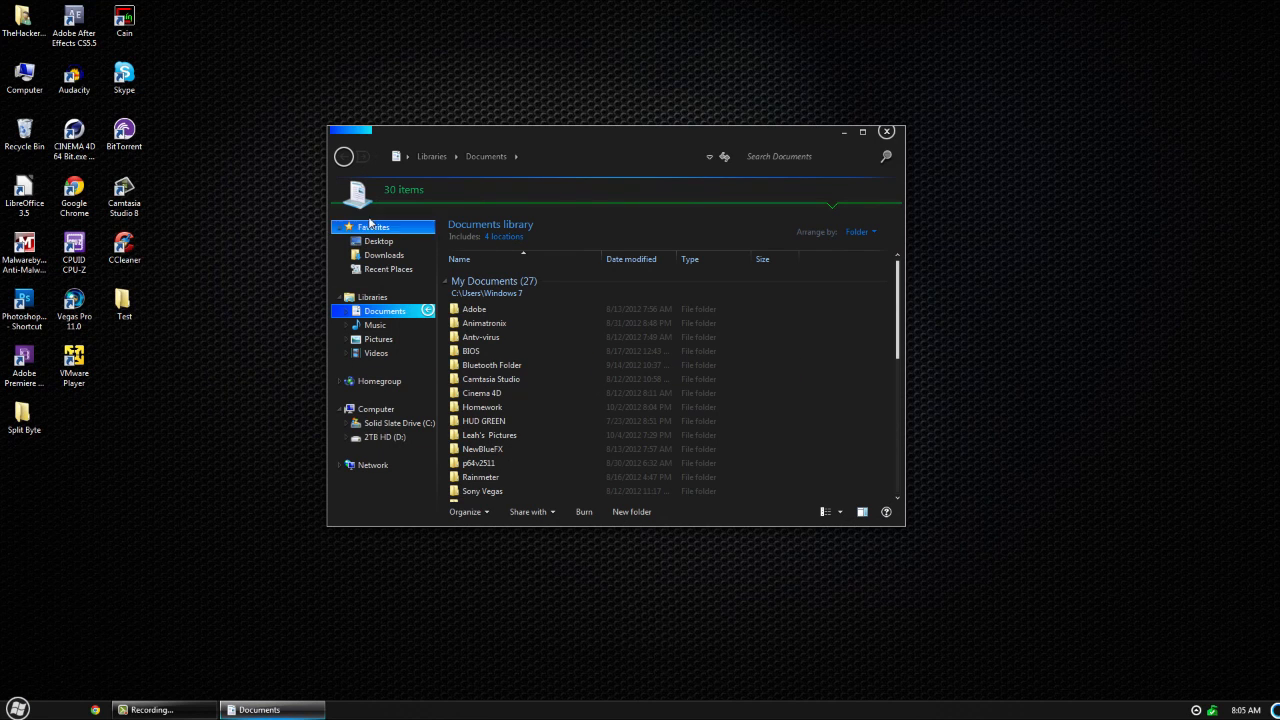
scroll("down", 3)
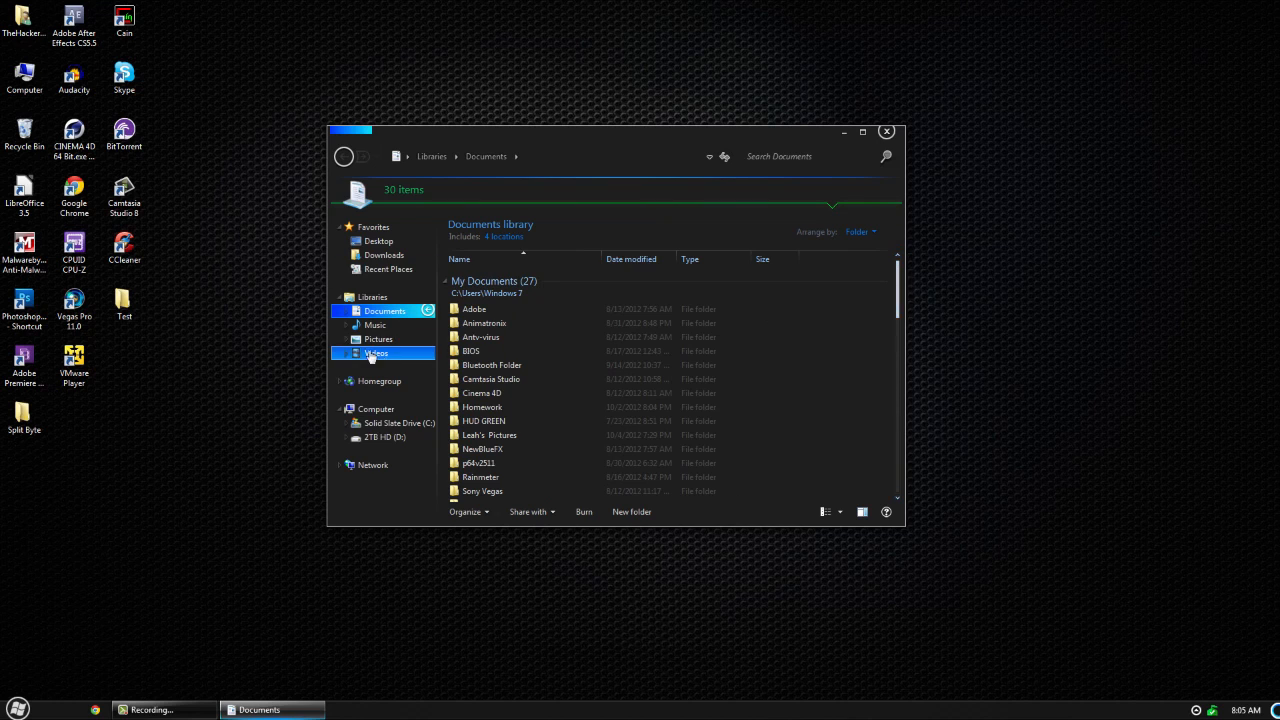
left_click(376, 352)
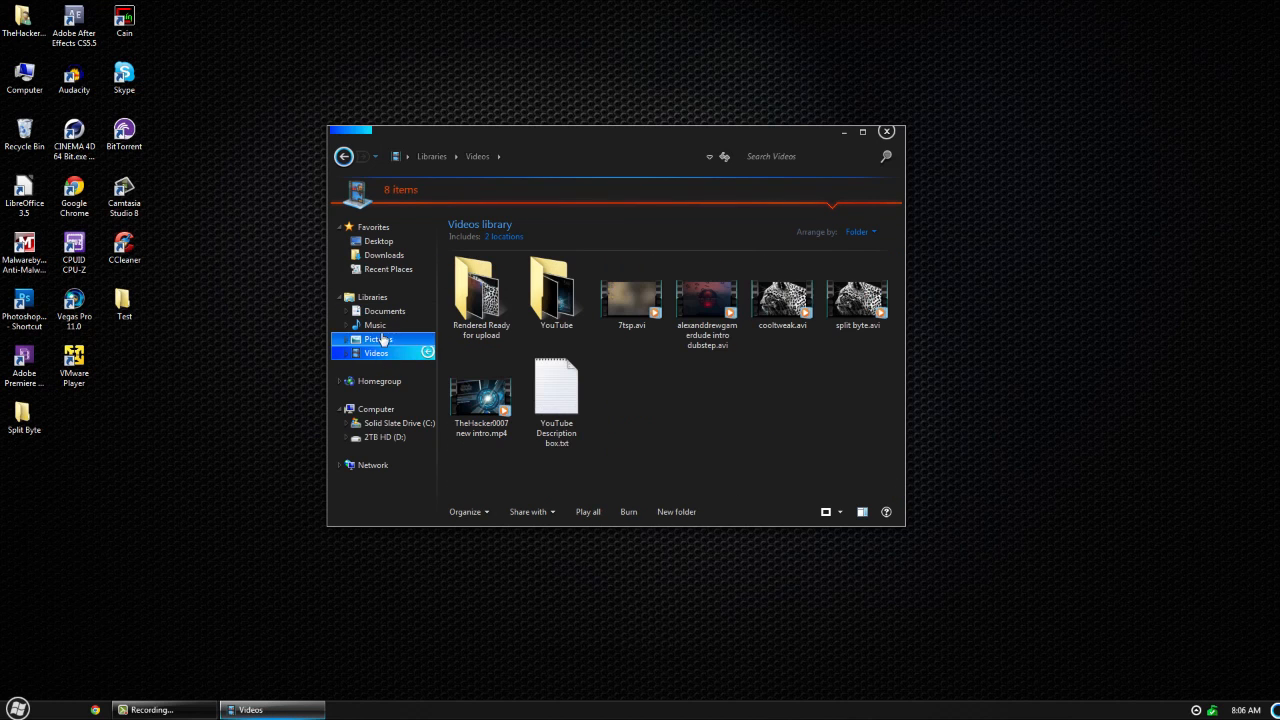
left_click(376, 240)
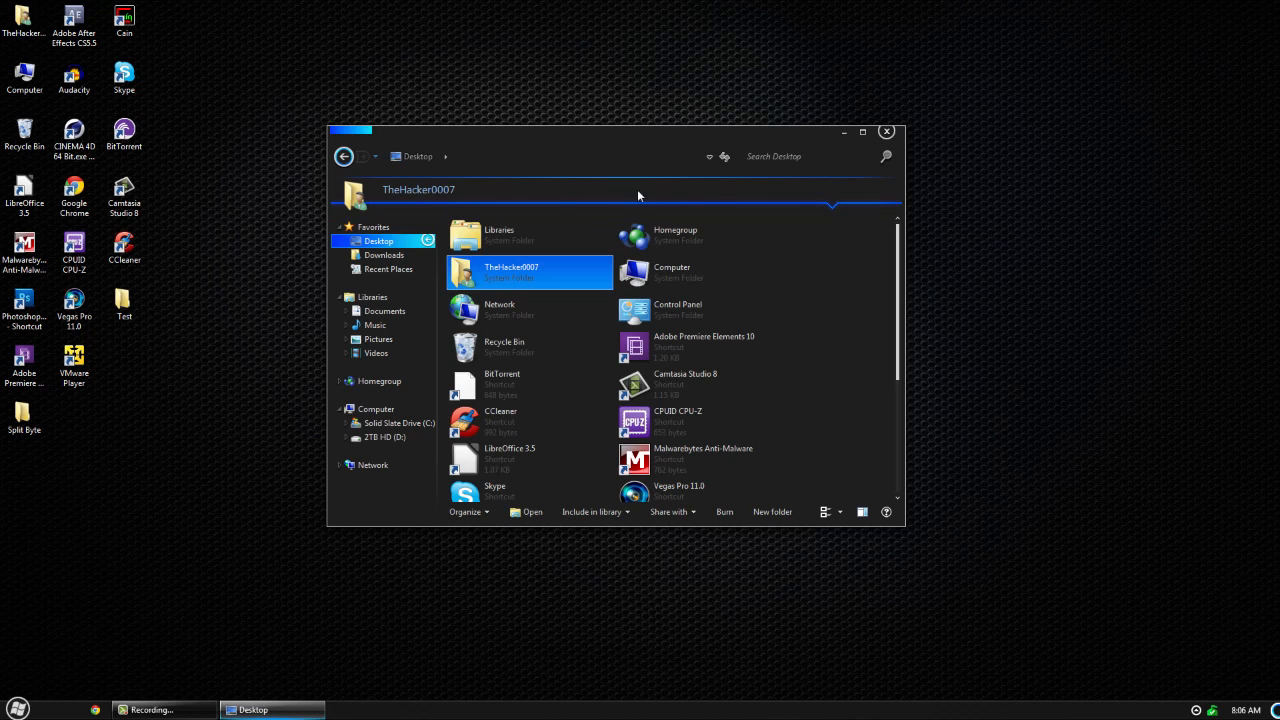
left_click(884, 132)
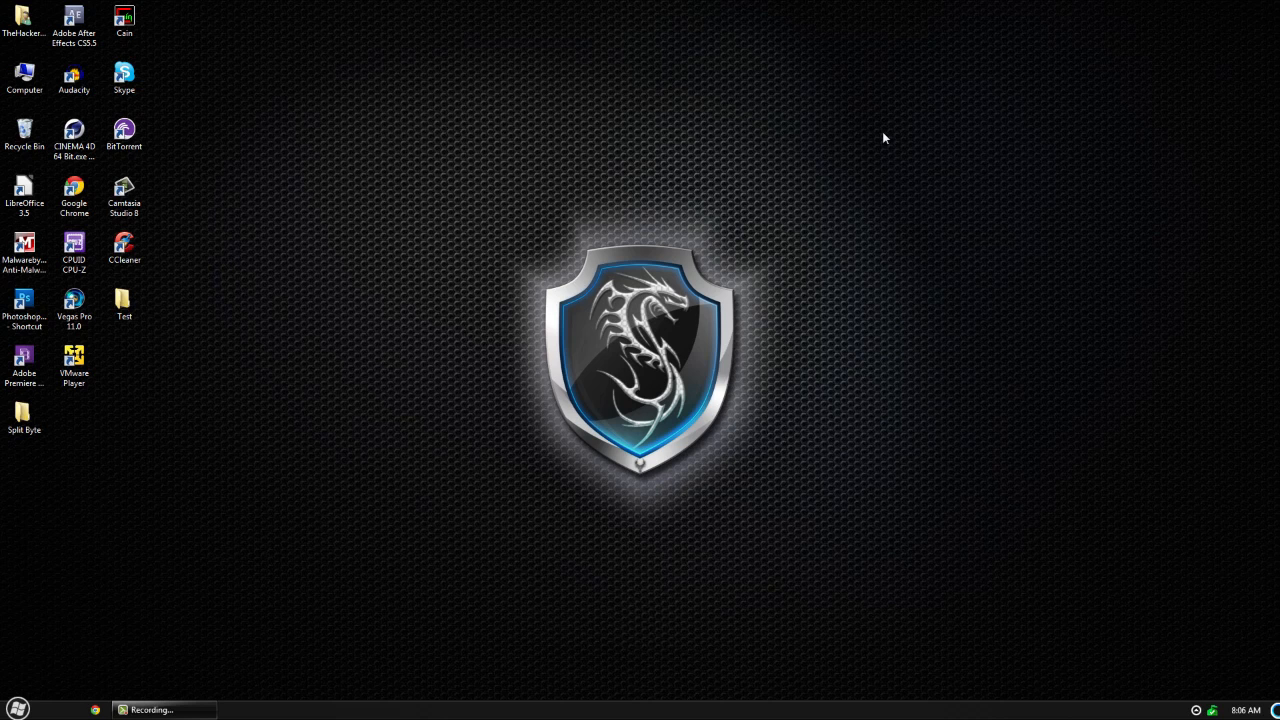
mouse_move(156, 120)
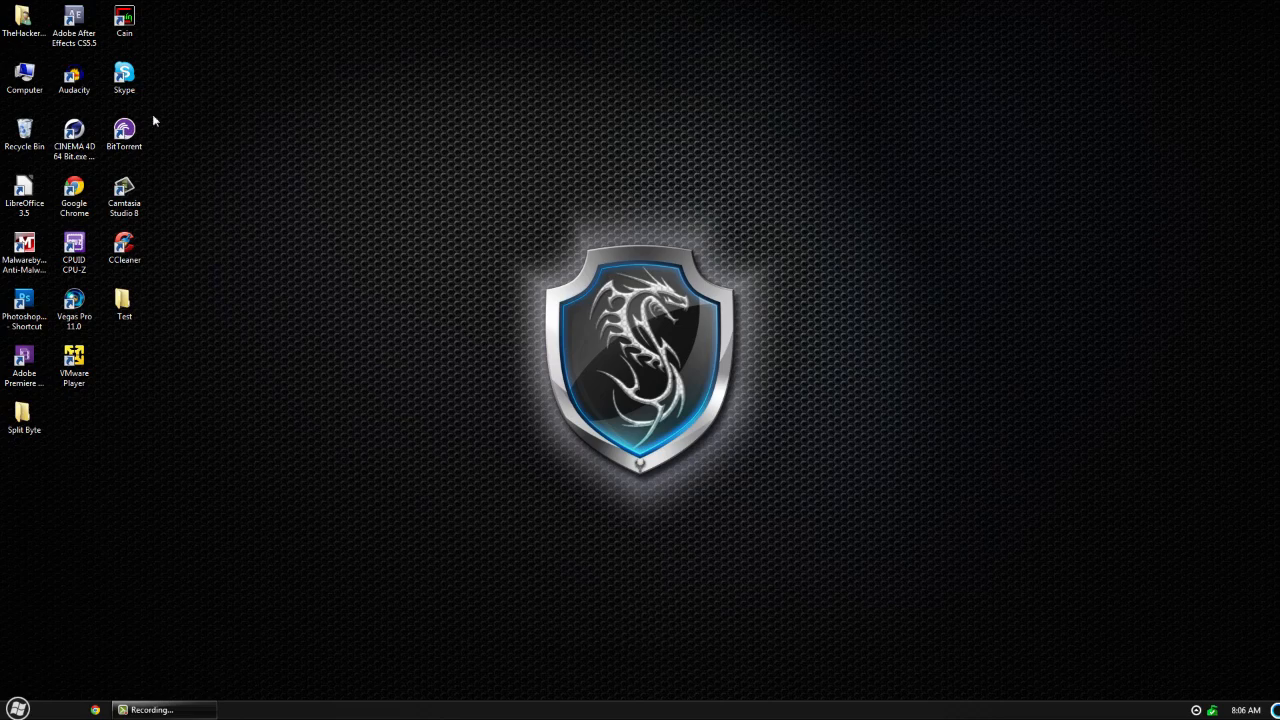